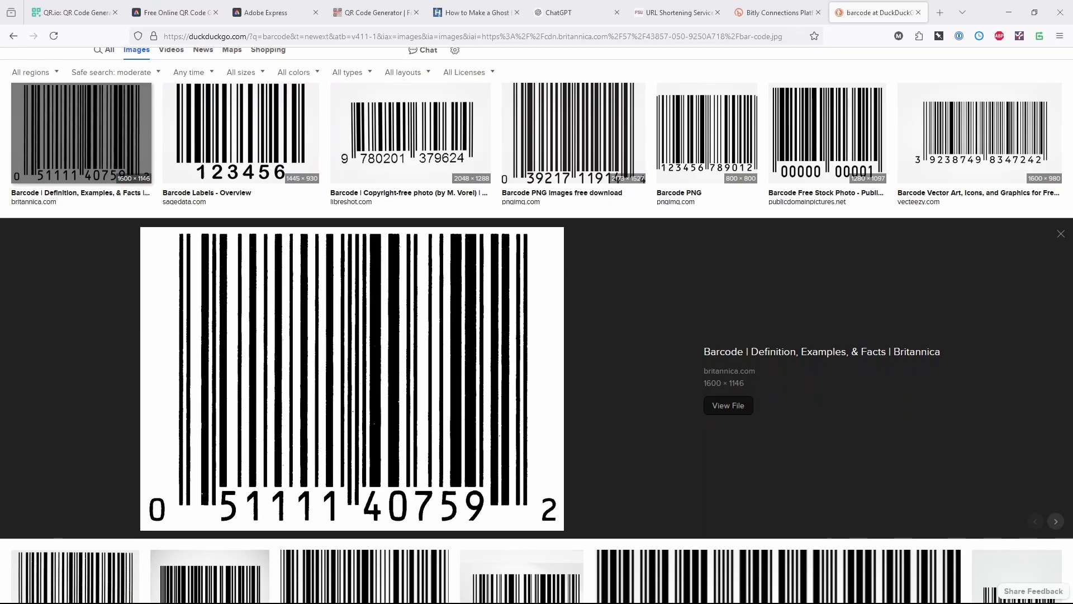
mouse_move(970, 357)
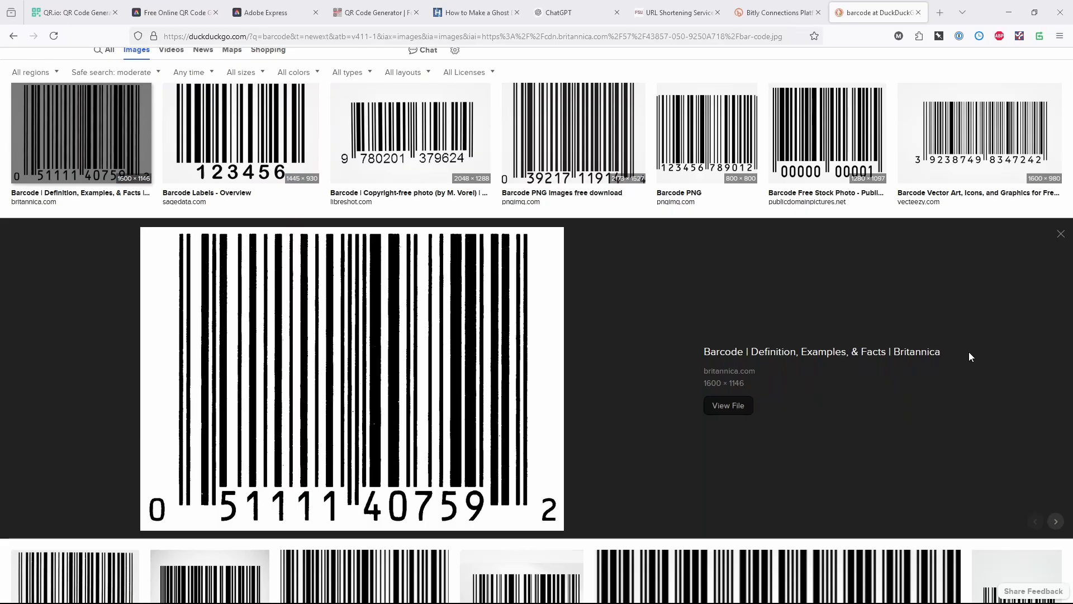
mouse_move(221, 398)
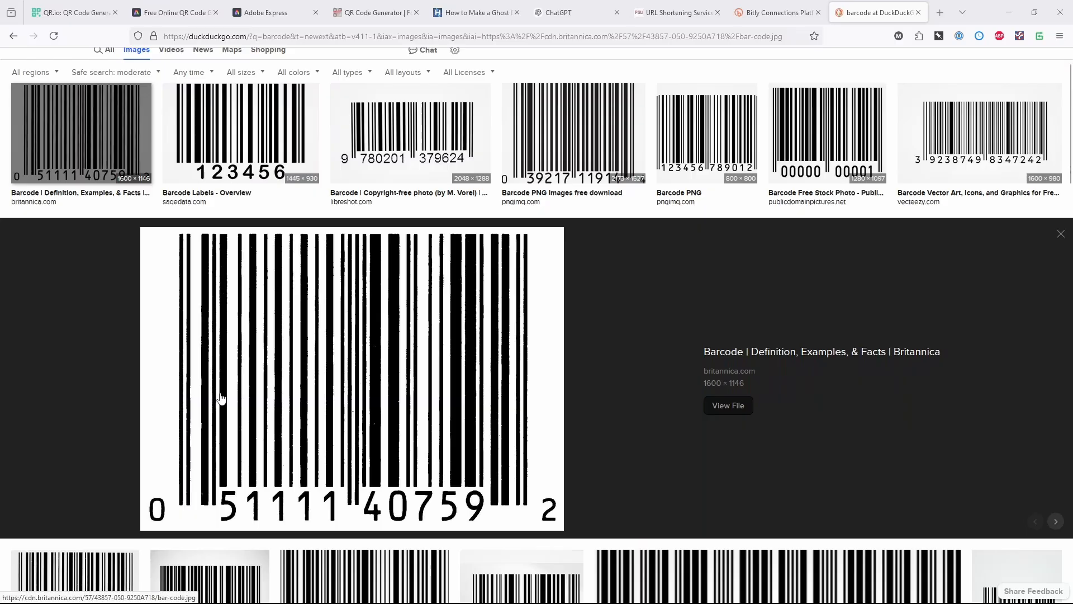
mouse_move(170, 496)
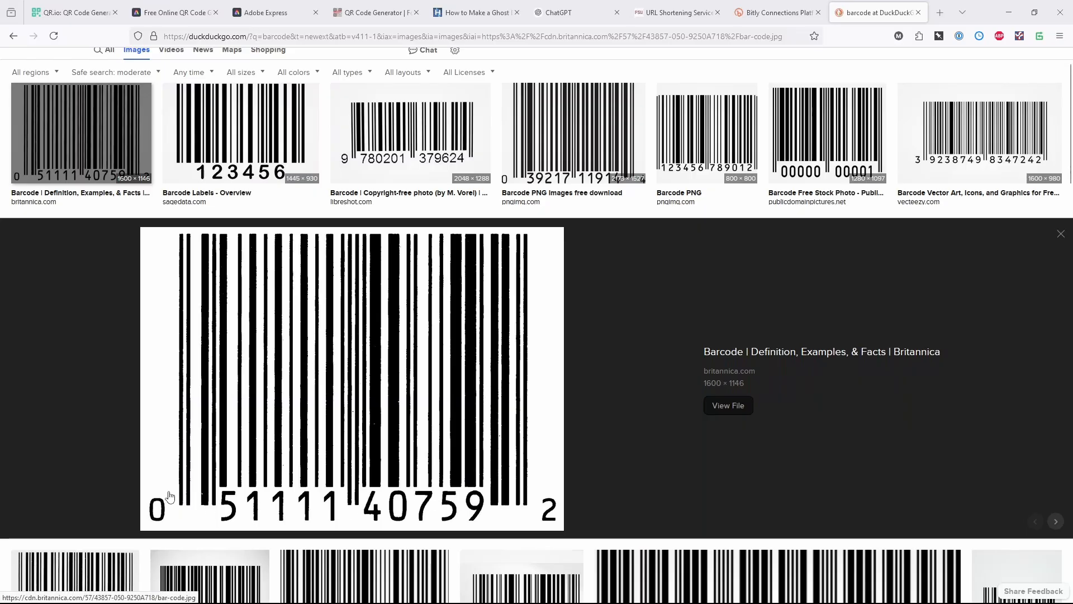
mouse_move(233, 358)
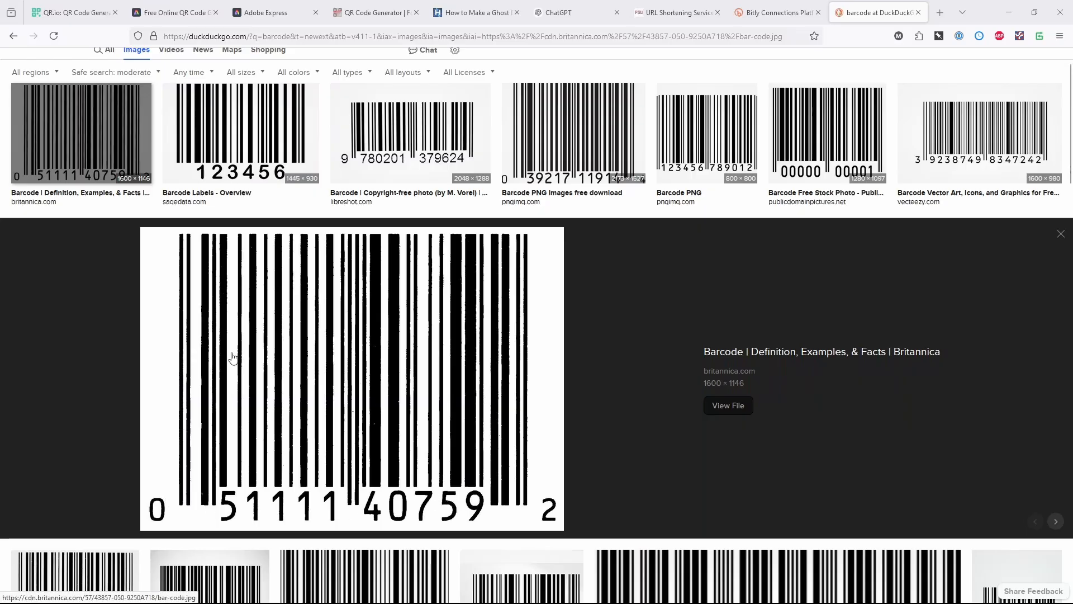
mouse_move(263, 514)
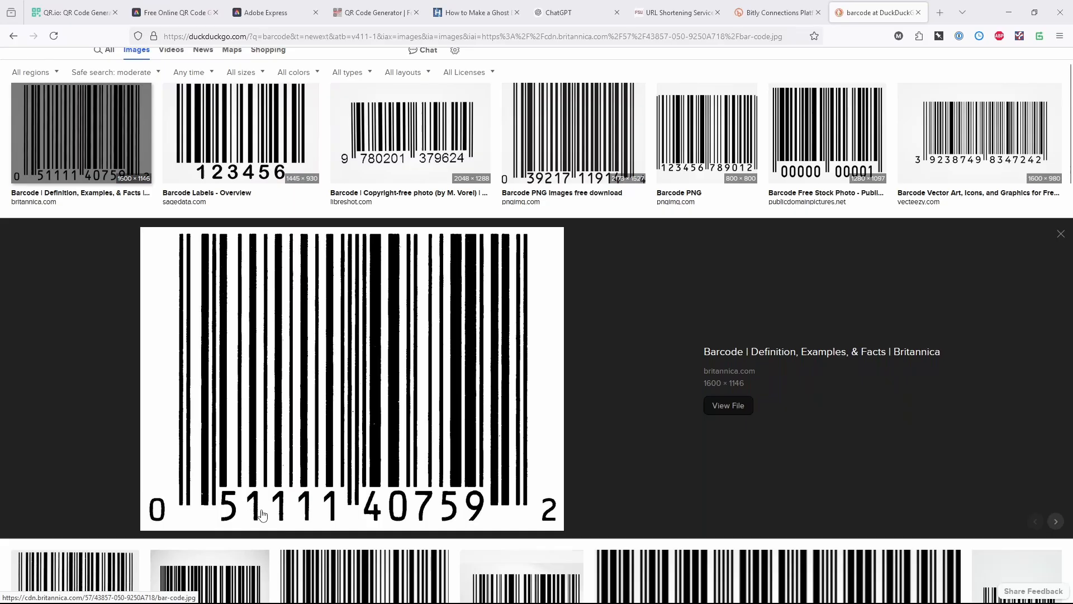
mouse_move(282, 409)
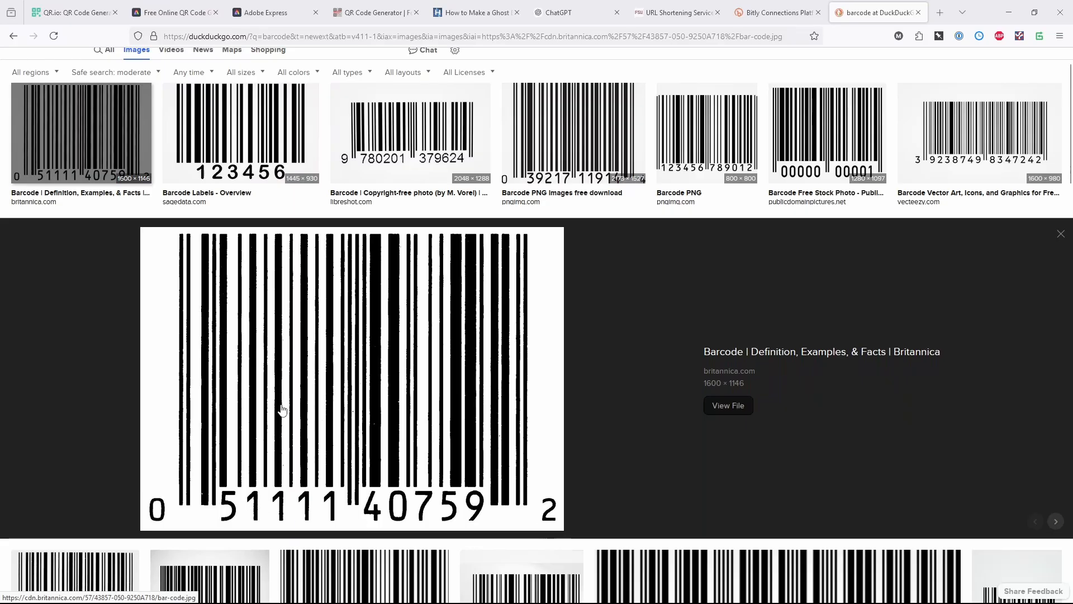
mouse_move(265, 504)
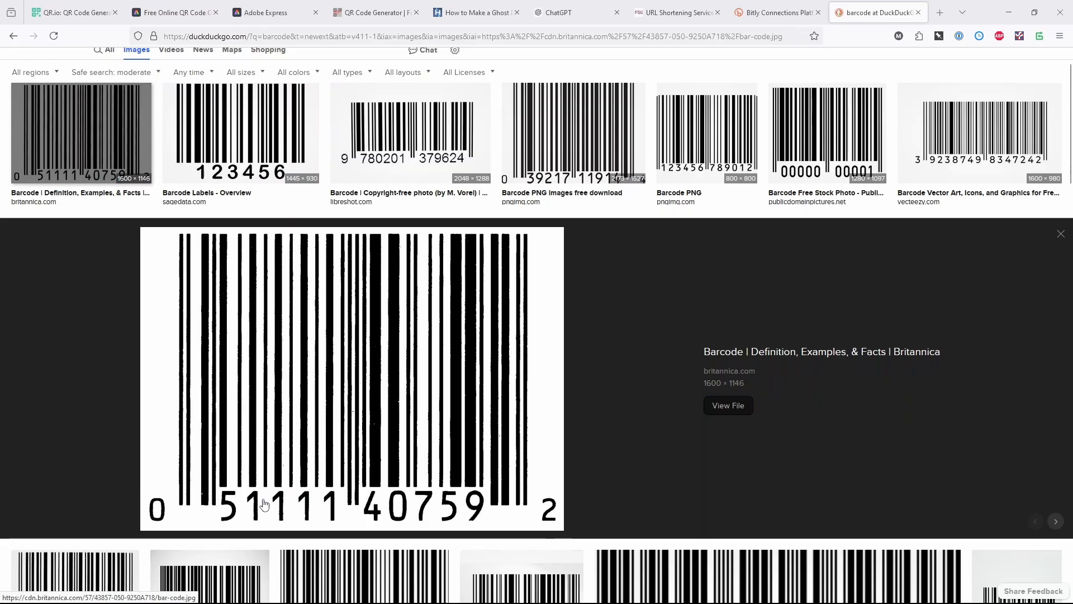
mouse_move(240, 403)
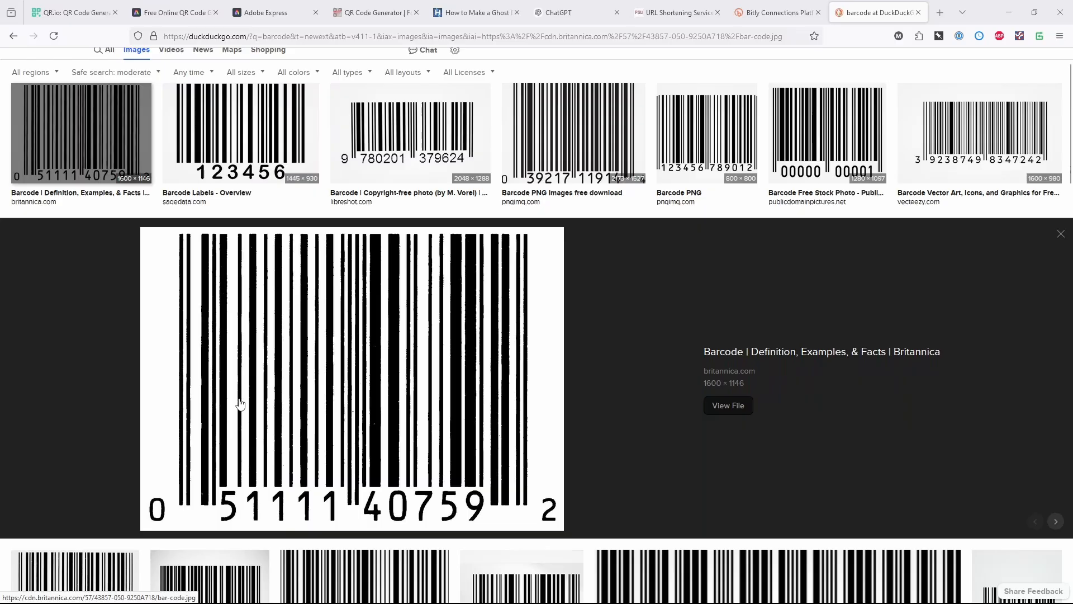
mouse_move(253, 404)
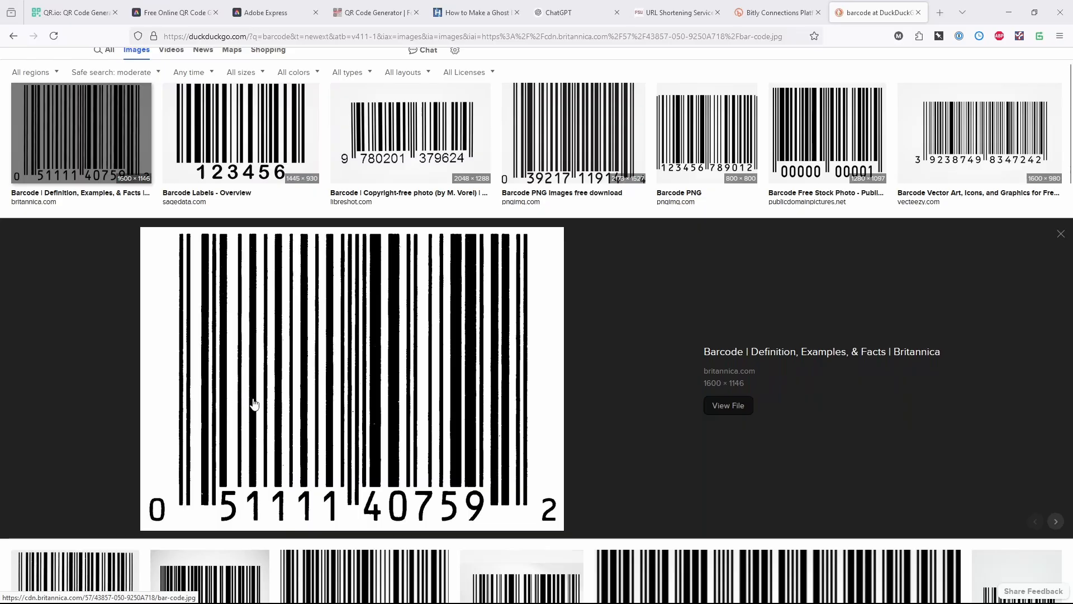
mouse_move(290, 412)
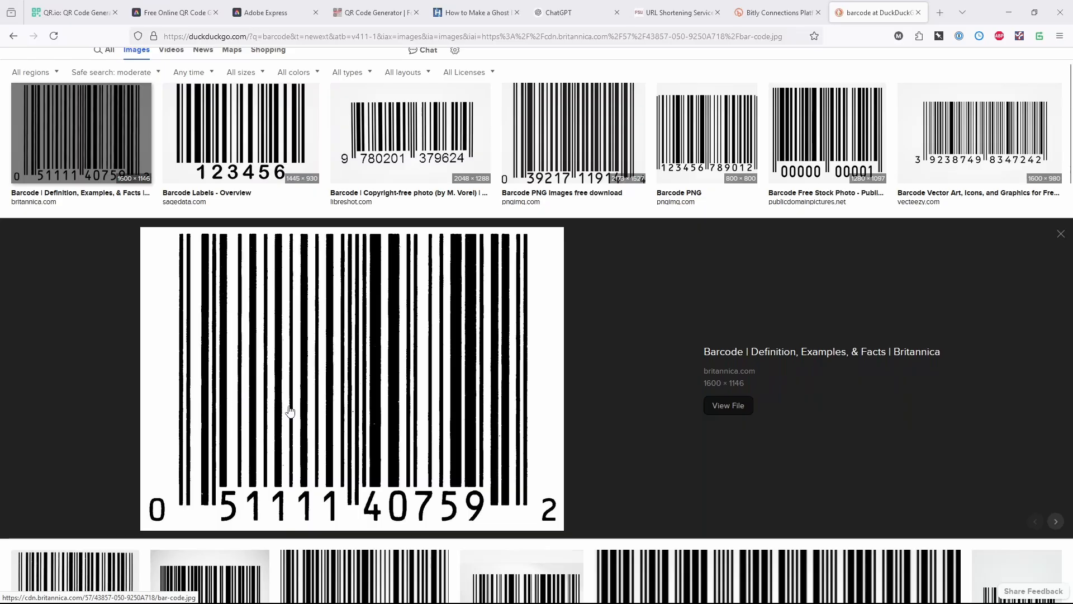
mouse_move(283, 406)
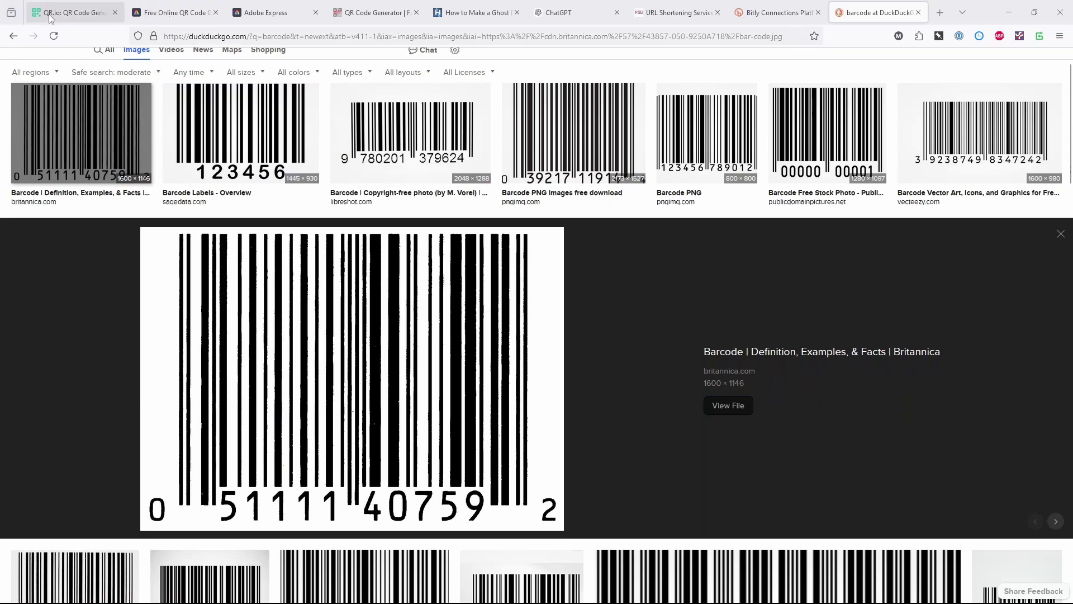
- On QR.io, browse the E-mail and V-card QR forms, then return to the empty Link form
left_click(72, 12)
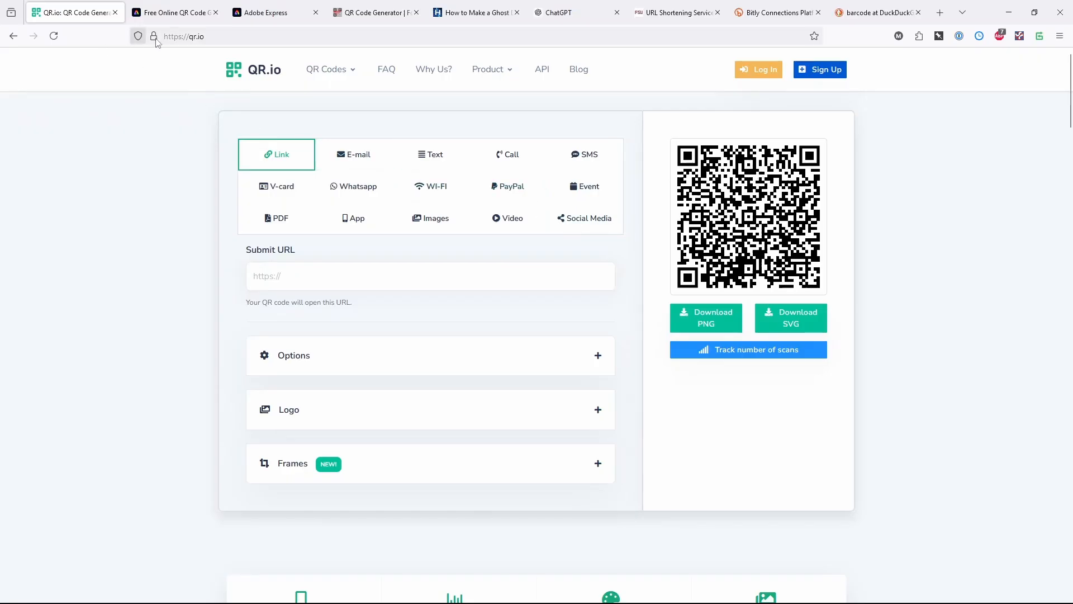
mouse_move(228, 48)
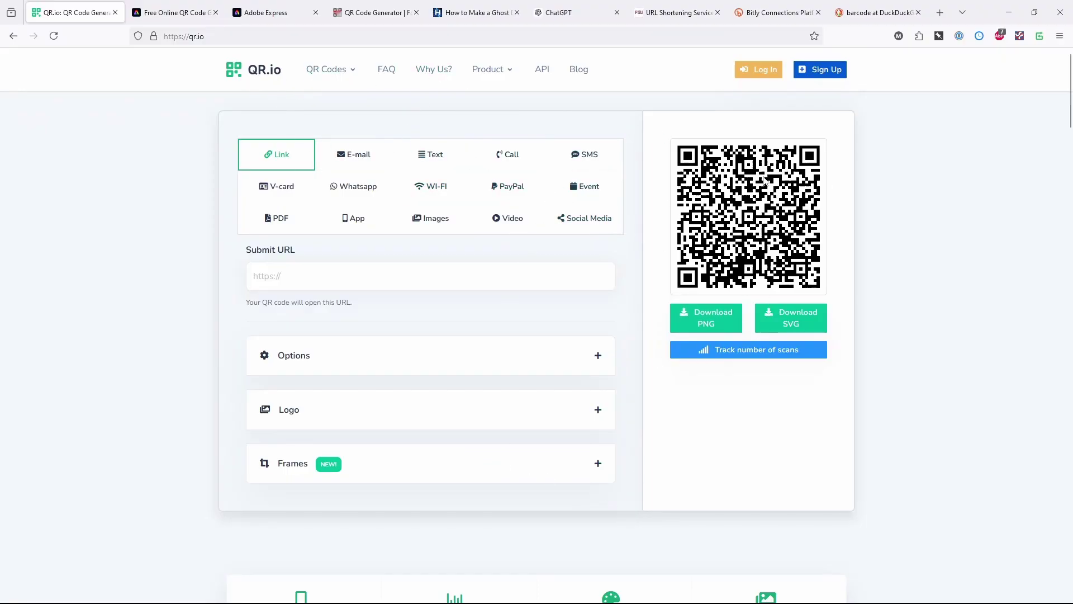
left_click(354, 154)
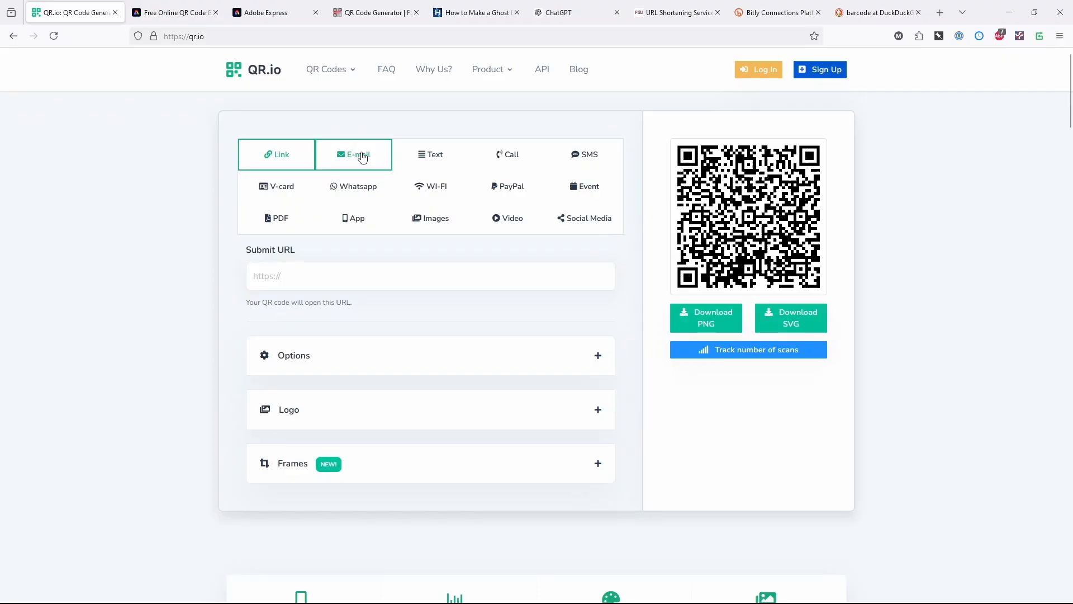
left_click(277, 154)
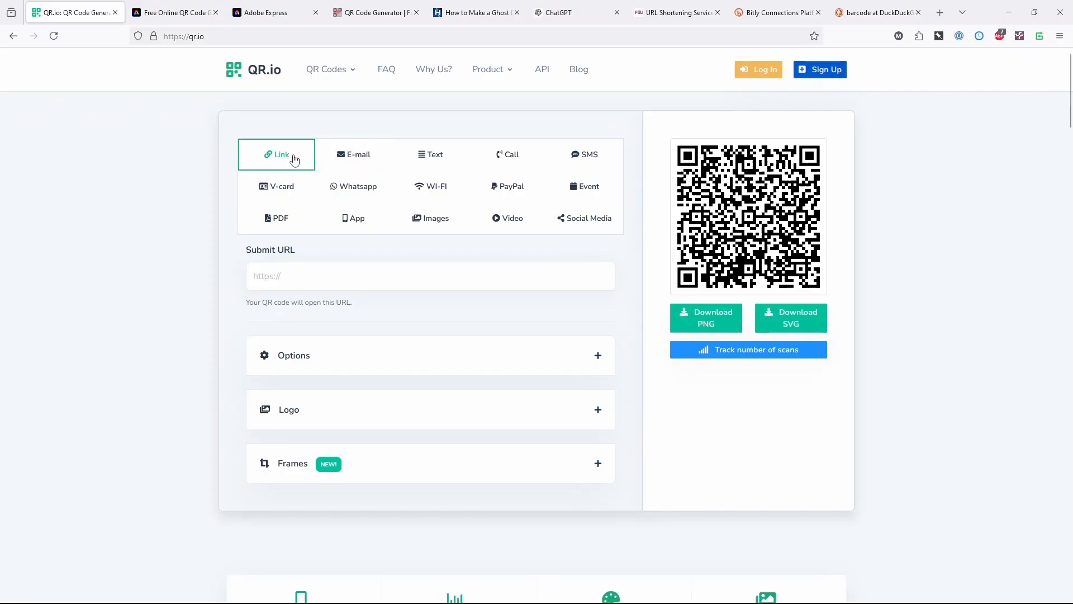
left_click(354, 155)
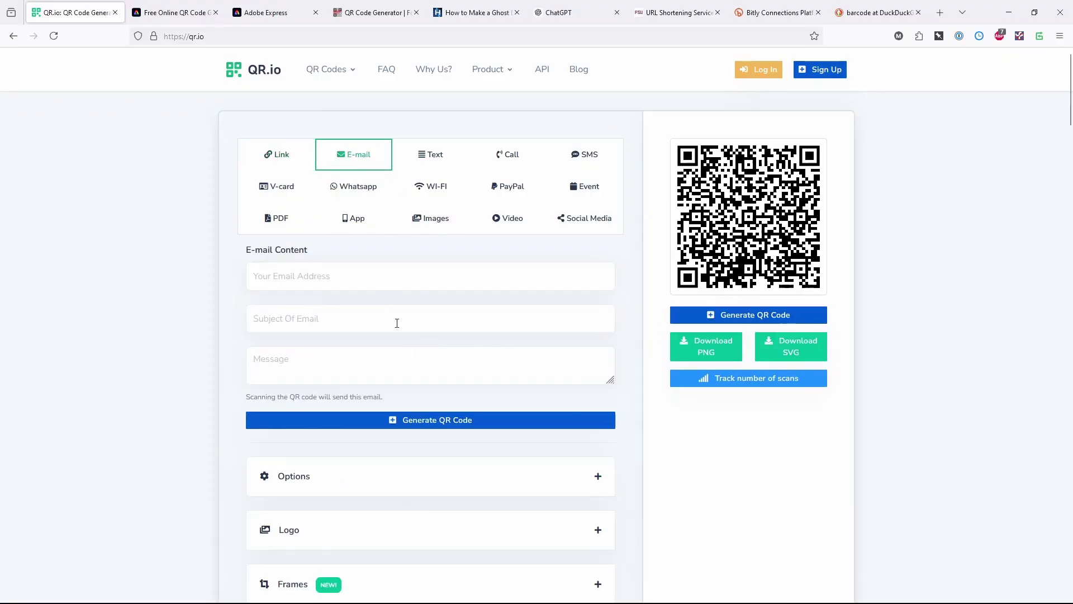
mouse_move(277, 186)
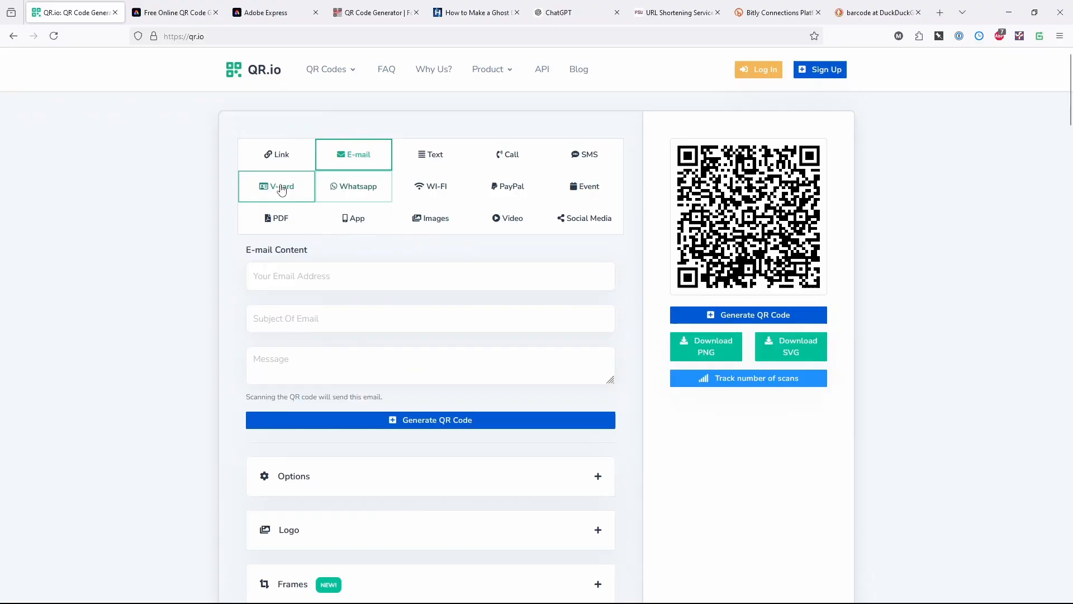
left_click(277, 187)
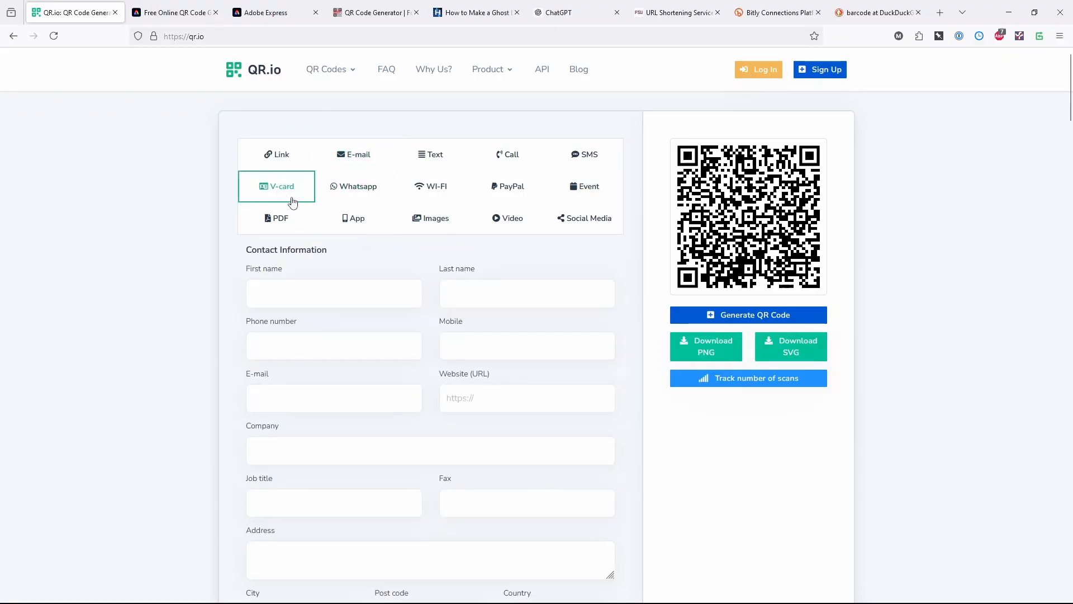
mouse_move(476, 493)
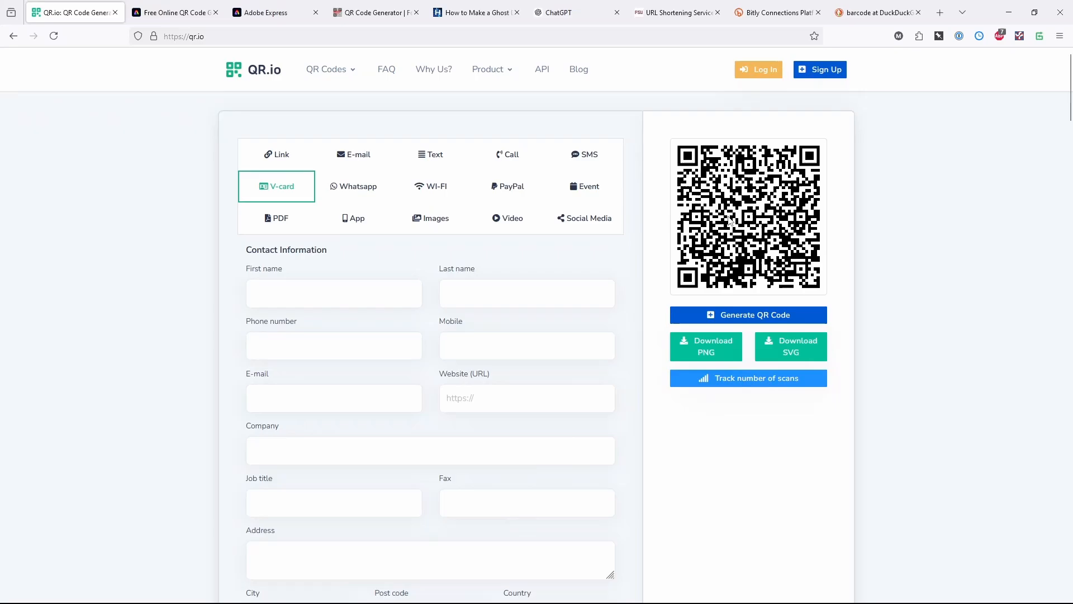
left_click(277, 155)
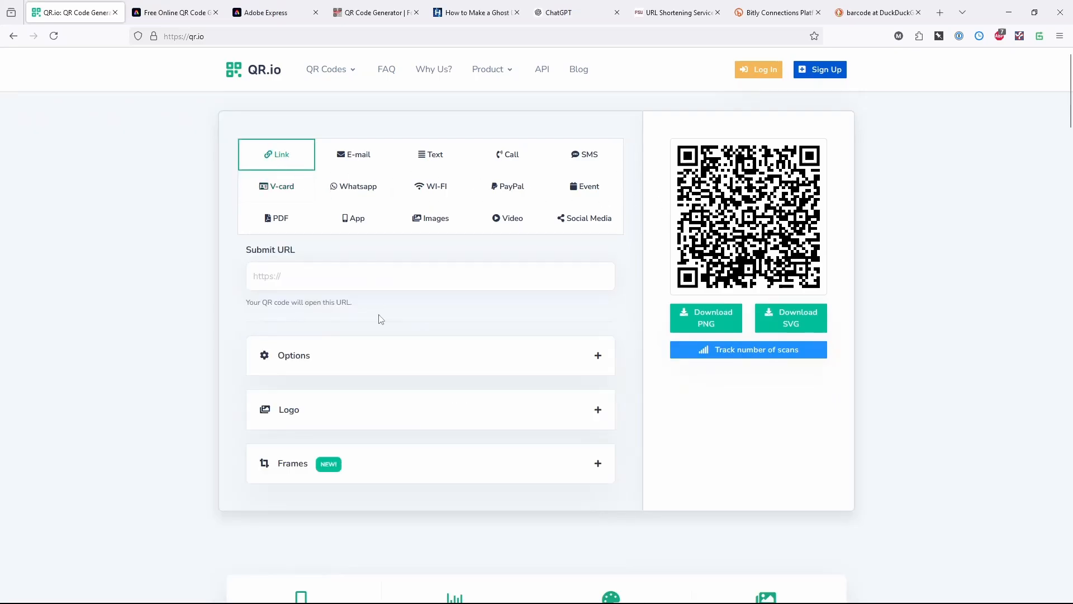
left_click(430, 276)
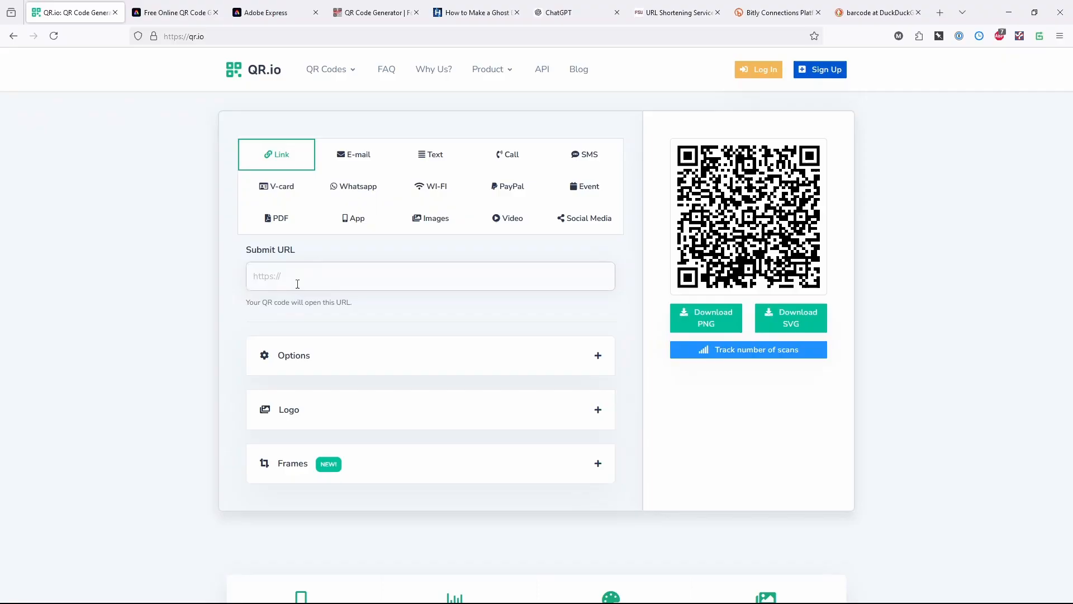
type("https://www.homemade-circuits.com/how-to-make-ghost-detector-circuit/")
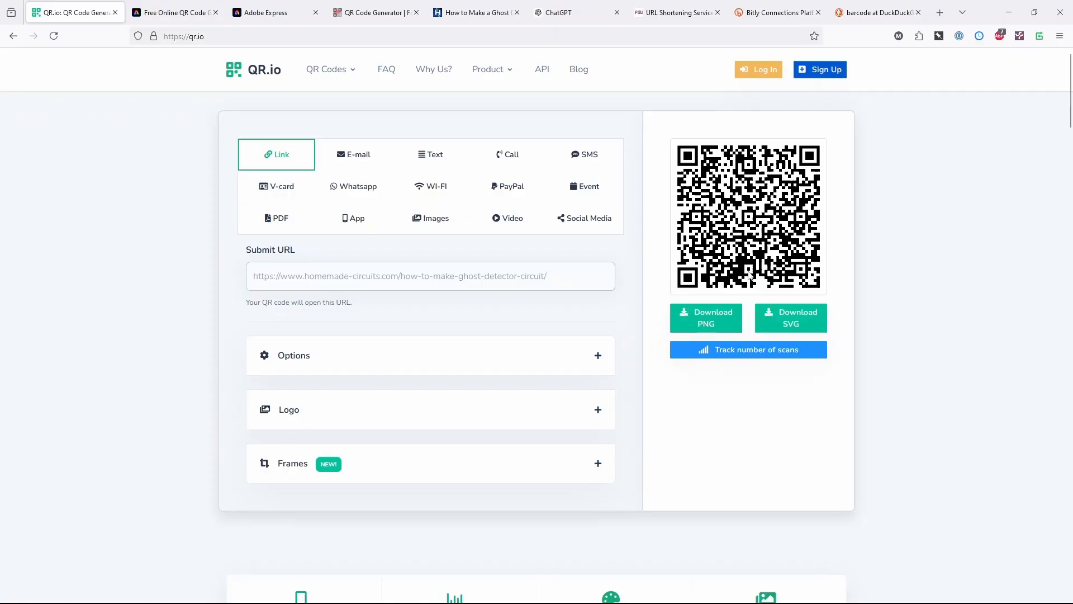
left_click(430, 275)
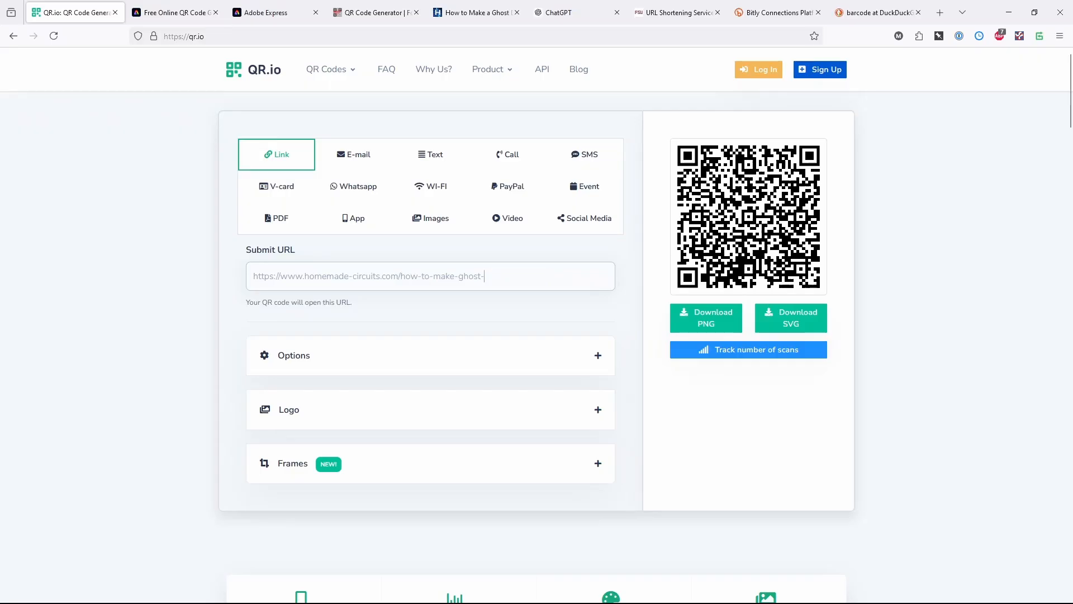
left_click(431, 356)
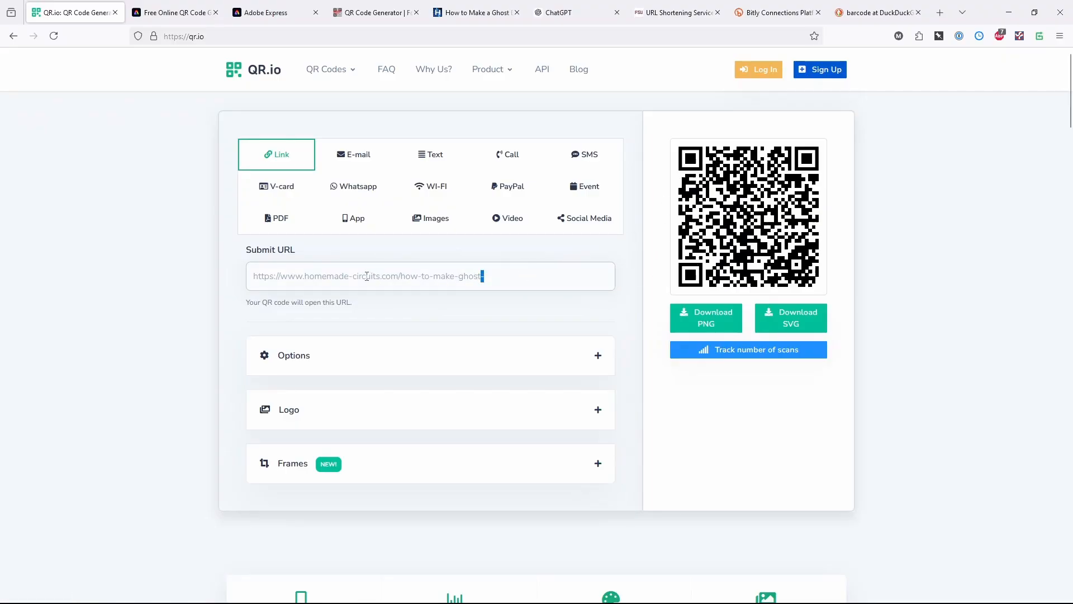
key("Backspace")
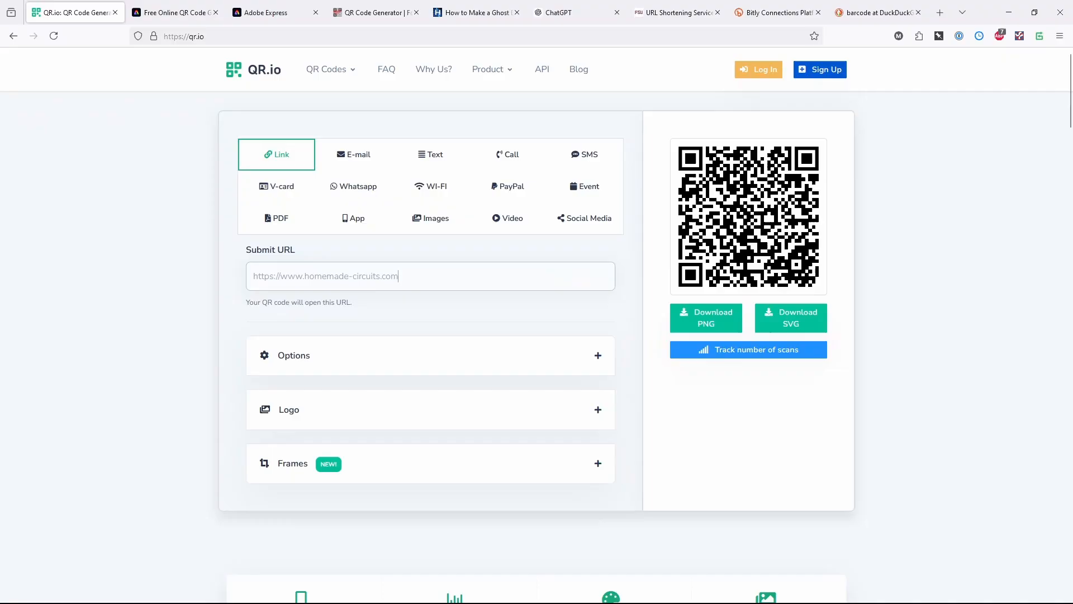
left_click(430, 354)
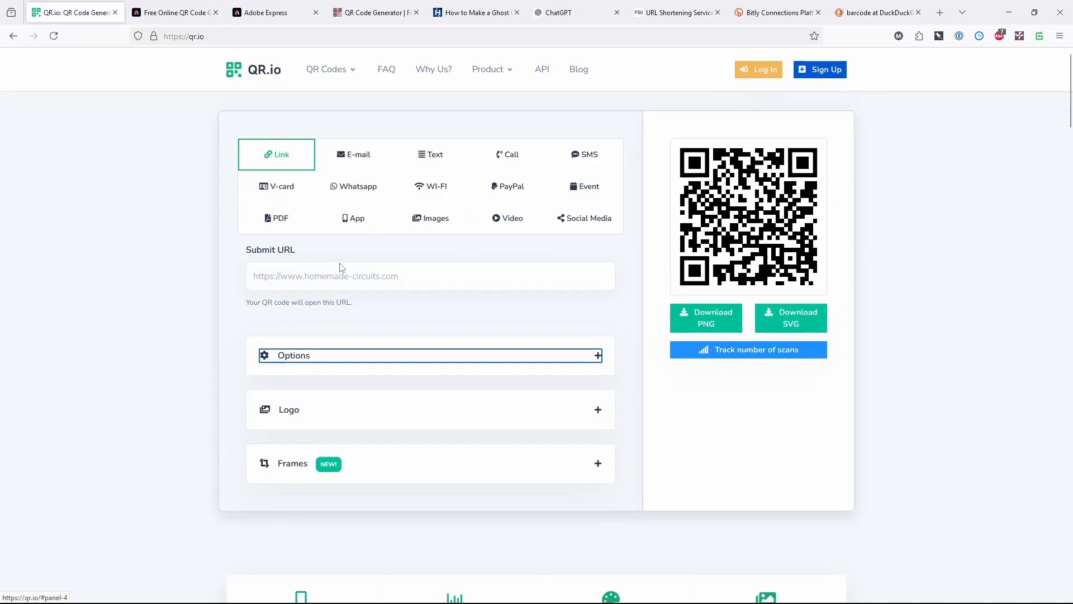
double_click(342, 276)
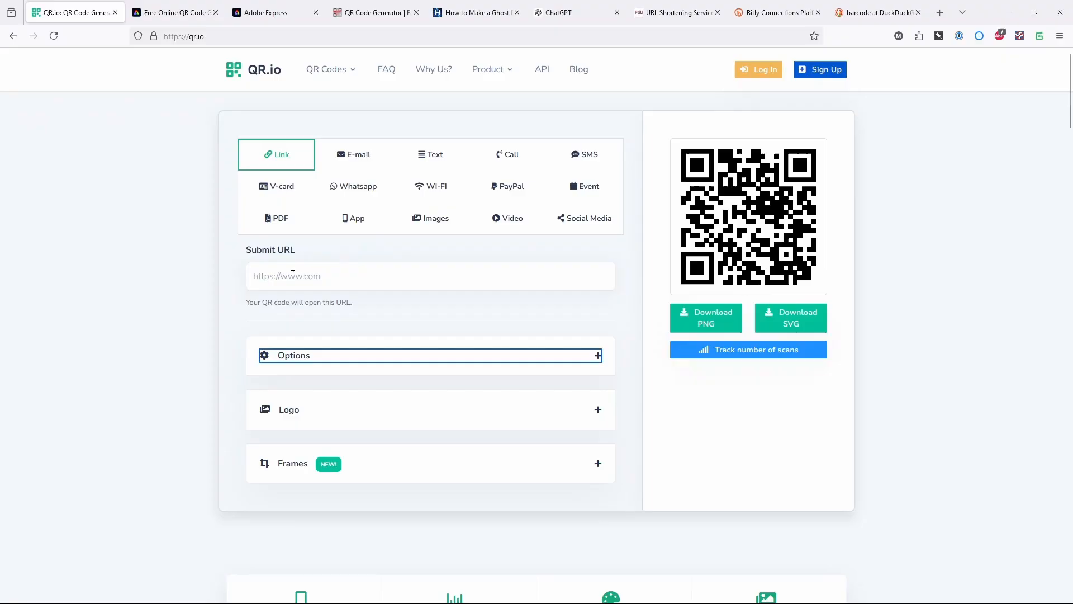
left_click(430, 276)
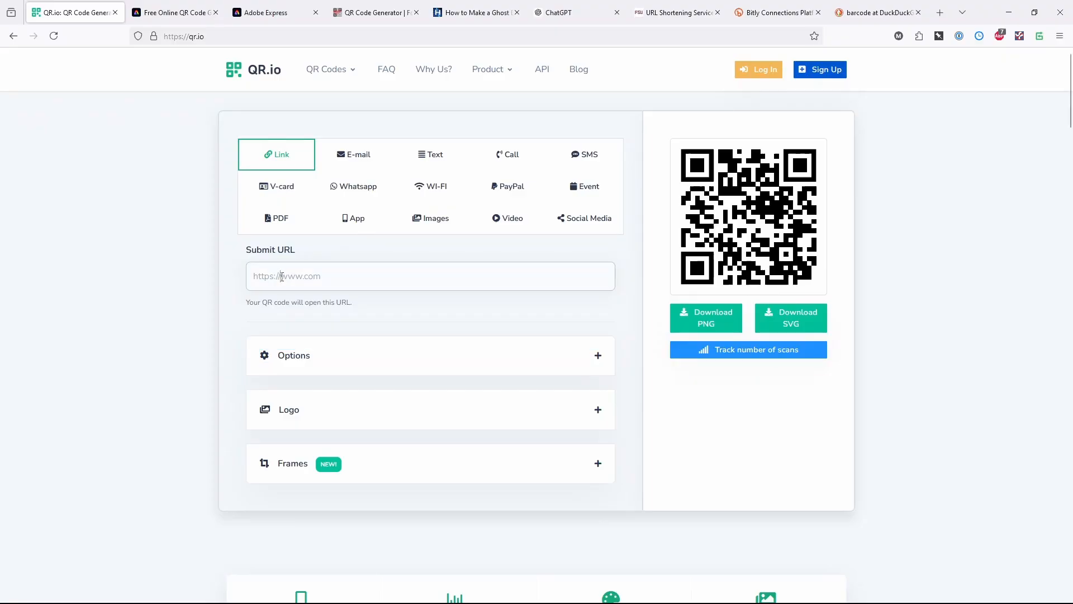
- Select the text in QR.io's Submit URL field to replace it
double_click(265, 276)
type("www.com")
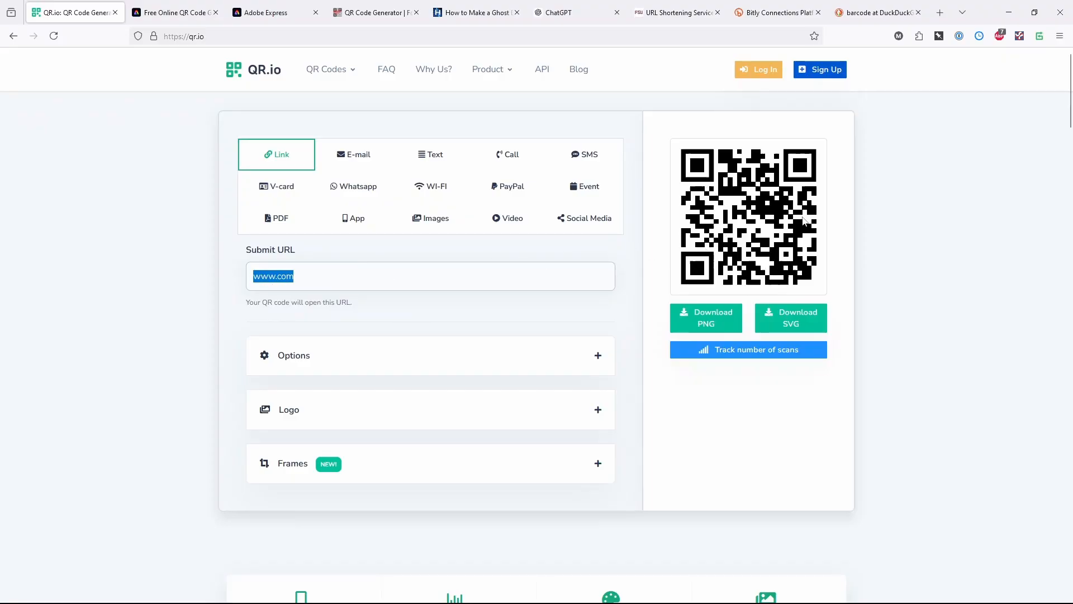
mouse_move(323, 277)
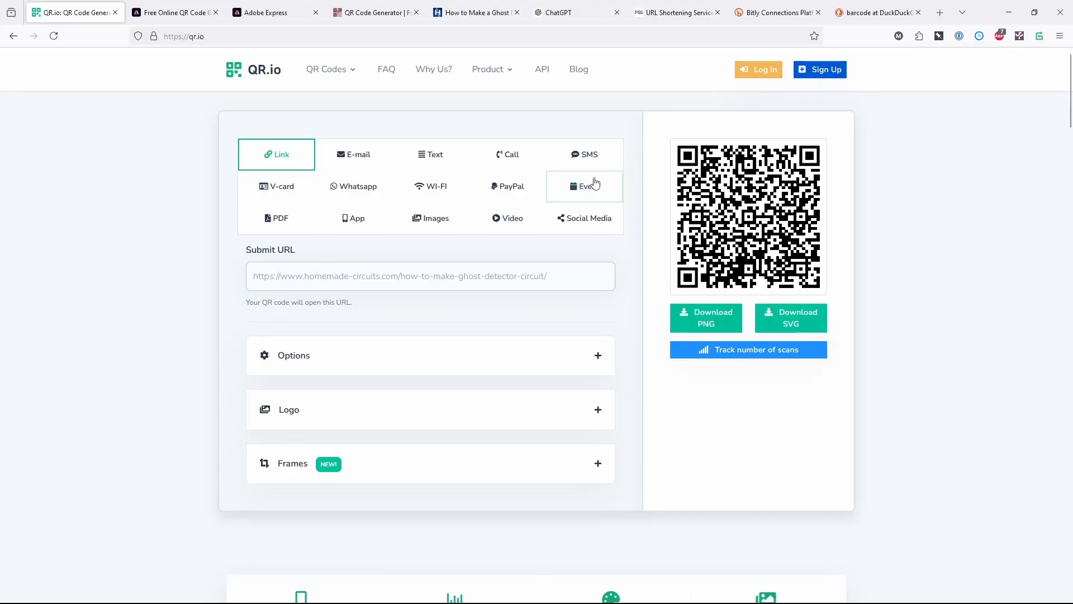
mouse_move(527, 253)
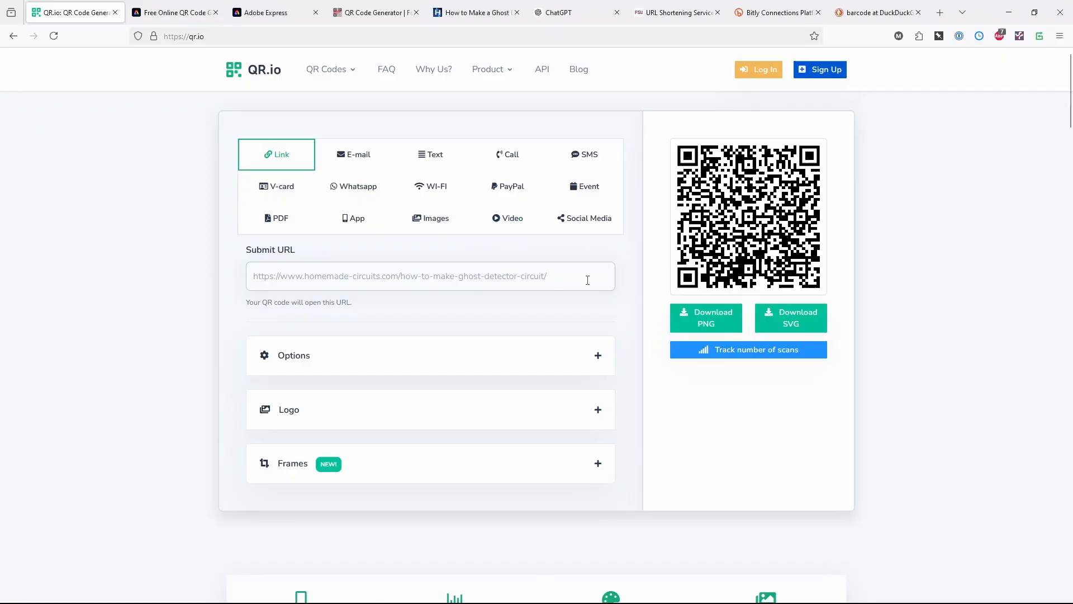
- Compare Bitly's 'Shorten a long link' page, ending on FSU's URL Shortening Service
left_click(674, 13)
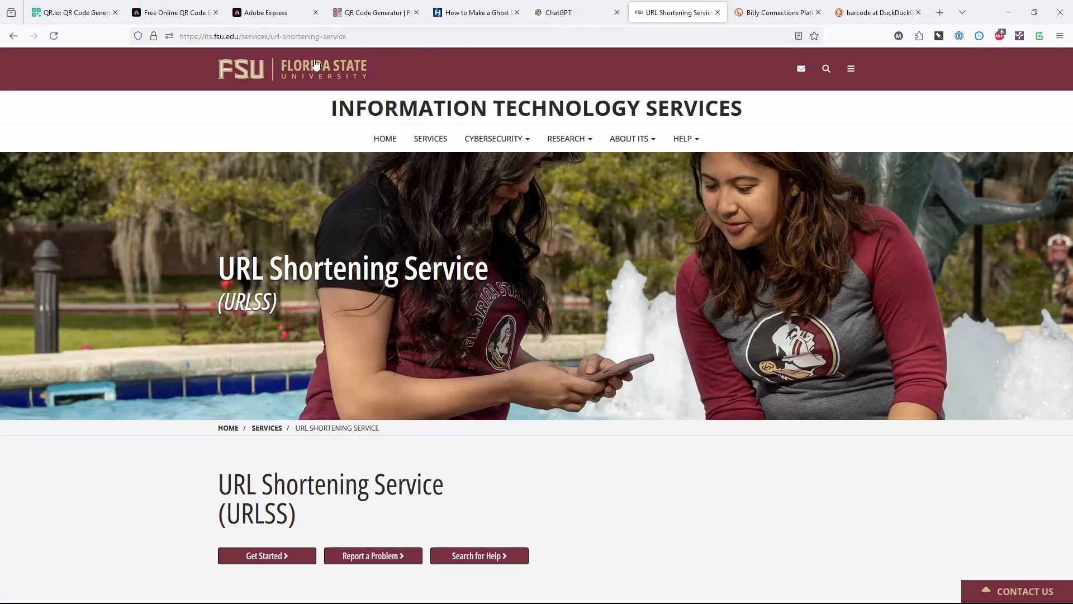
mouse_move(481, 287)
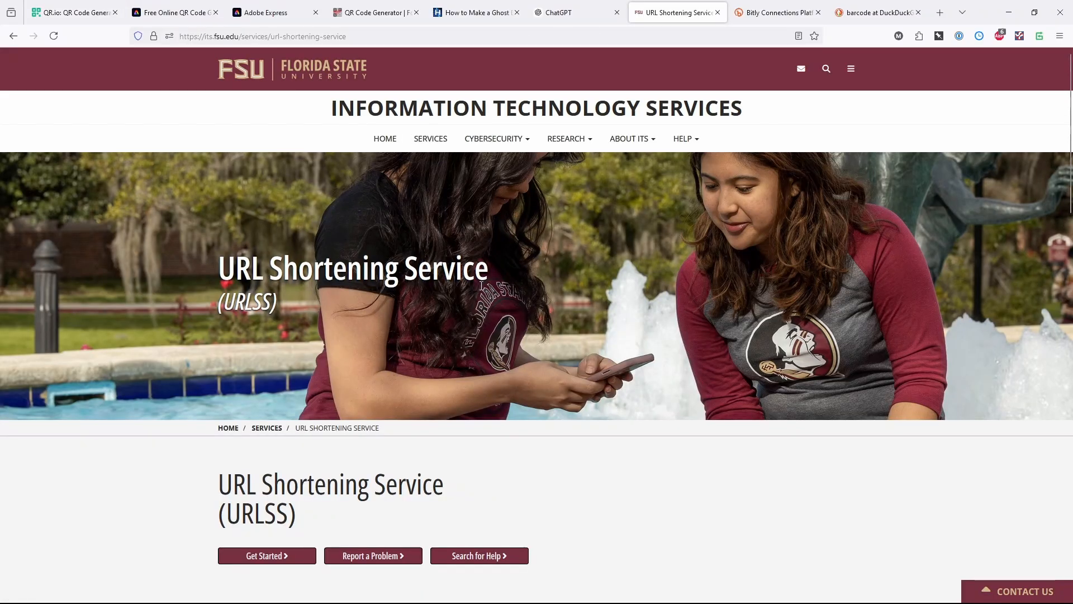
left_click(777, 13)
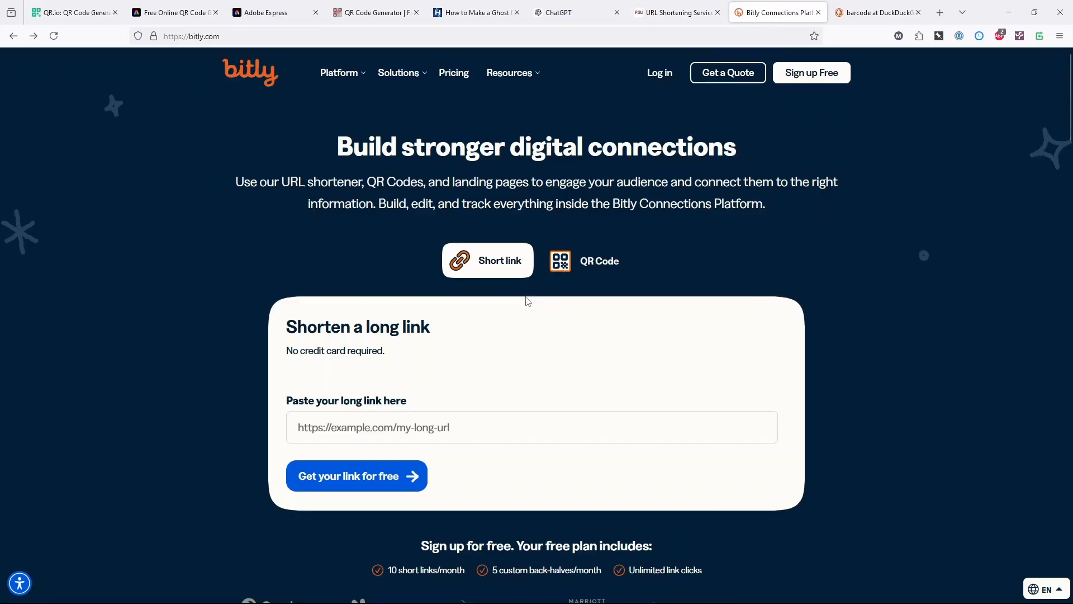
mouse_move(448, 204)
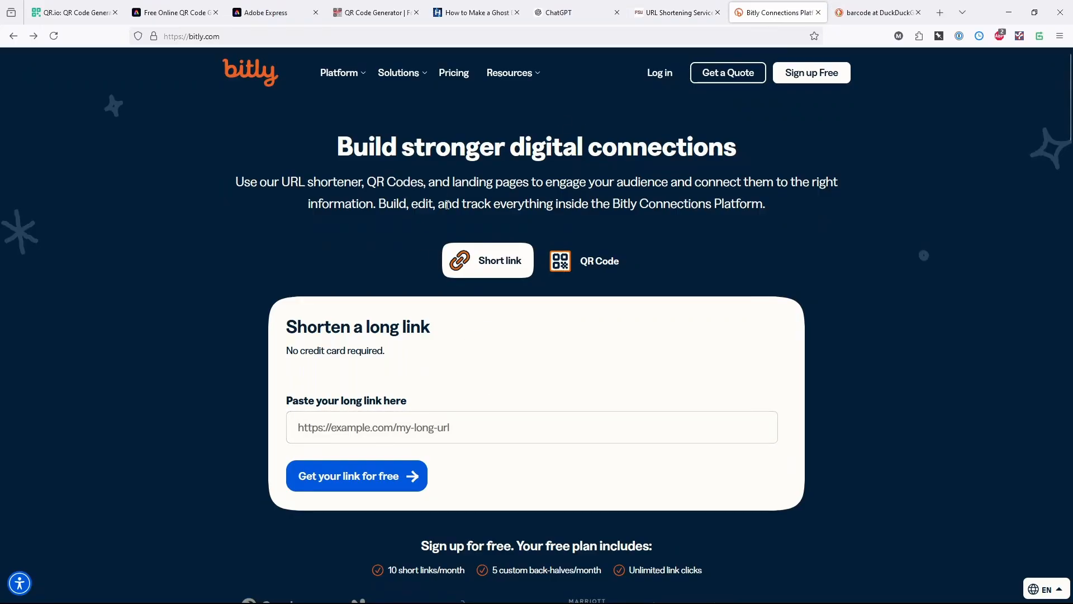
mouse_move(437, 250)
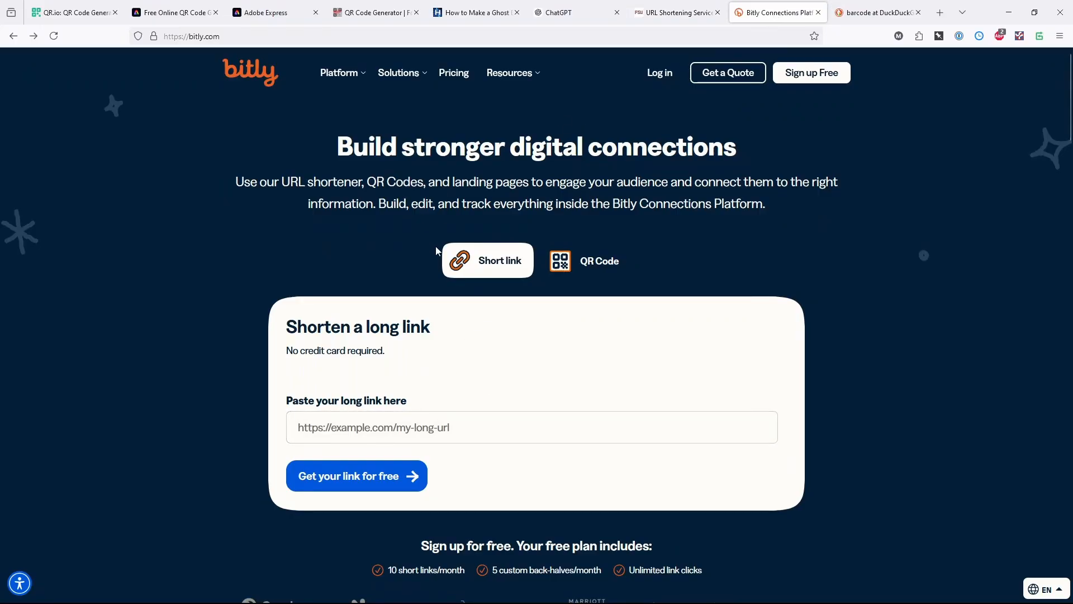
mouse_move(394, 252)
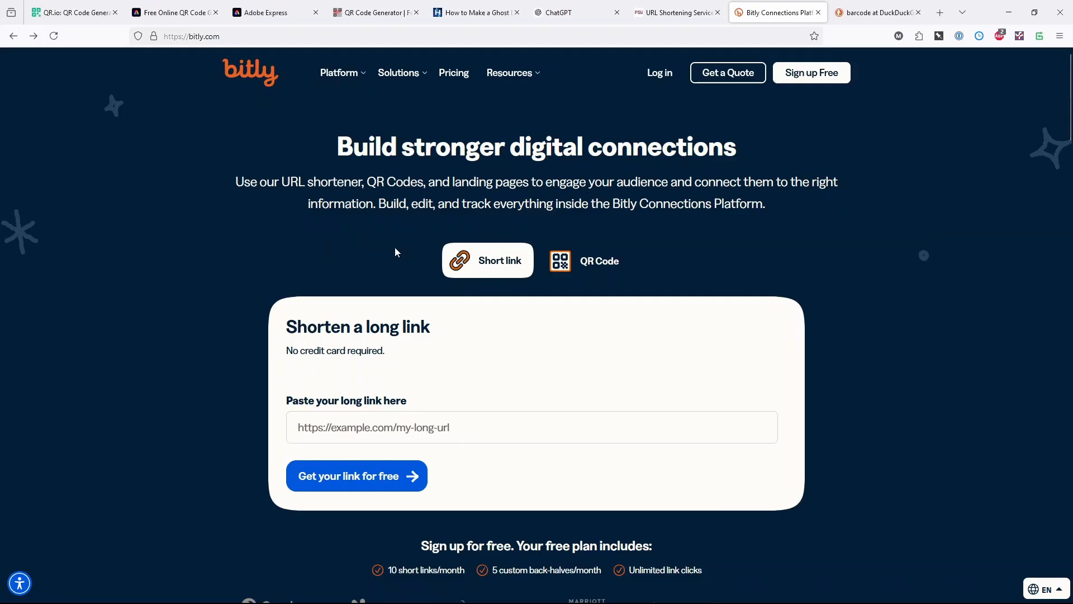
mouse_move(280, 97)
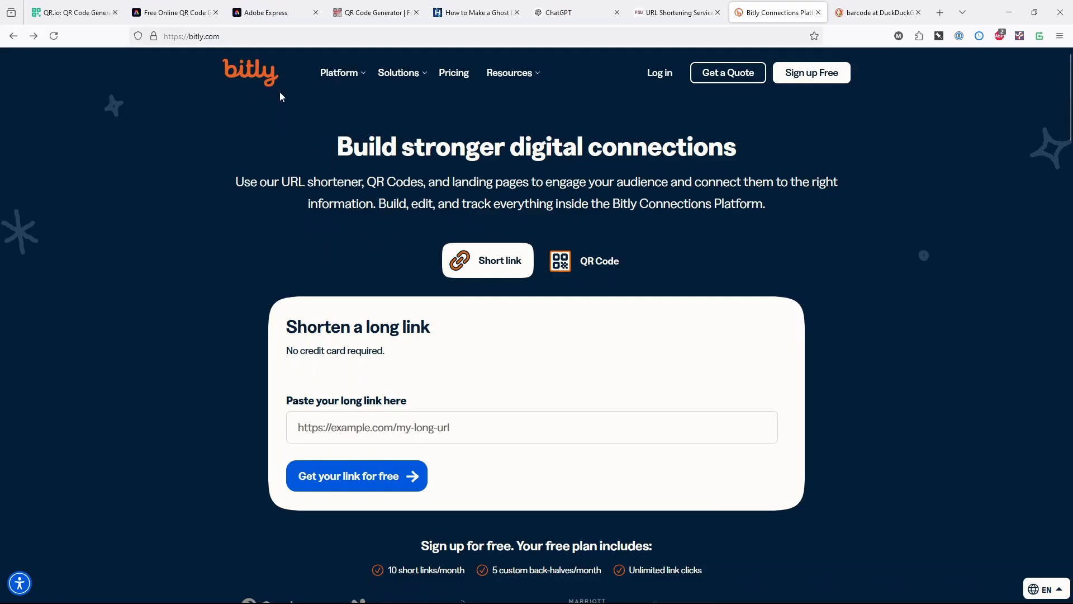
mouse_move(634, 229)
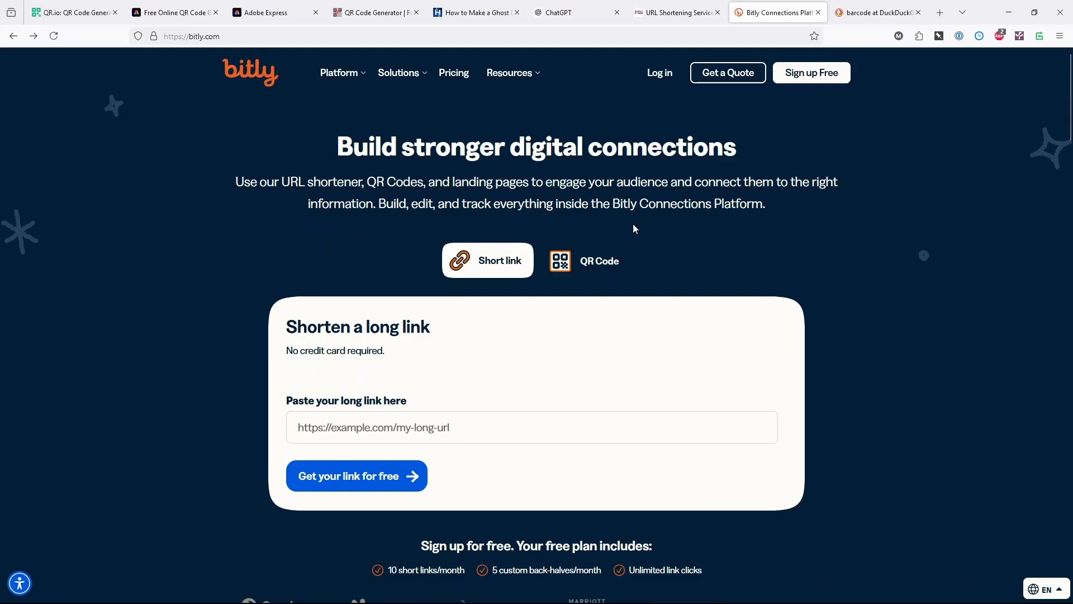
left_click(676, 12)
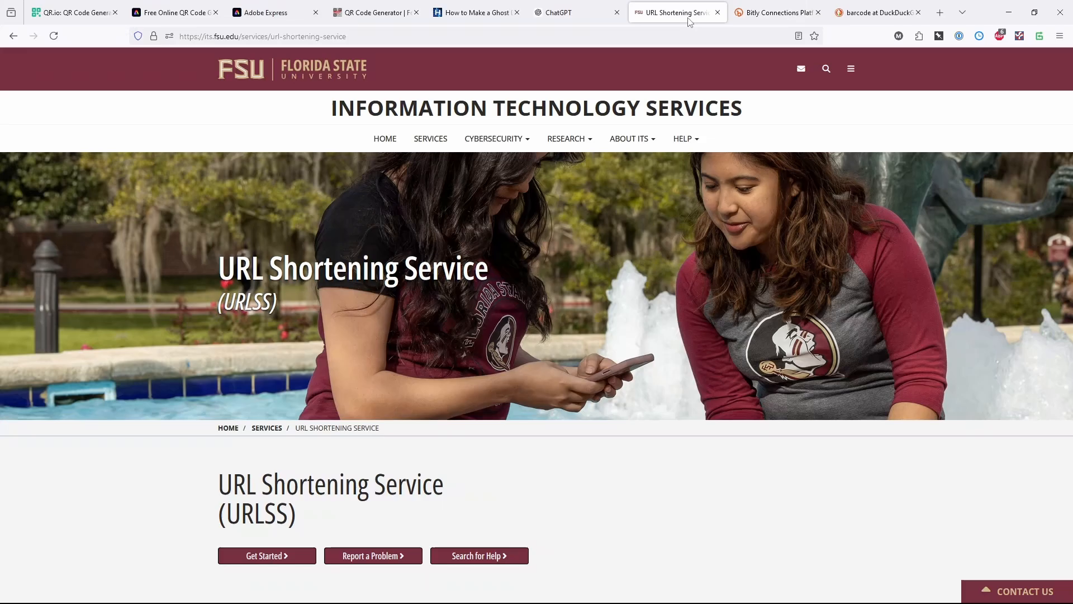
- Back on QR.io, select and deselect the full ghost-detector article URL in the link field
left_click(69, 13)
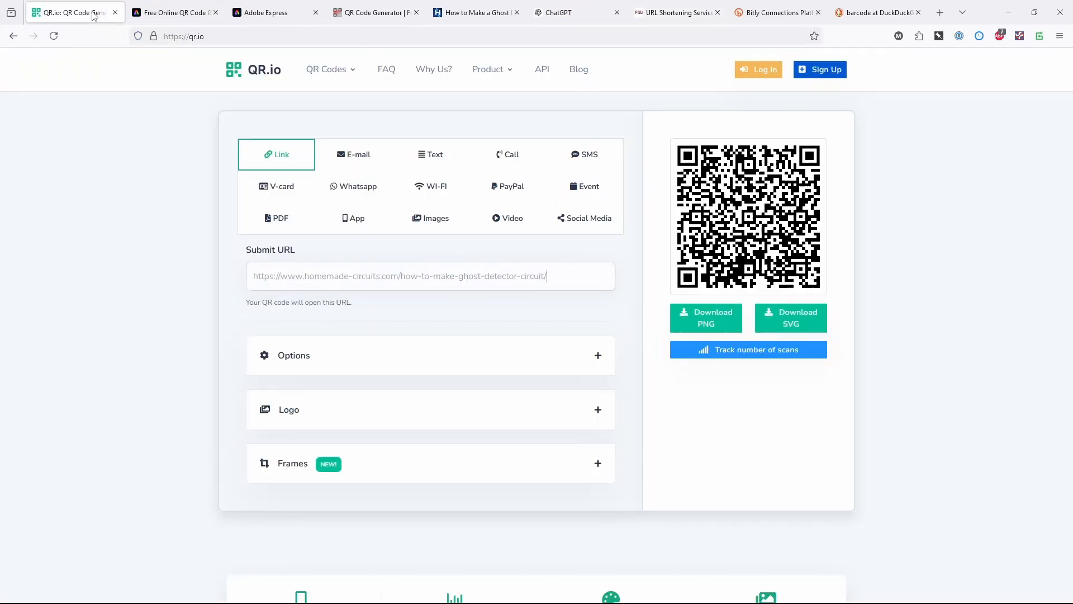
mouse_move(395, 325)
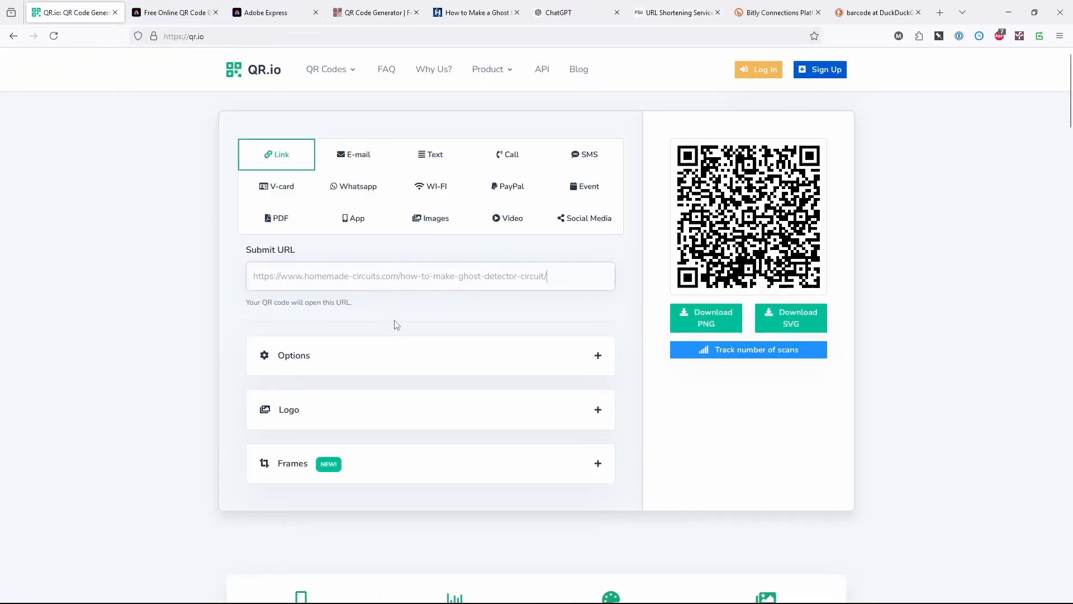
mouse_move(891, 248)
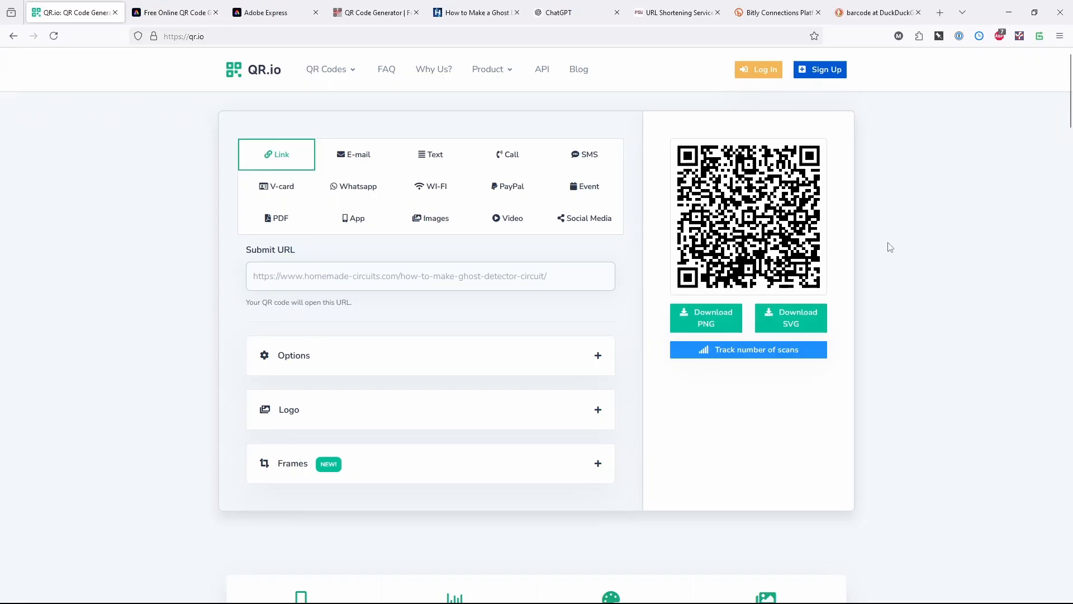
left_click(431, 276)
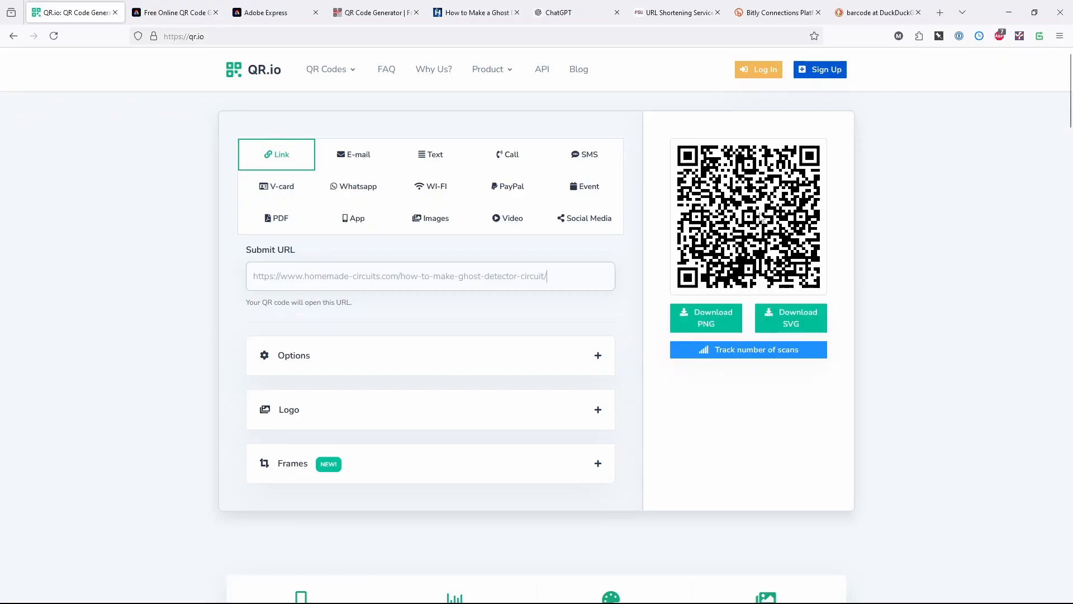
double_click(524, 276)
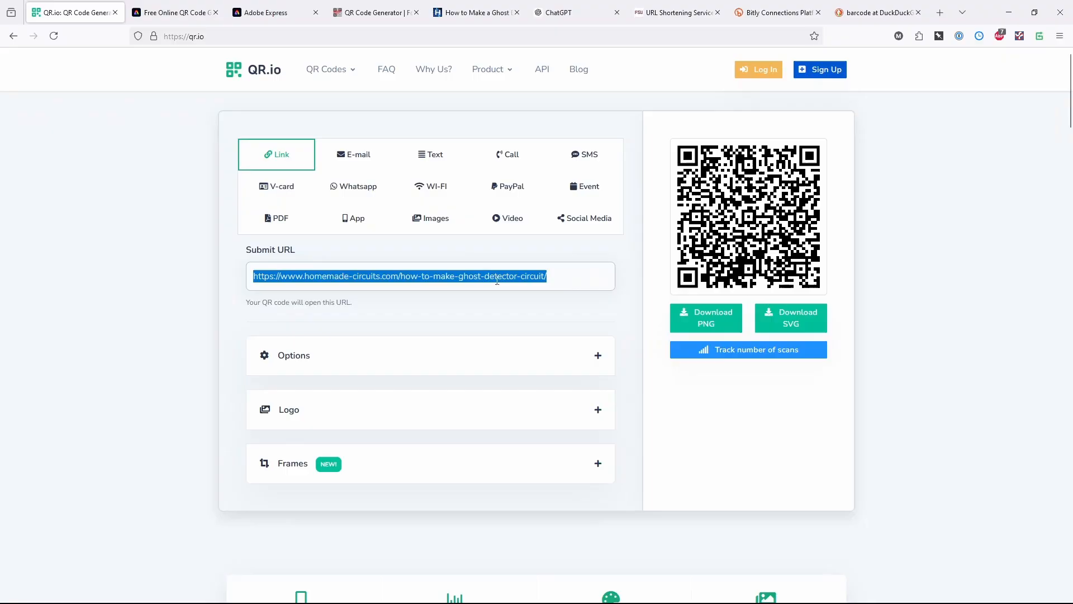
left_click(564, 281)
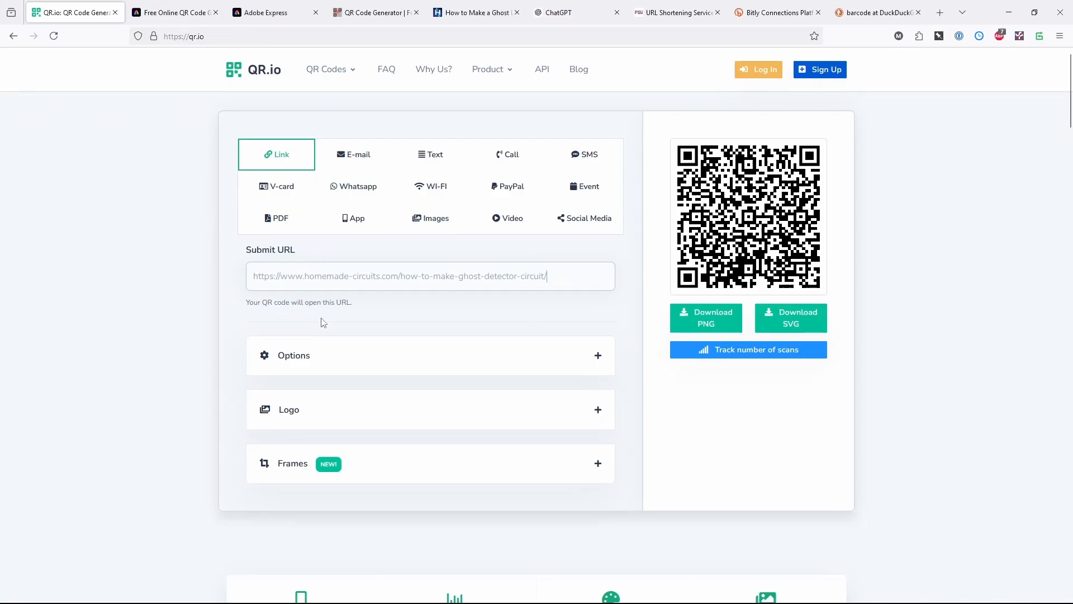
mouse_move(614, 415)
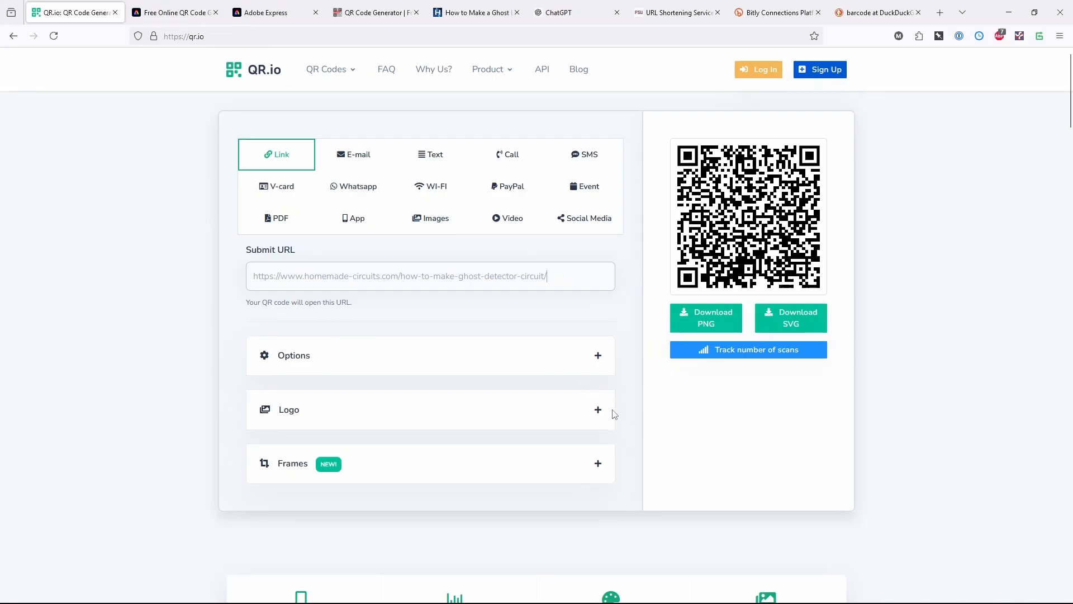
left_click(597, 409)
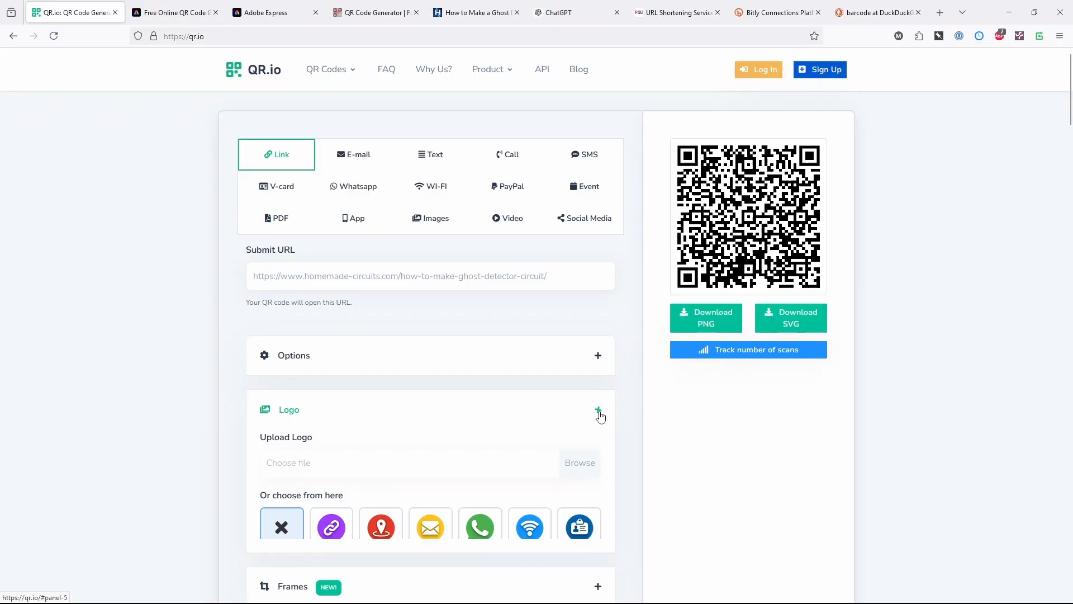
left_click(597, 411)
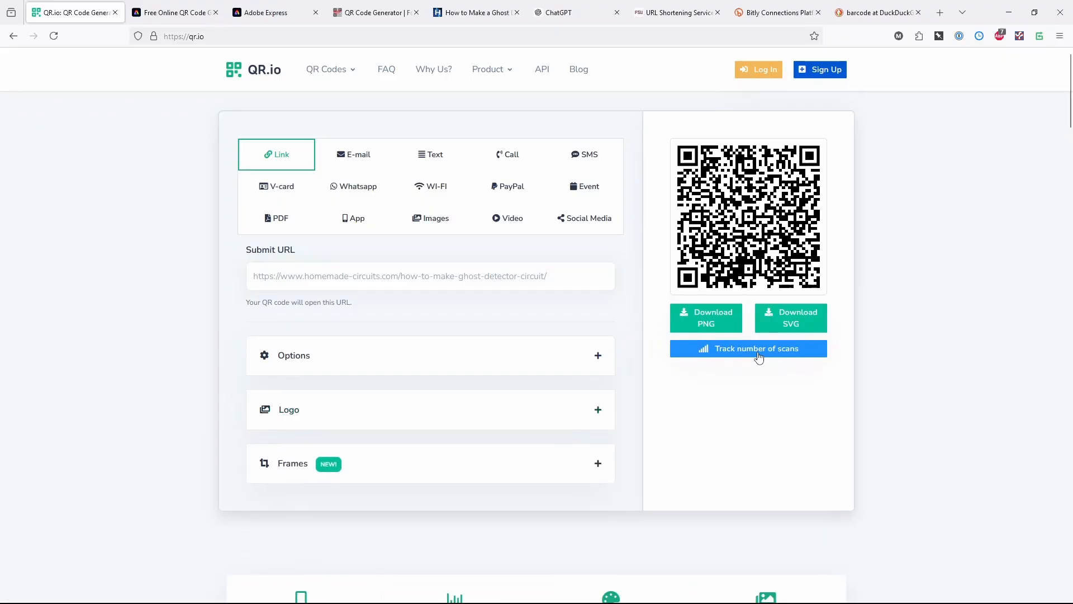
mouse_move(540, 402)
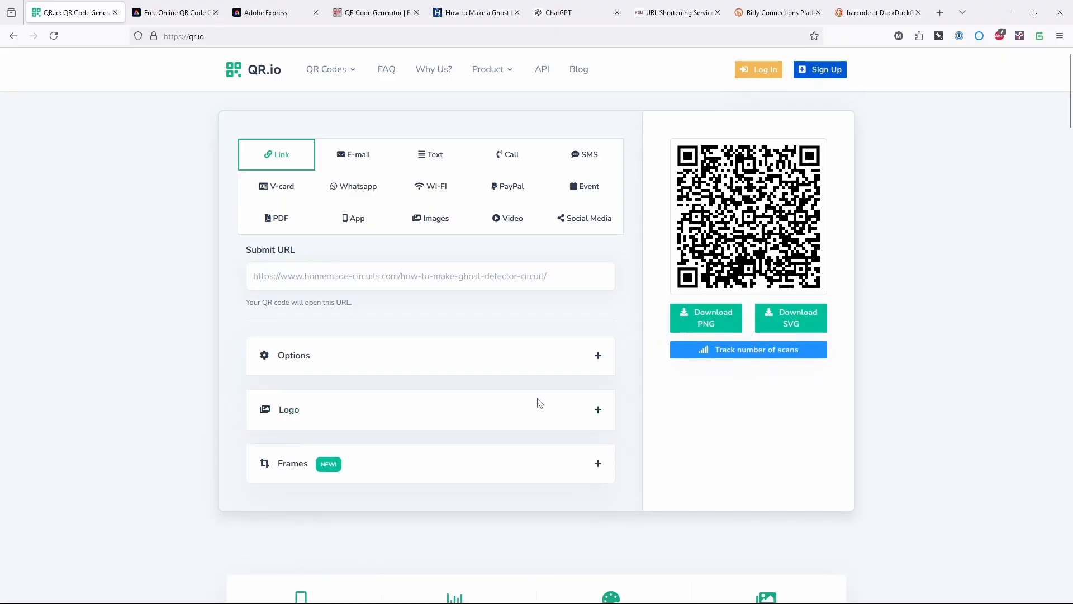
triple_click(399, 276)
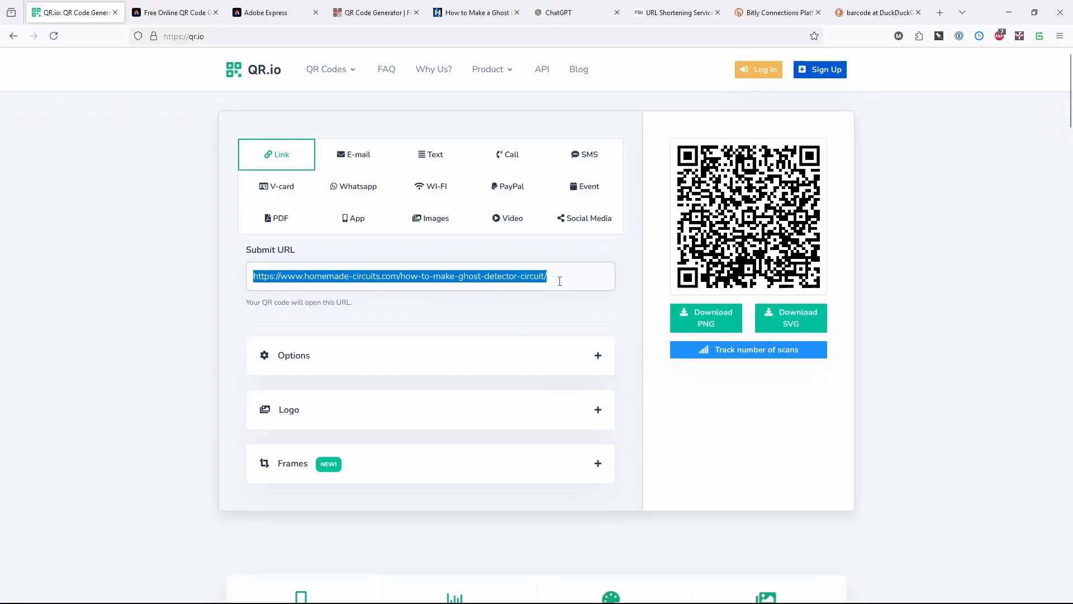
mouse_move(220, 38)
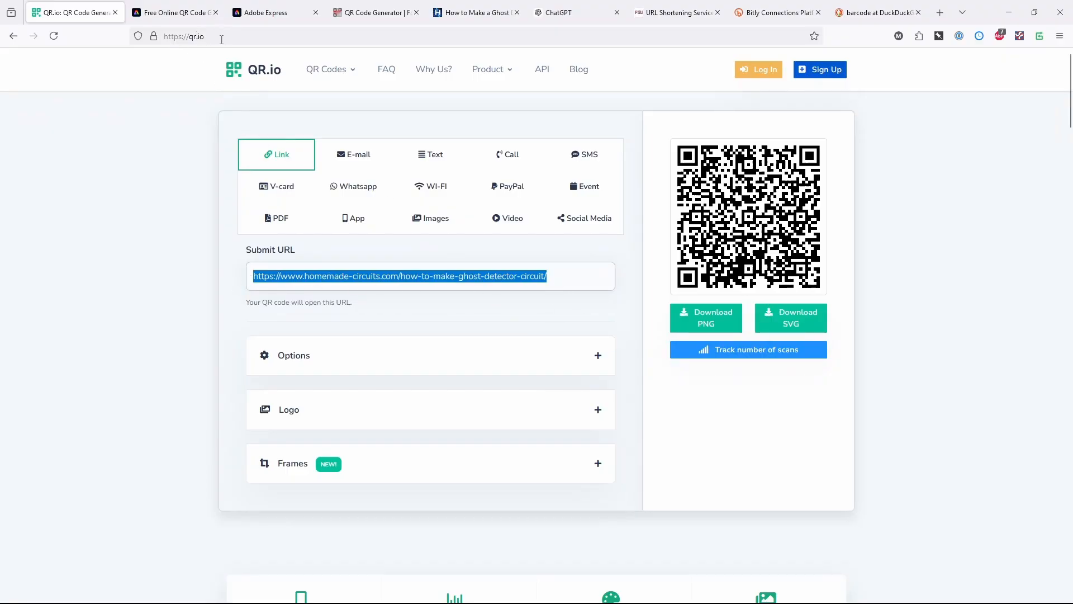
left_click(100, 226)
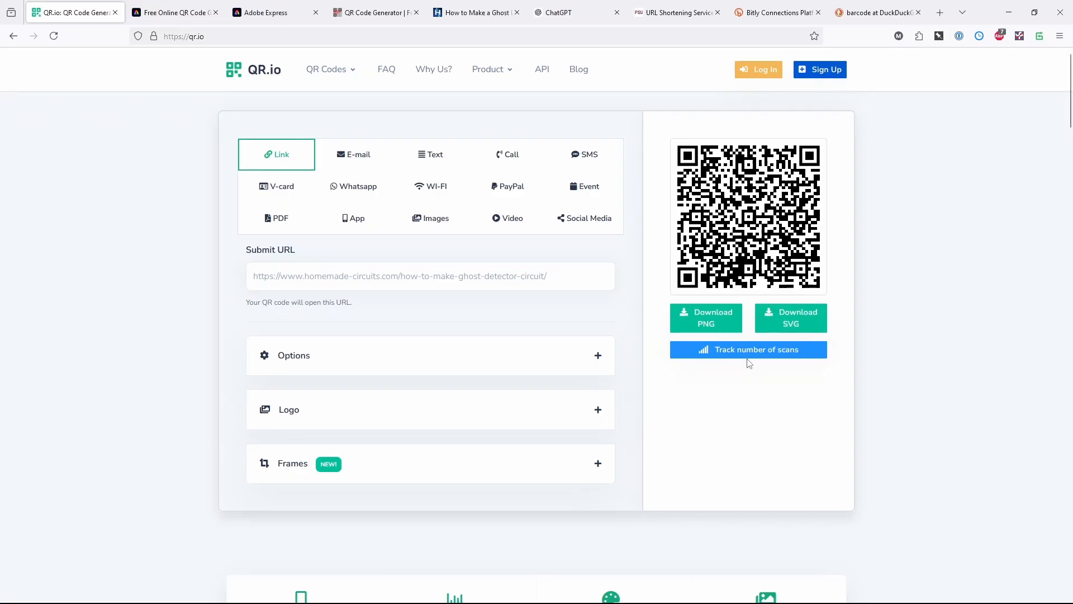
mouse_move(729, 421)
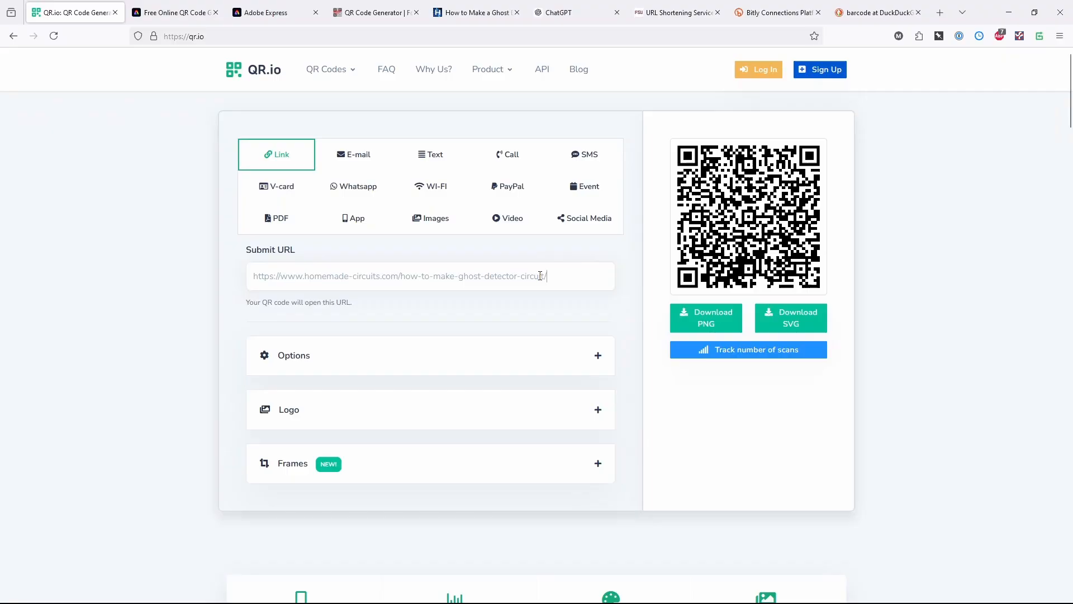
triple_click(430, 275)
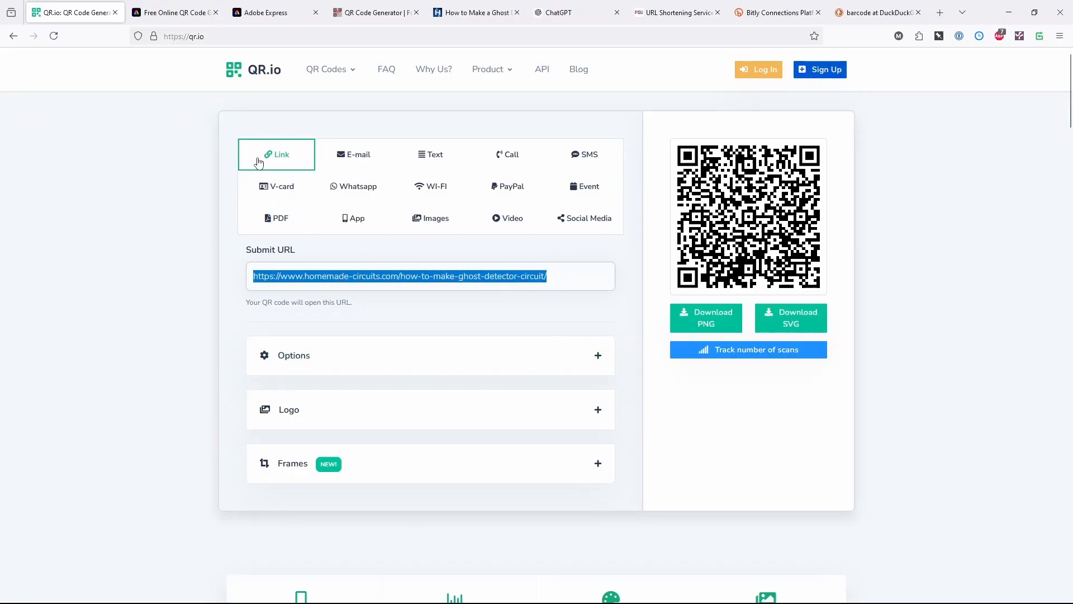
mouse_move(281, 75)
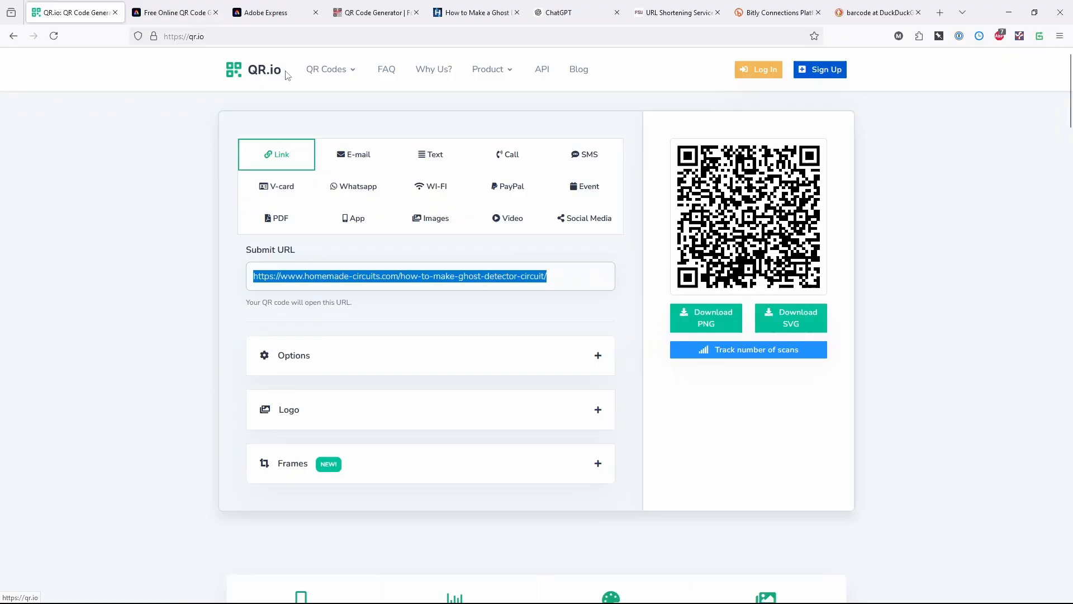
mouse_move(753, 421)
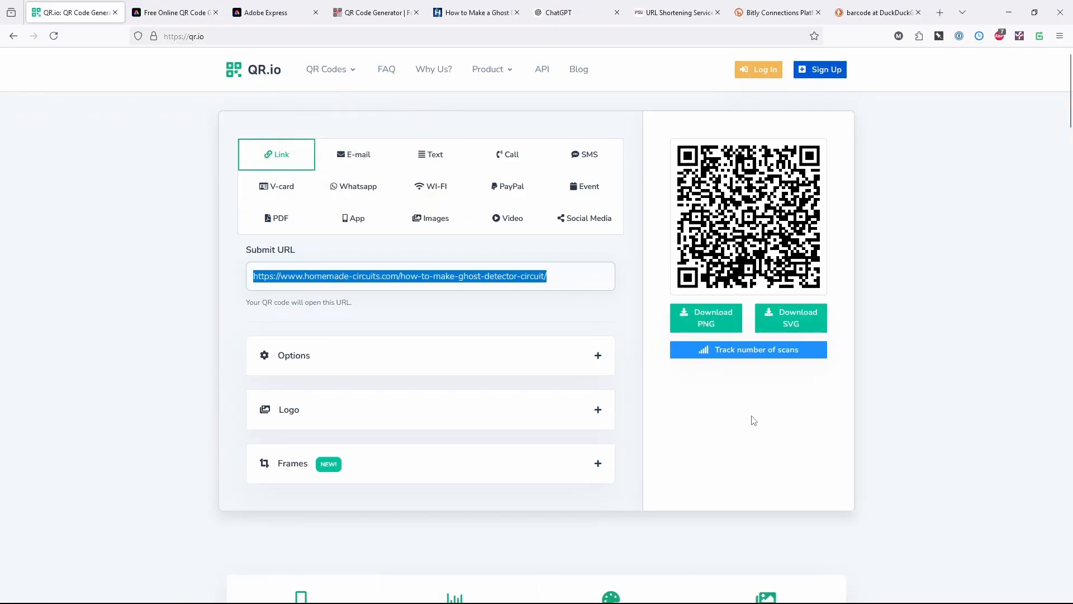
left_click(577, 275)
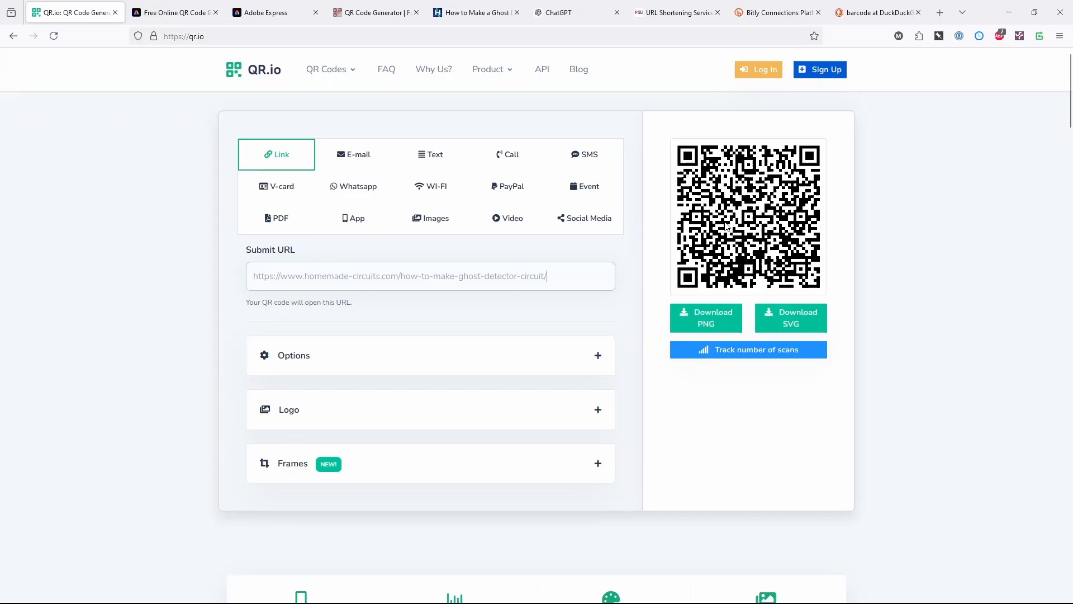
triple_click(430, 276)
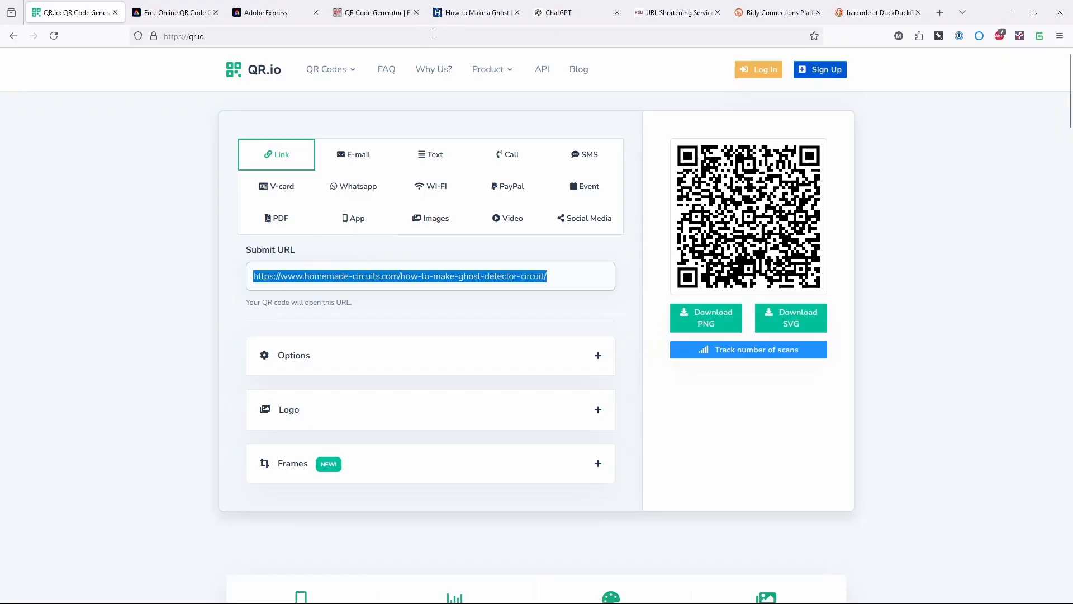
mouse_move(375, 12)
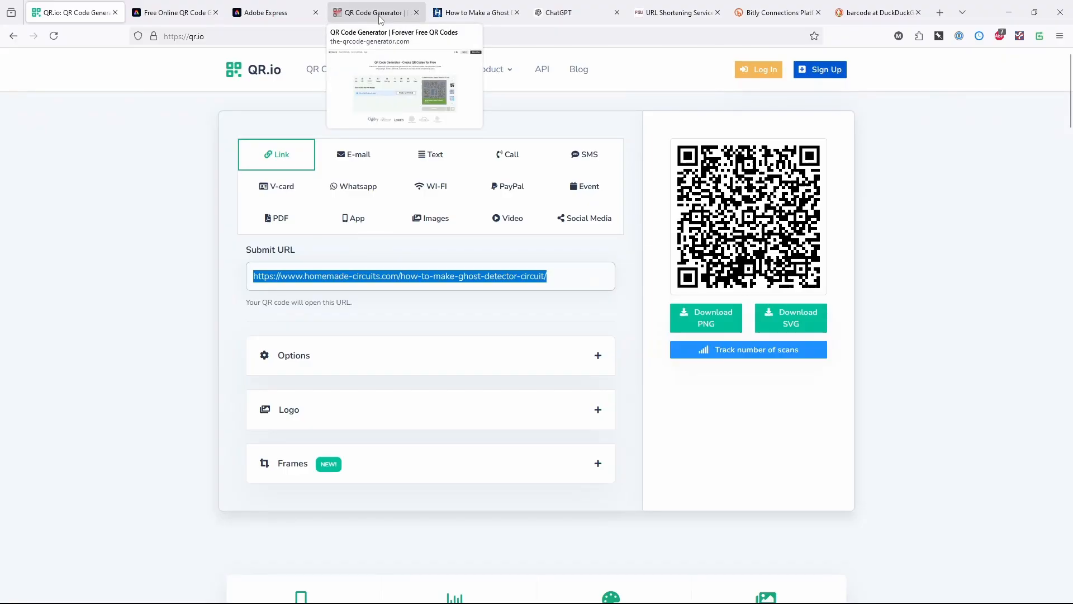
- Open Adobe Express's Generate QR code tool with 'Create now'
left_click(175, 12)
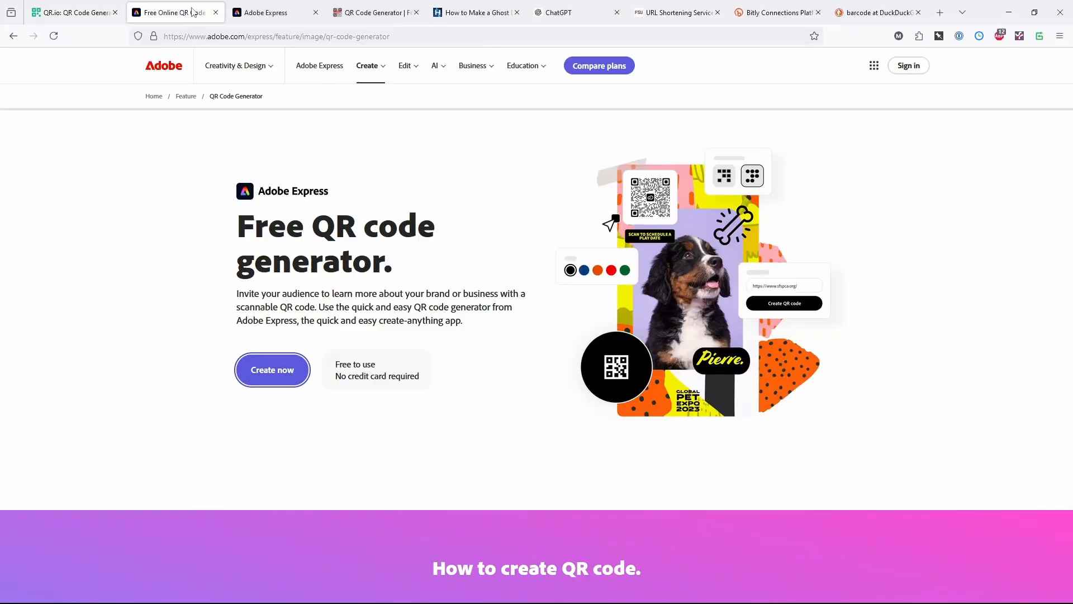
mouse_move(174, 114)
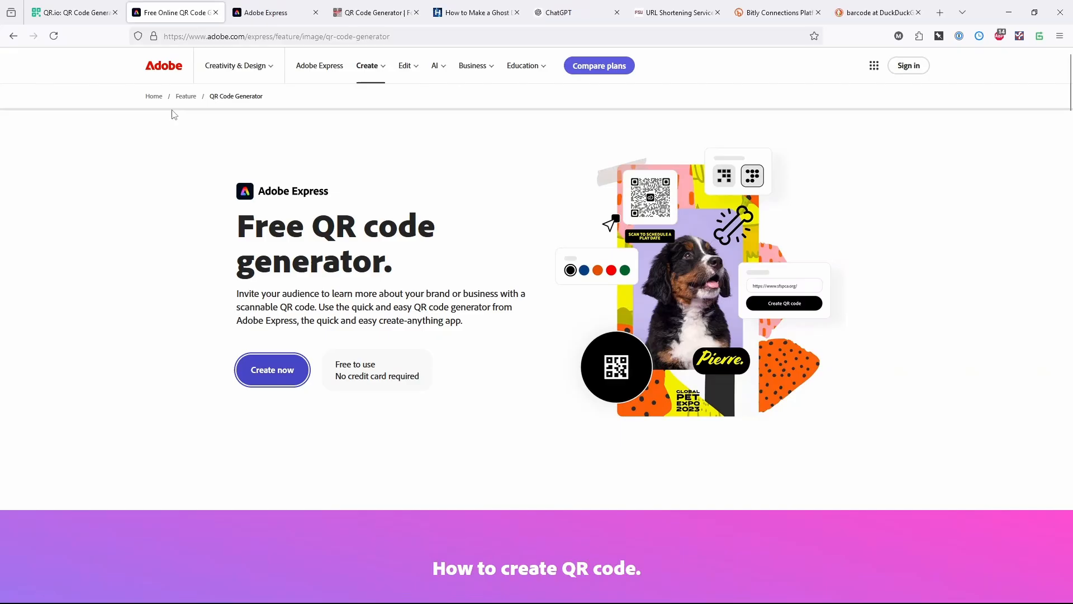
left_click(272, 370)
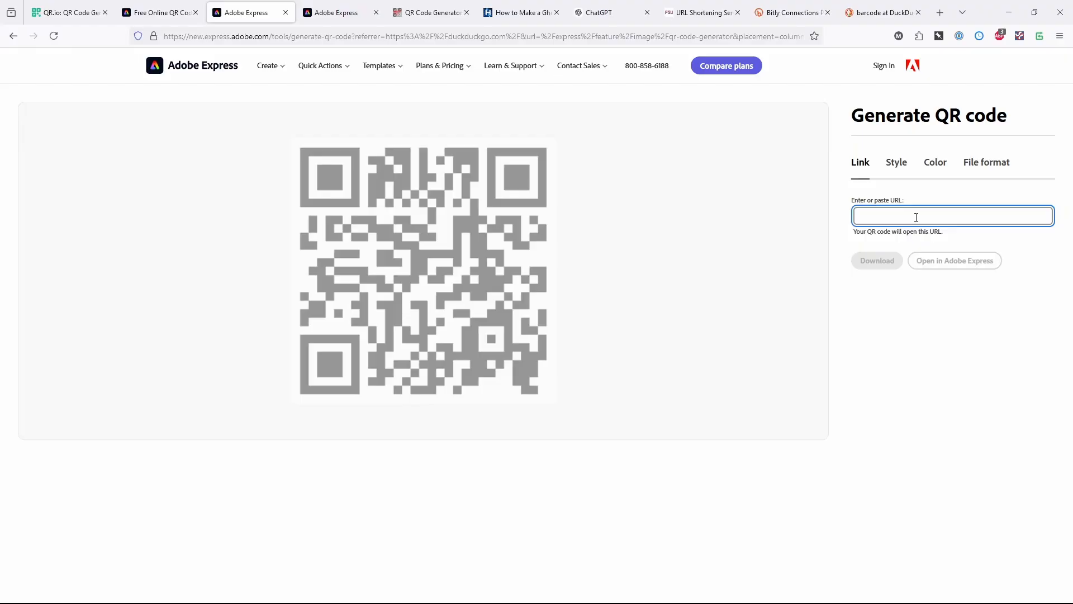
type("www.goo")
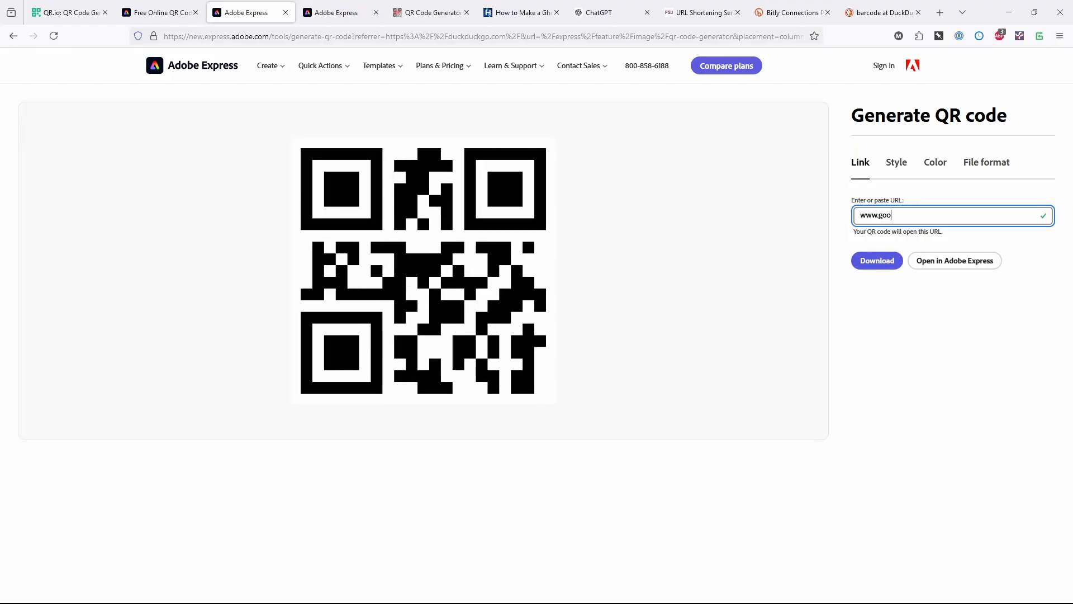
type("gle.com")
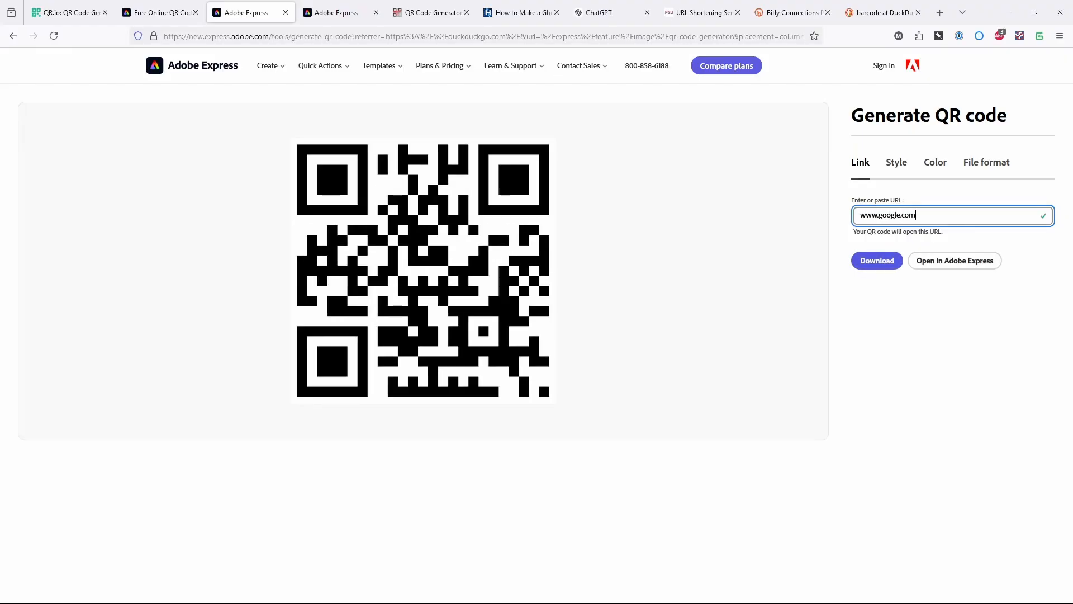
key("Backspace")
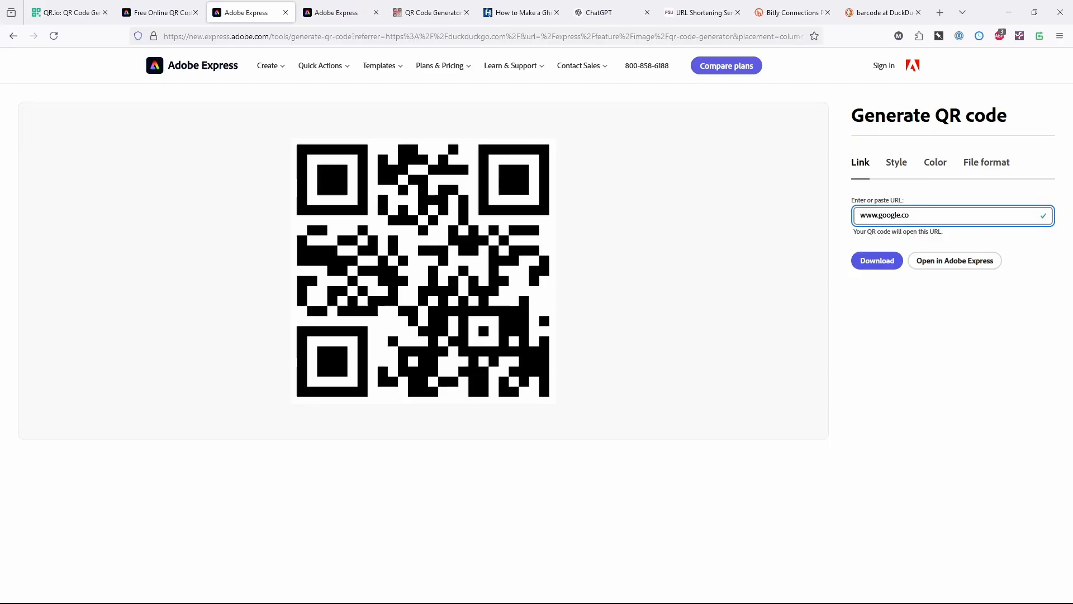
key("Backspace")
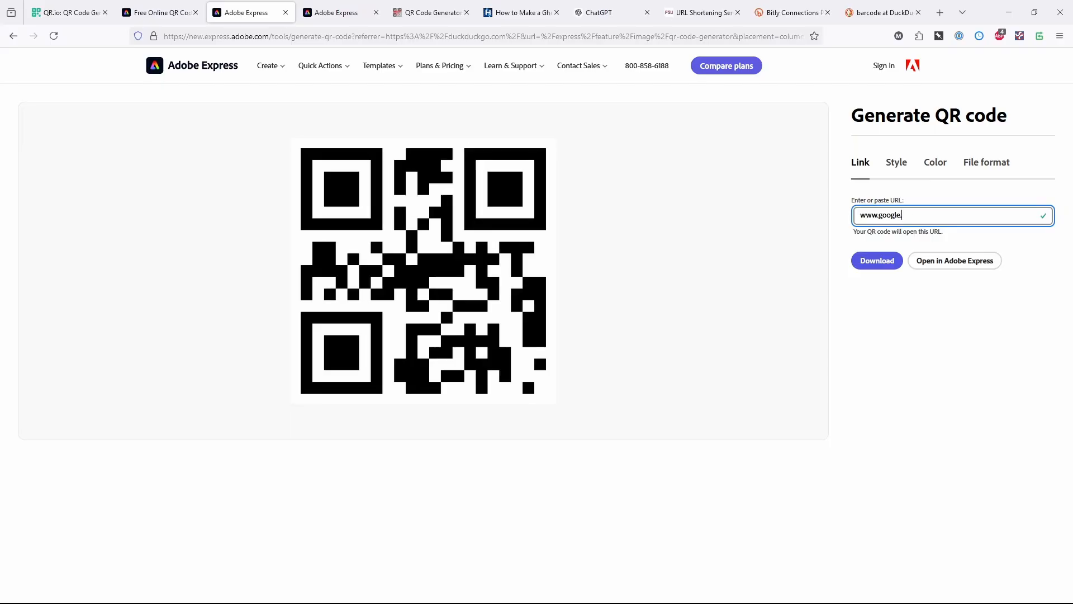
type(".com")
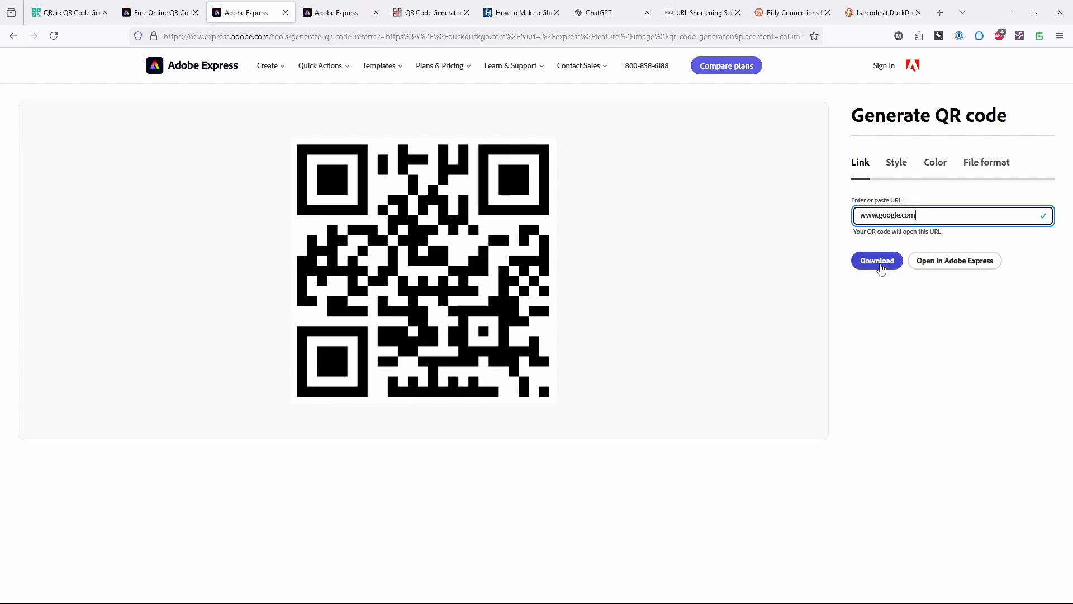
- Style the Adobe Express code with round dots and orange, check file formats, then return to QR.io
left_click(896, 163)
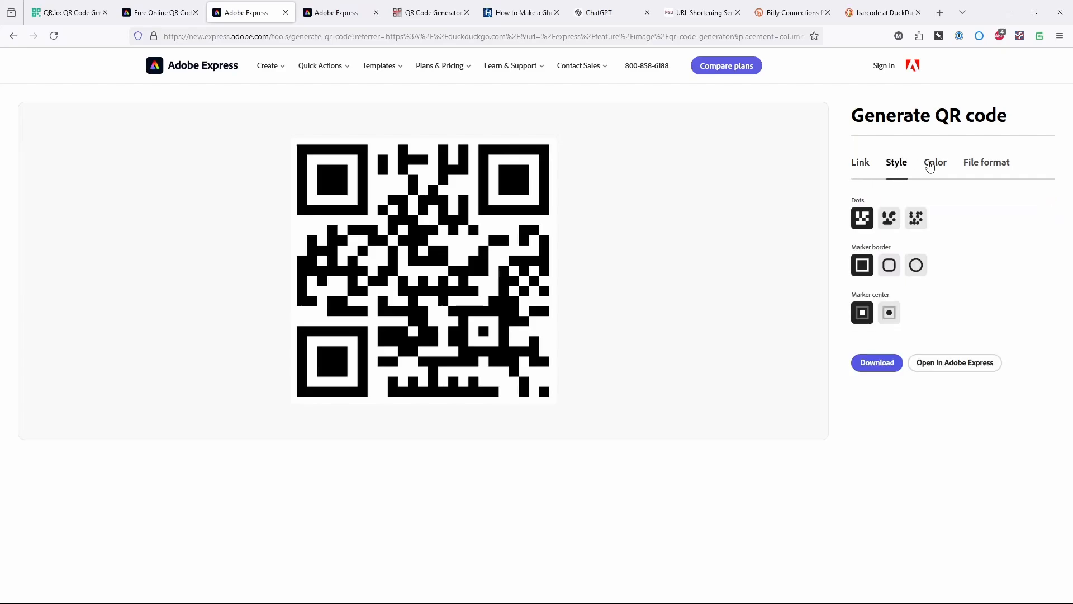
left_click(916, 218)
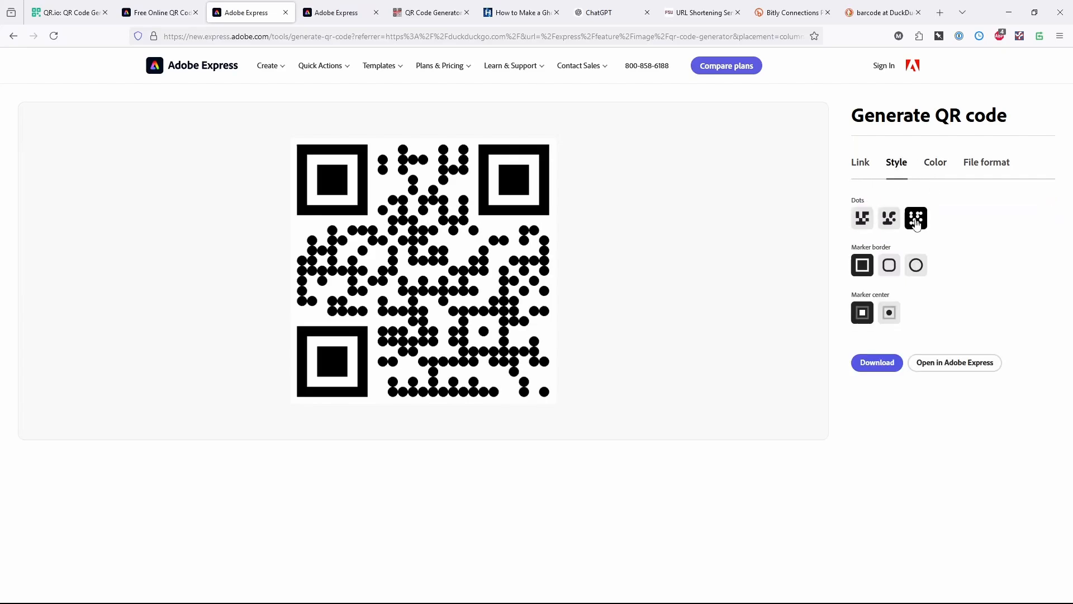
left_click(936, 162)
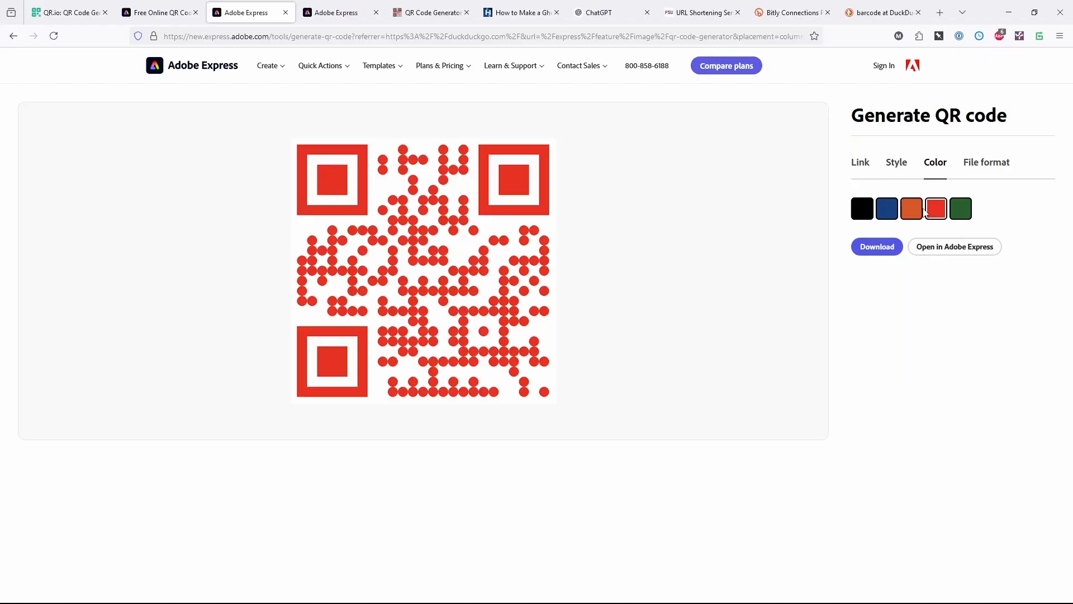
left_click(986, 162)
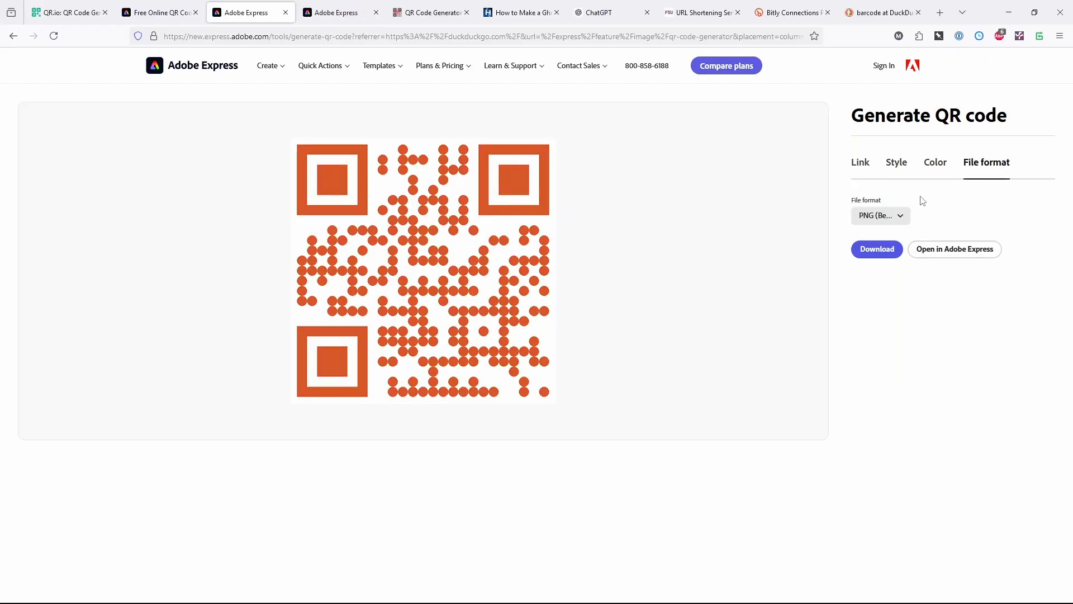
left_click(861, 162)
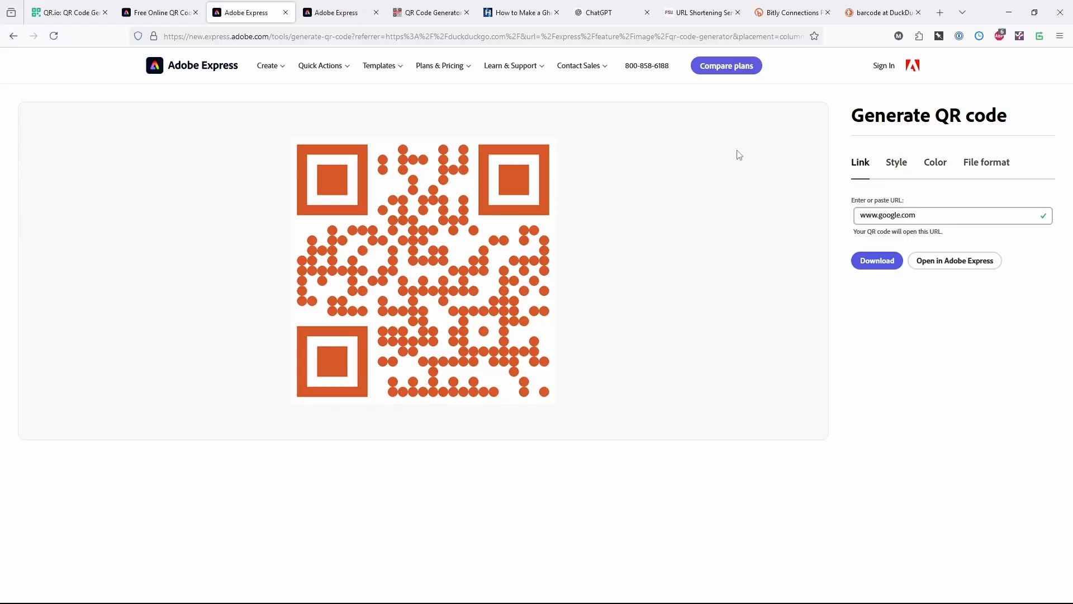
left_click(68, 12)
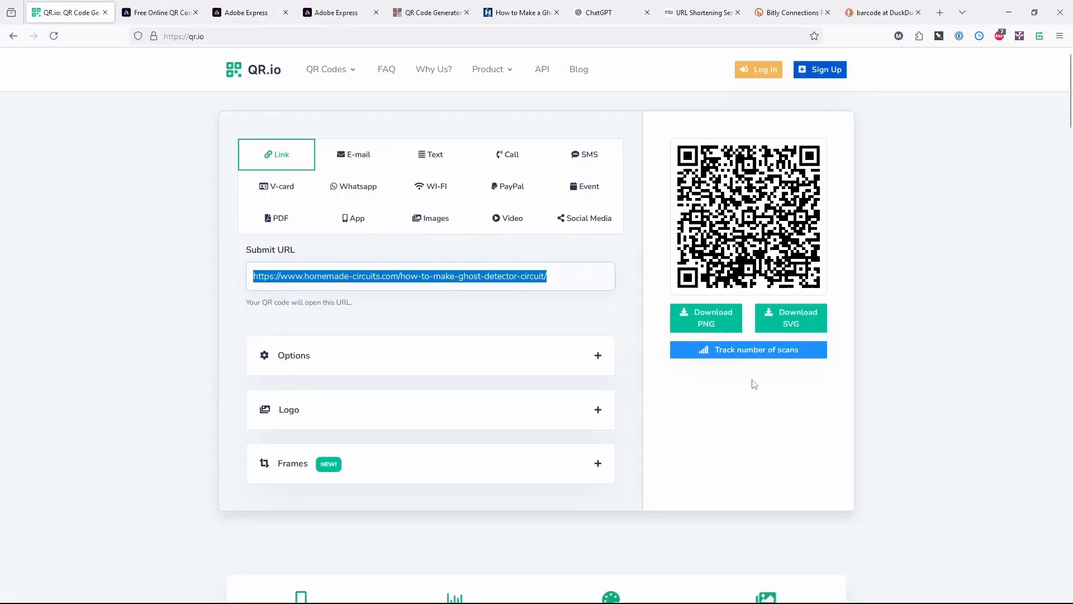
mouse_move(347, 510)
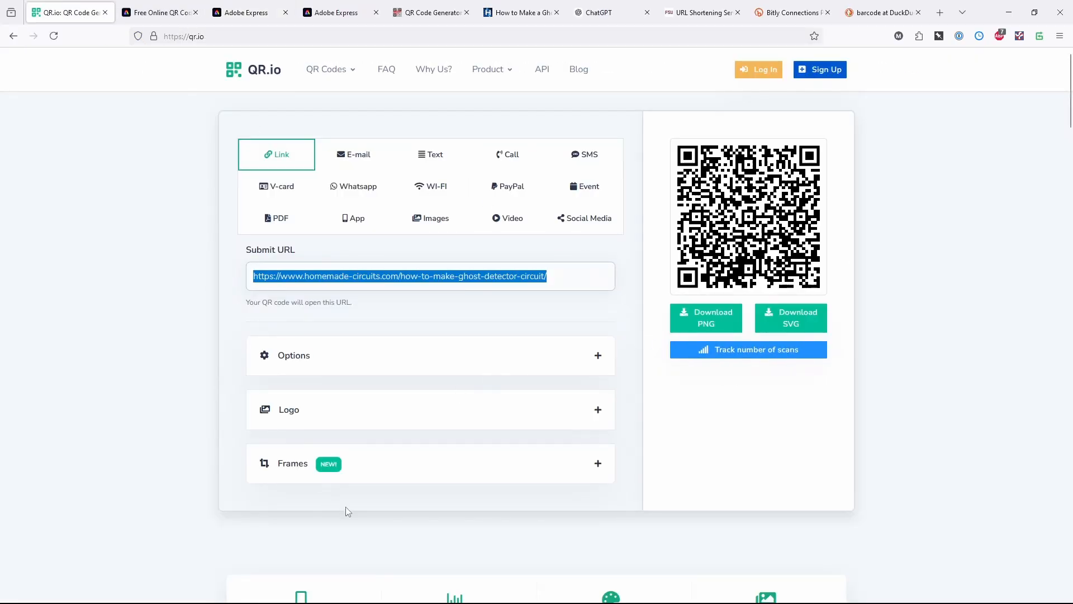
scroll("down", 3)
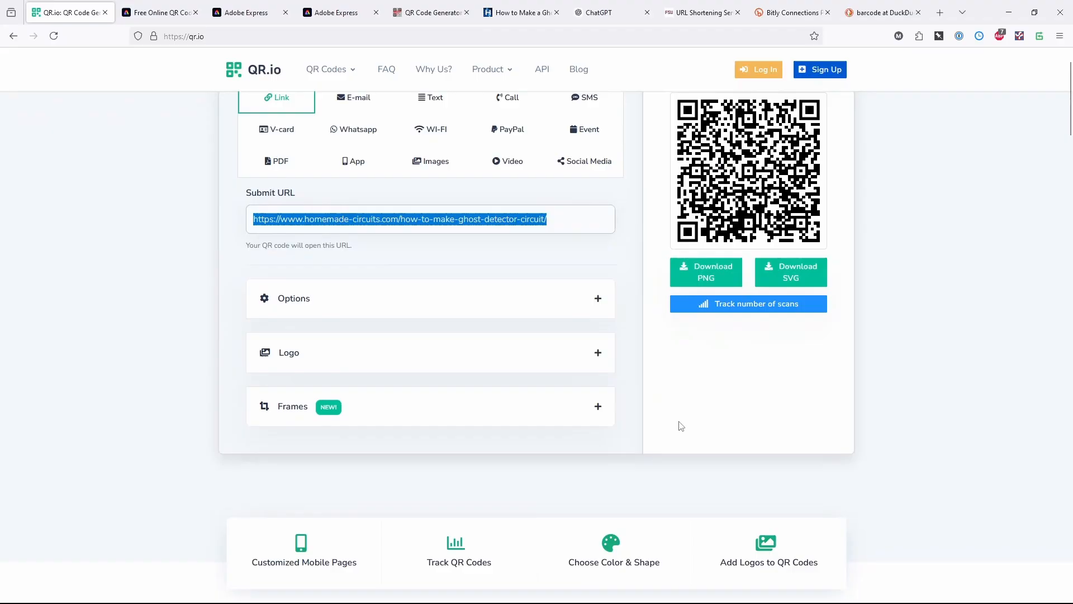
scroll("up", 3)
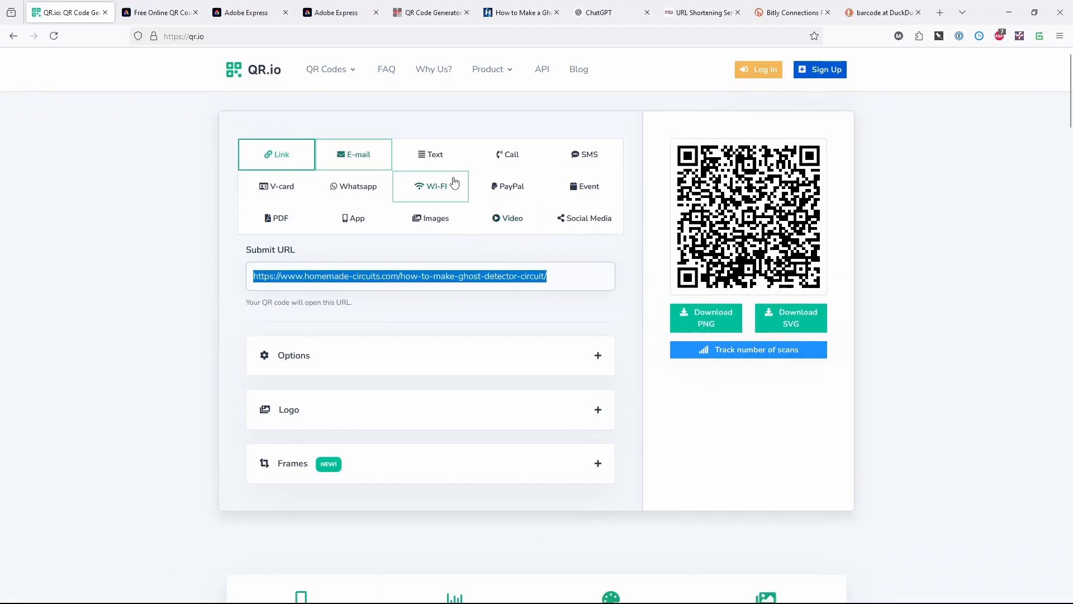
mouse_move(359, 186)
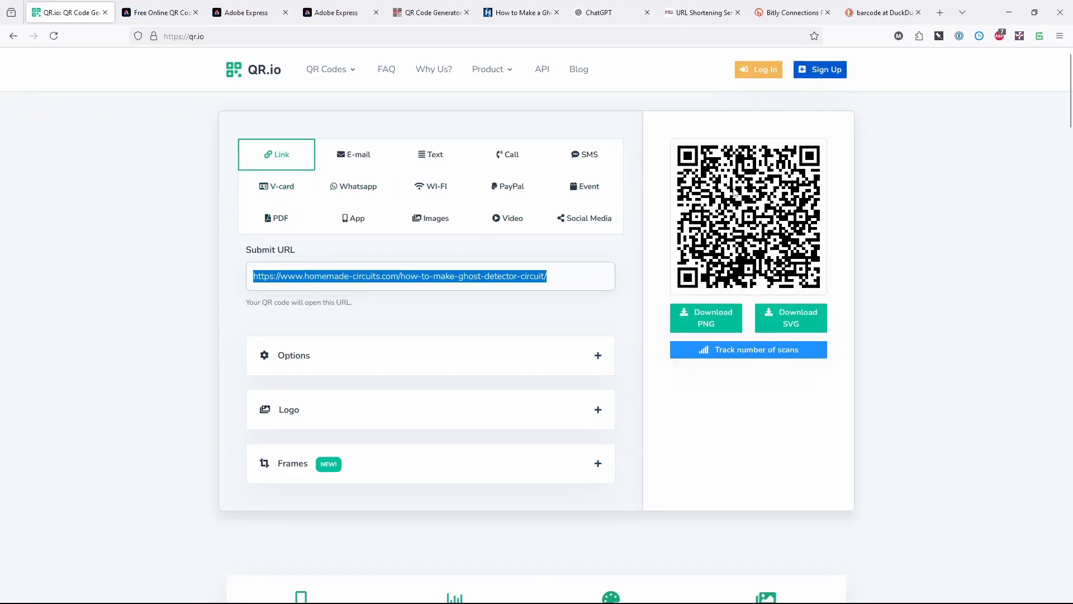
- Open QR.io's V-card form, leave First and Last name empty, and return to Link
left_click(277, 186)
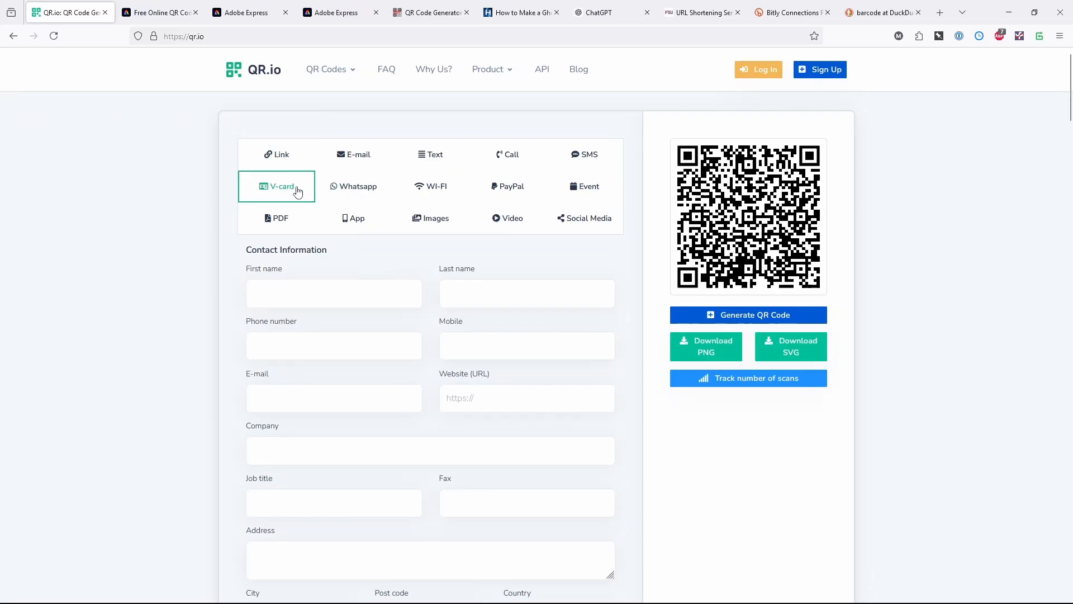
mouse_move(642, 292)
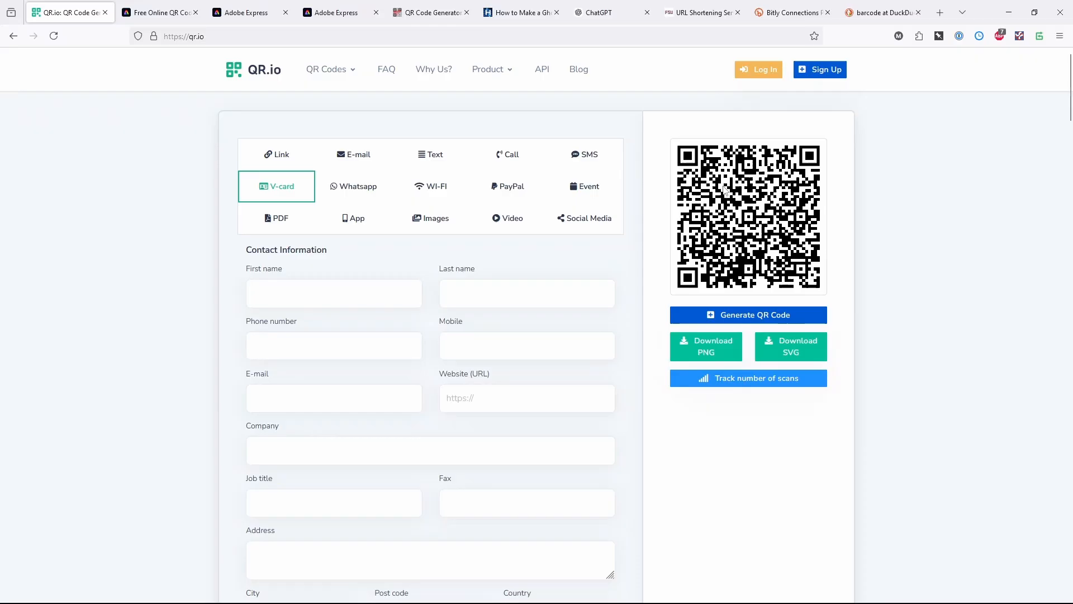
left_click(333, 293)
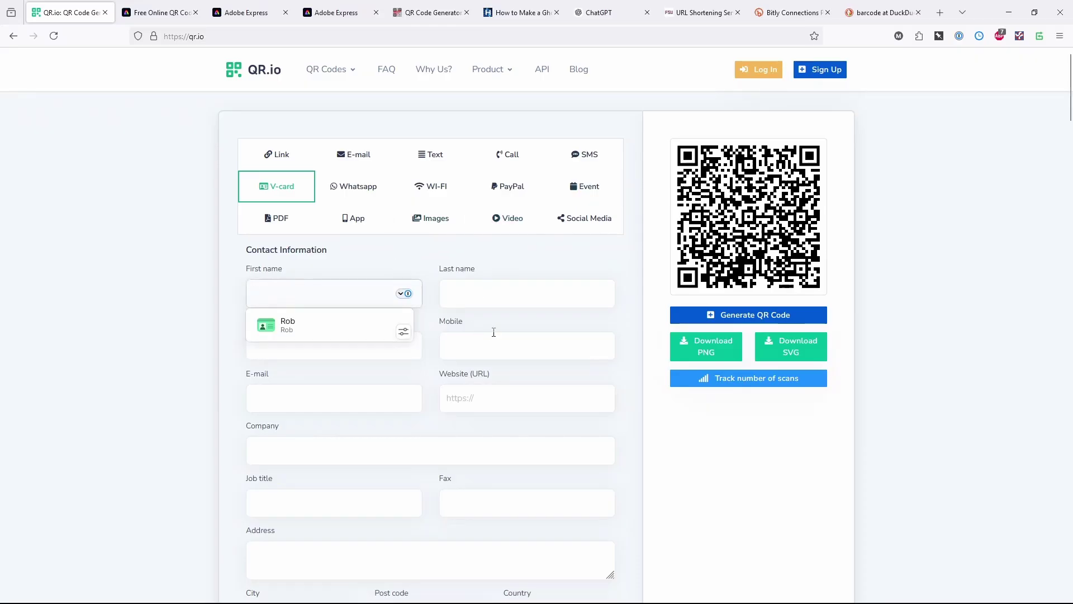
mouse_move(565, 296)
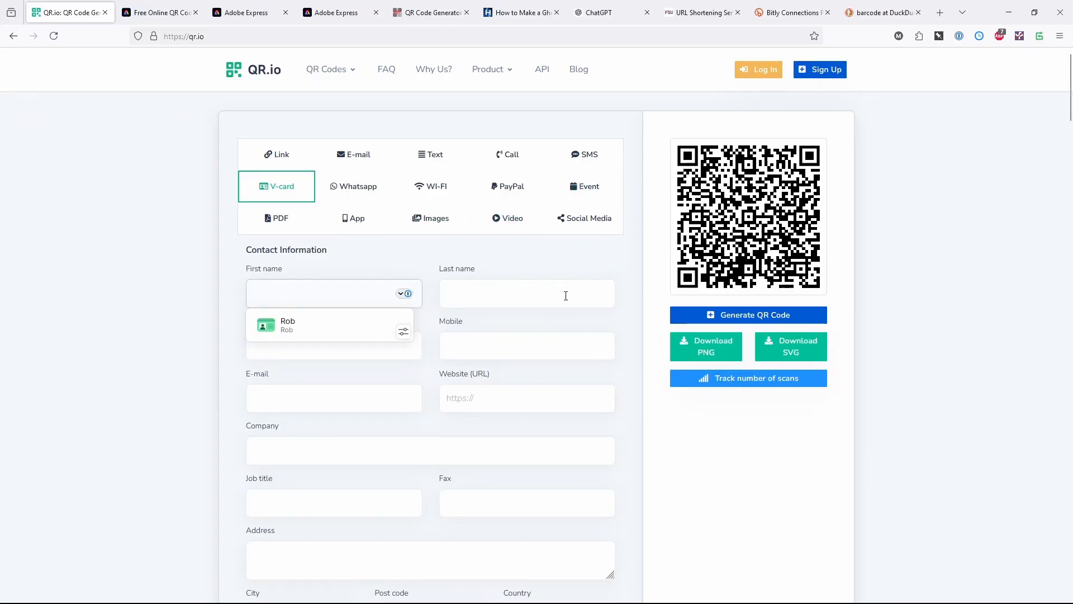
left_click(527, 293)
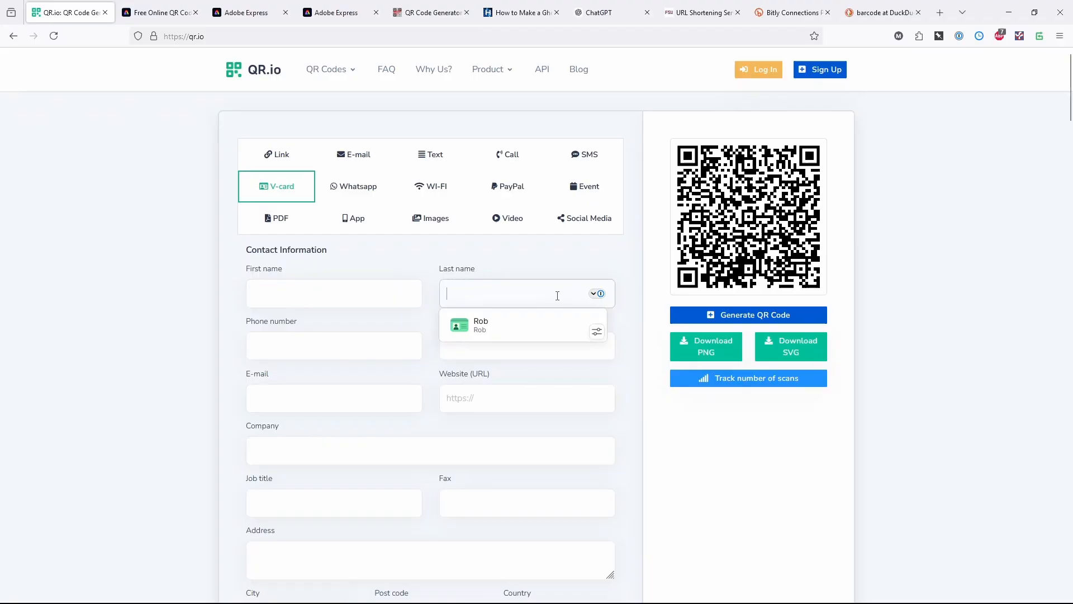
left_click(333, 293)
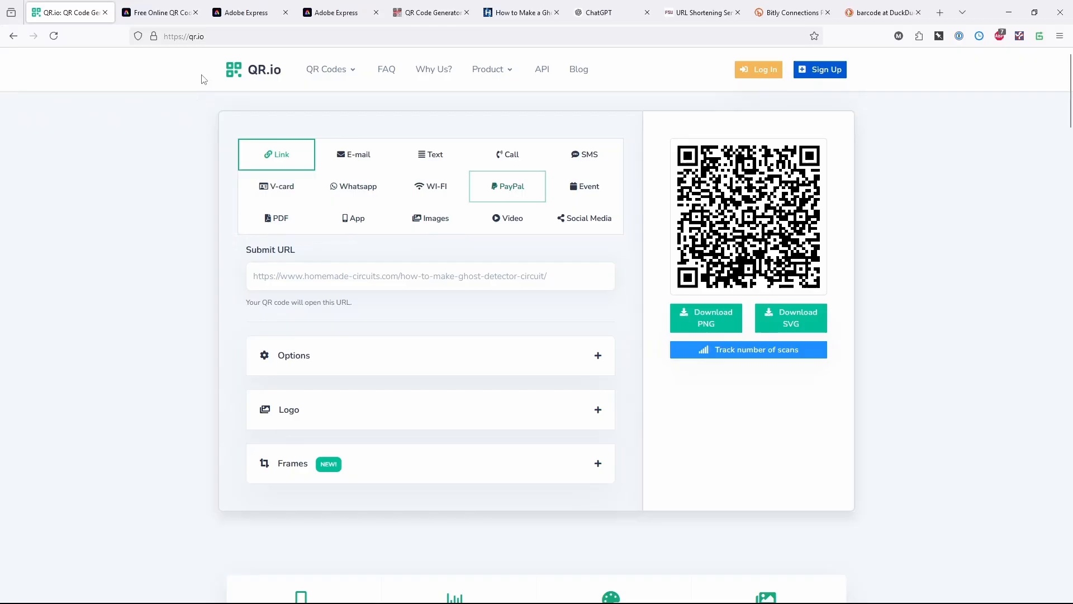
- View QR.io's Image Gallery option and its sign-up prompt, then switch to Adobe Express
left_click(430, 186)
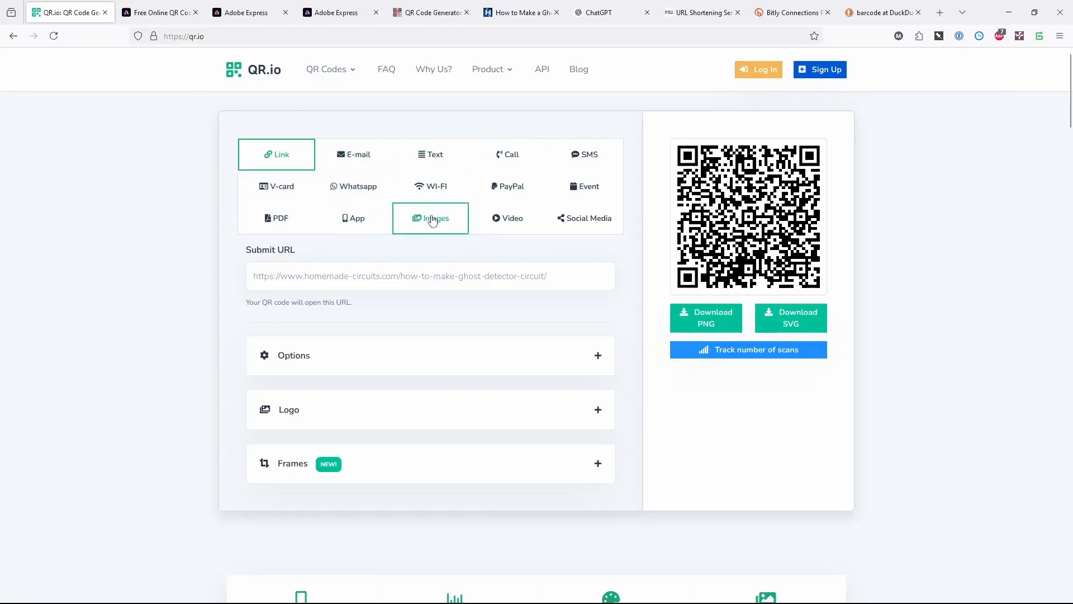
left_click(430, 217)
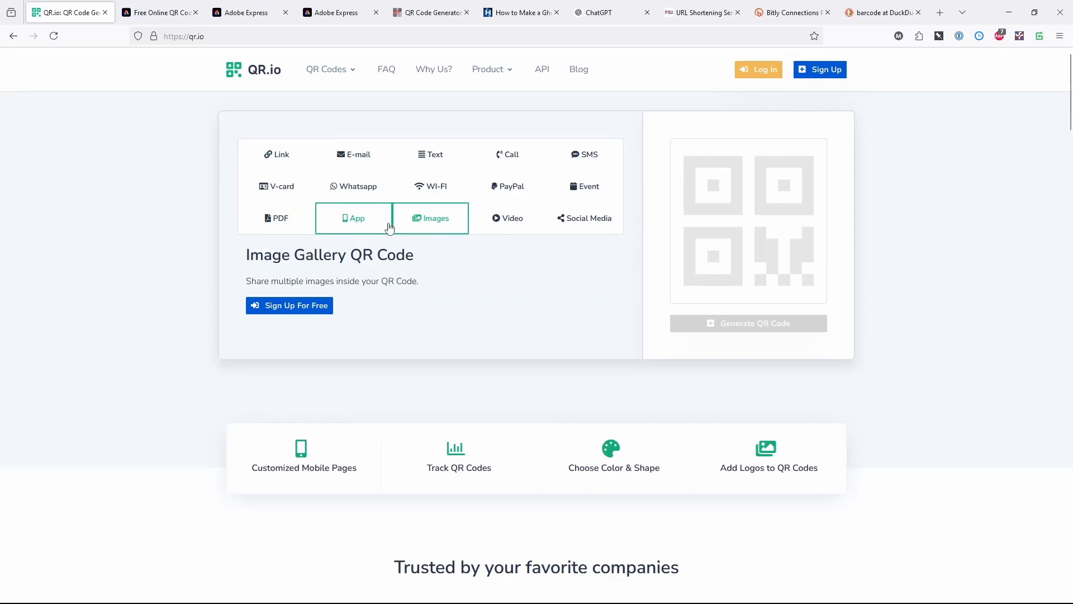
left_click(435, 217)
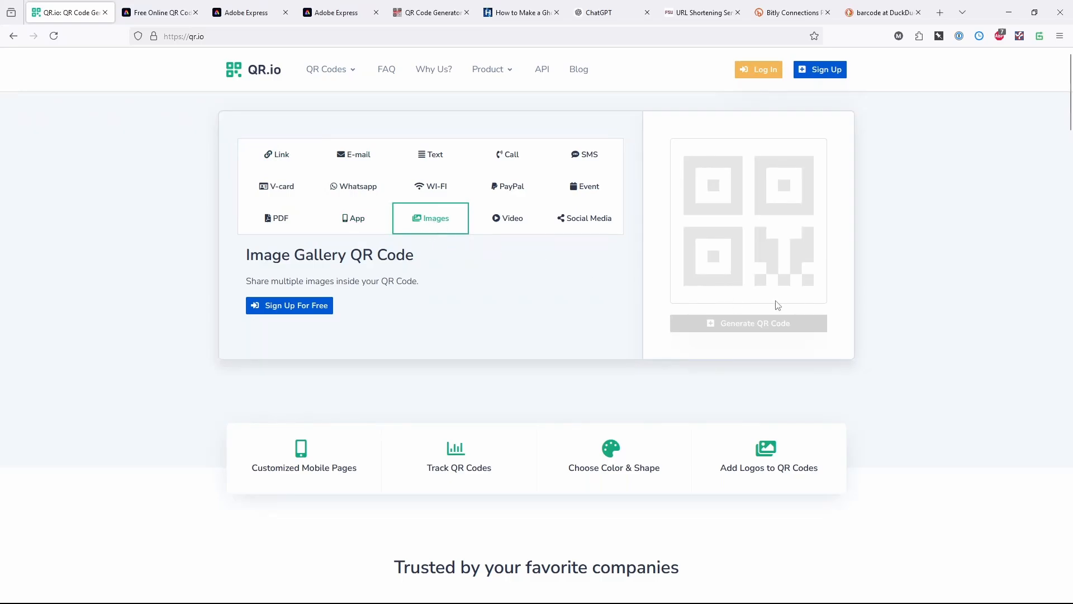
mouse_move(407, 279)
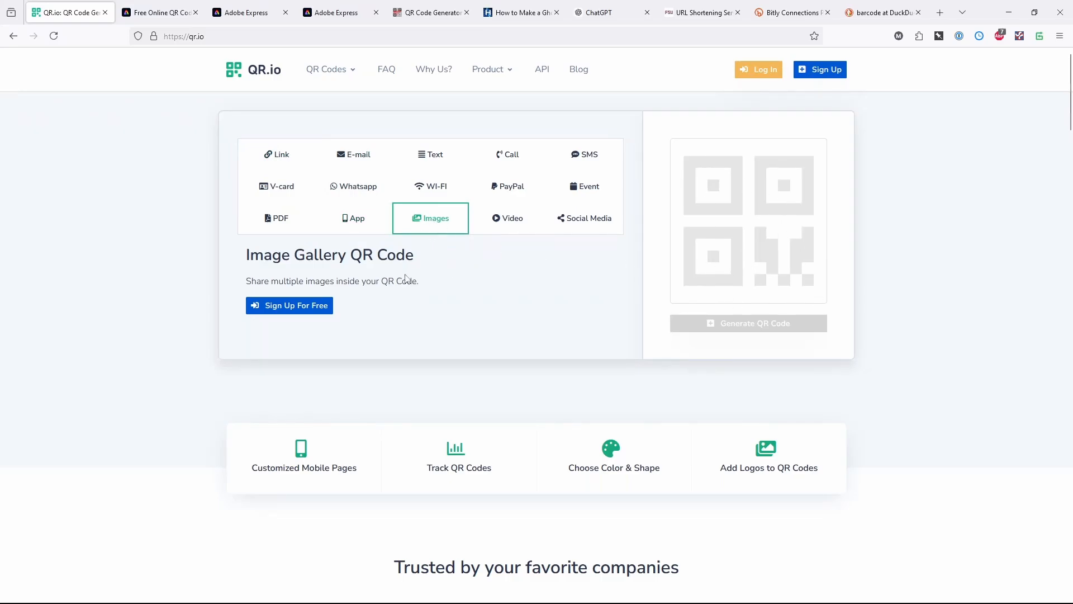
mouse_move(298, 269)
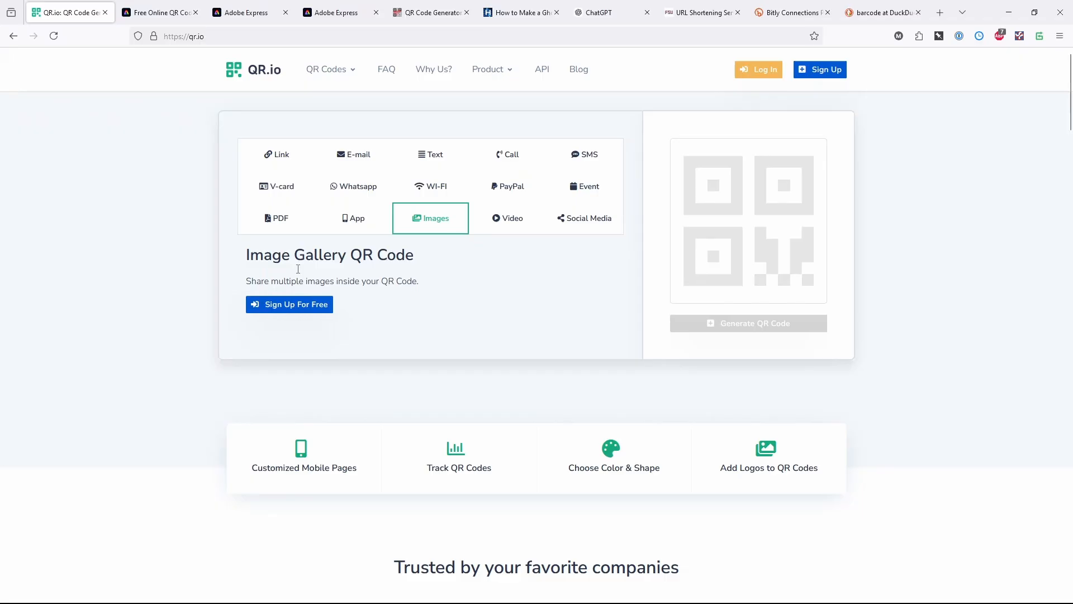
mouse_move(444, 232)
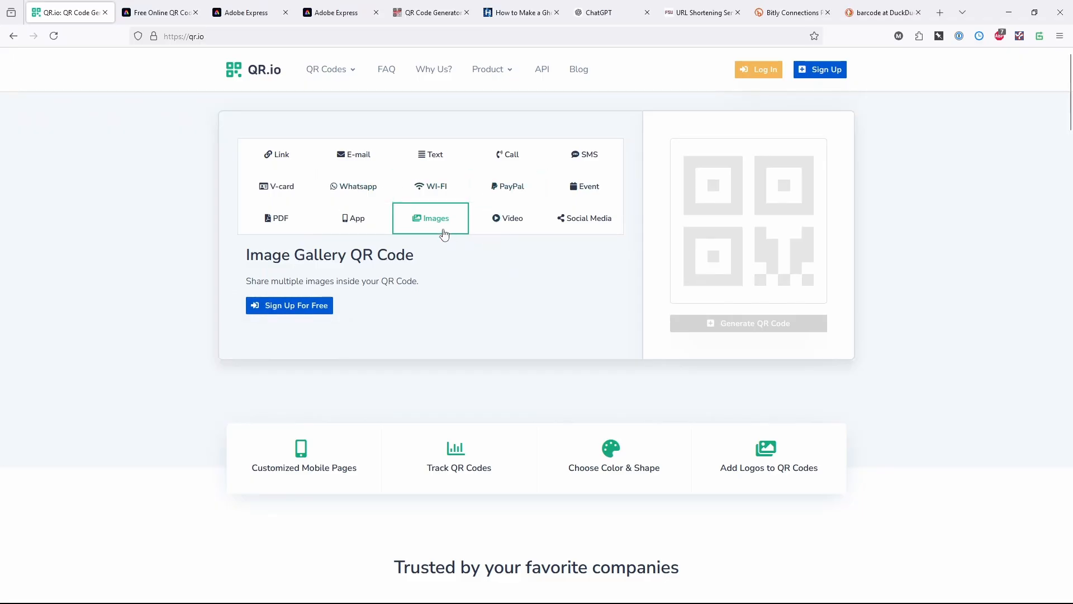
mouse_move(446, 233)
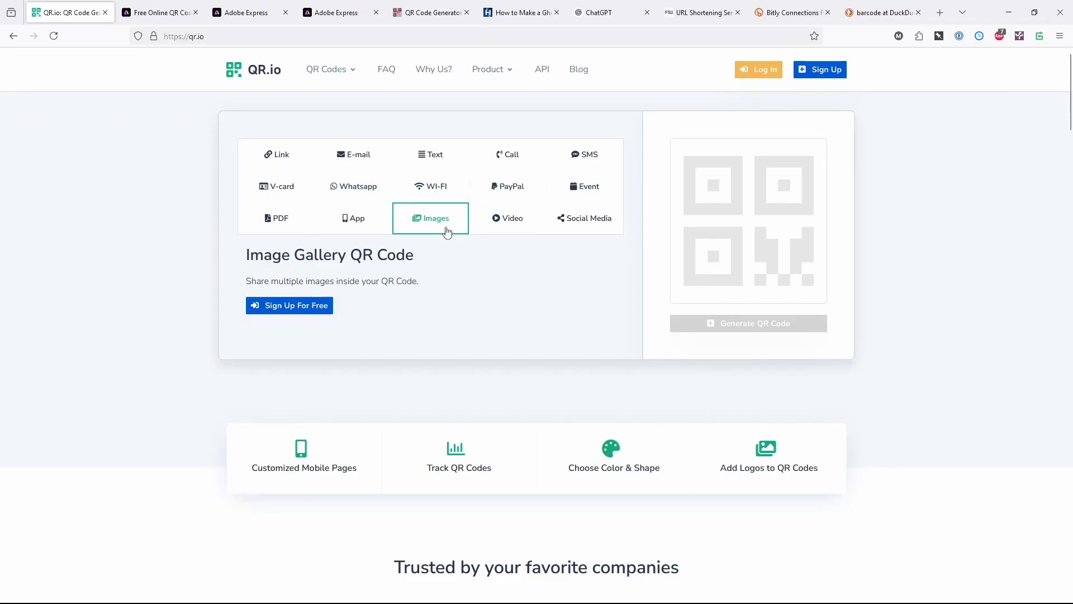
mouse_move(354, 217)
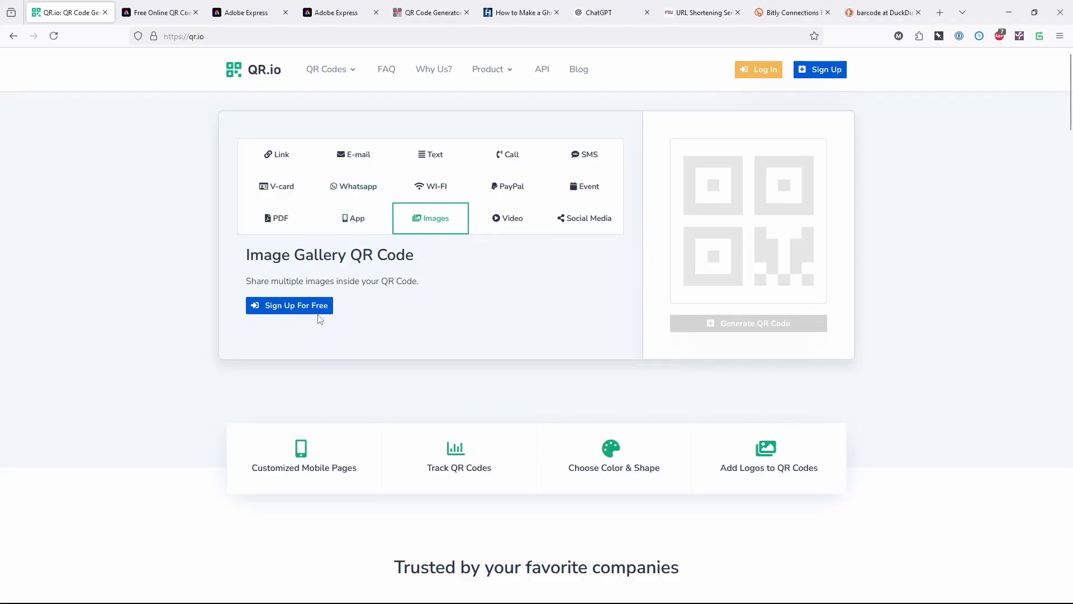
mouse_move(445, 335)
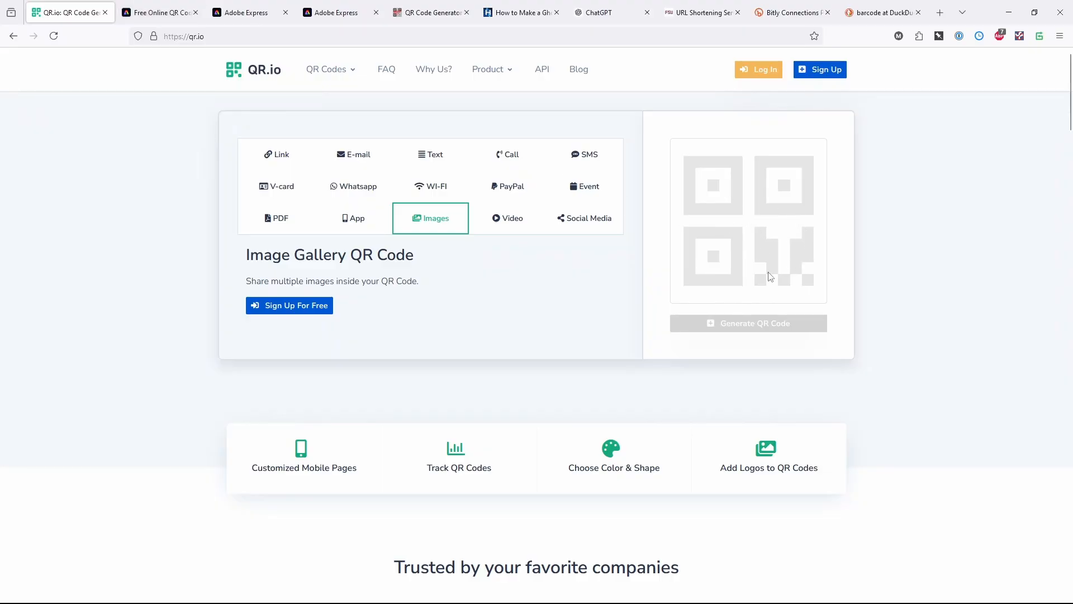
mouse_move(158, 13)
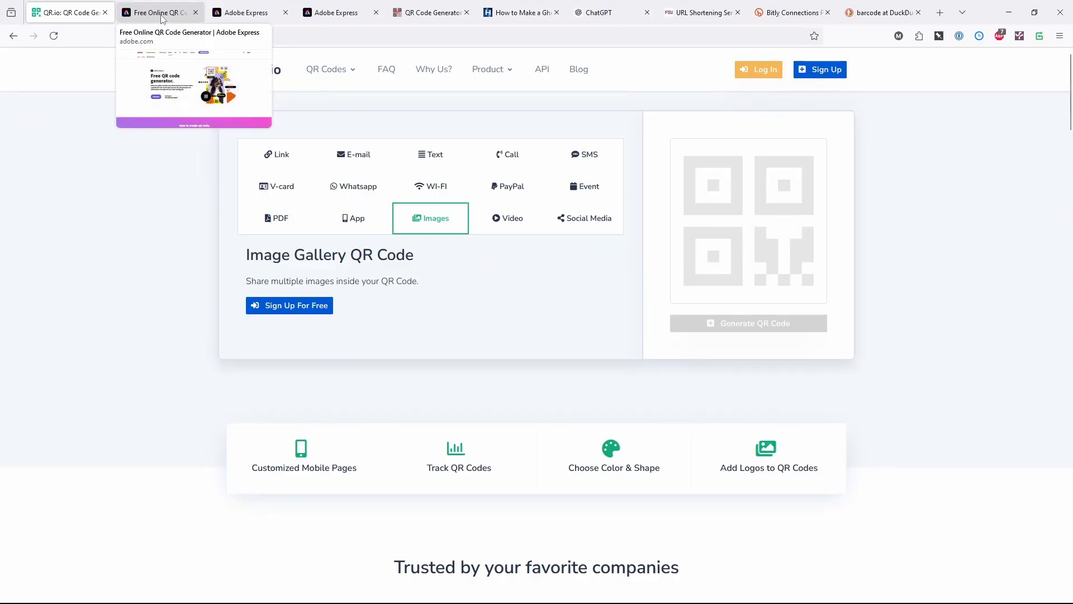
left_click(335, 12)
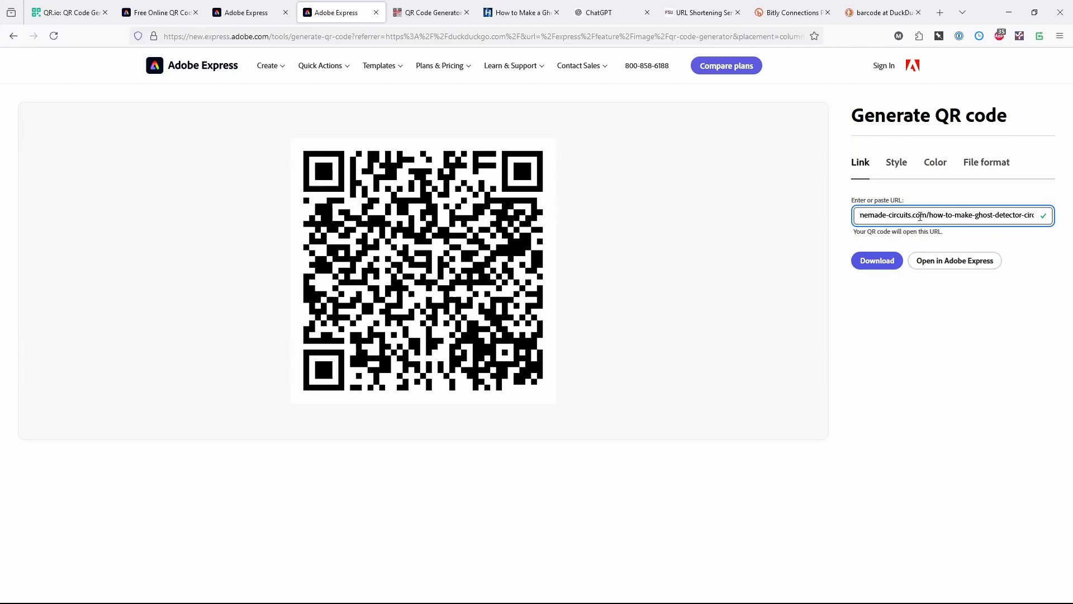
- Move from the ghost detector article through ChatGPT to the Bitly link shortener homepage
left_click(516, 12)
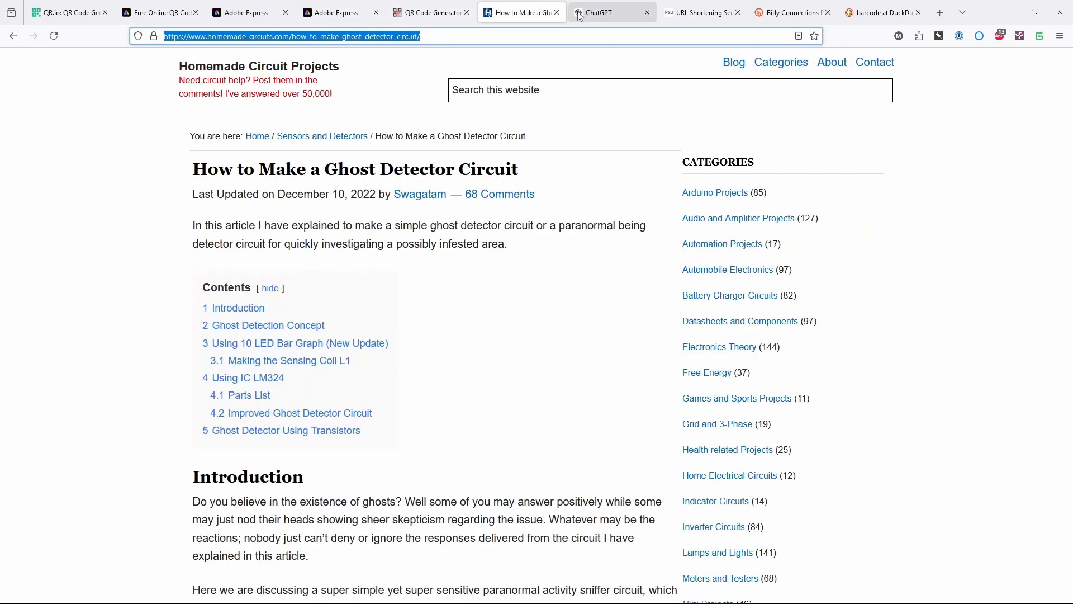
left_click(606, 13)
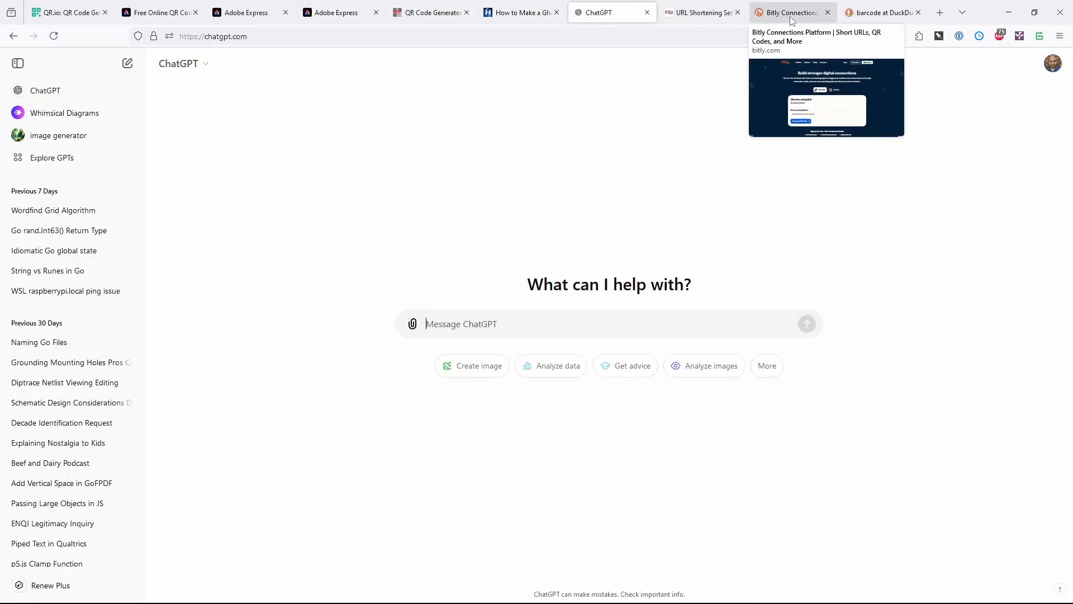
left_click(791, 13)
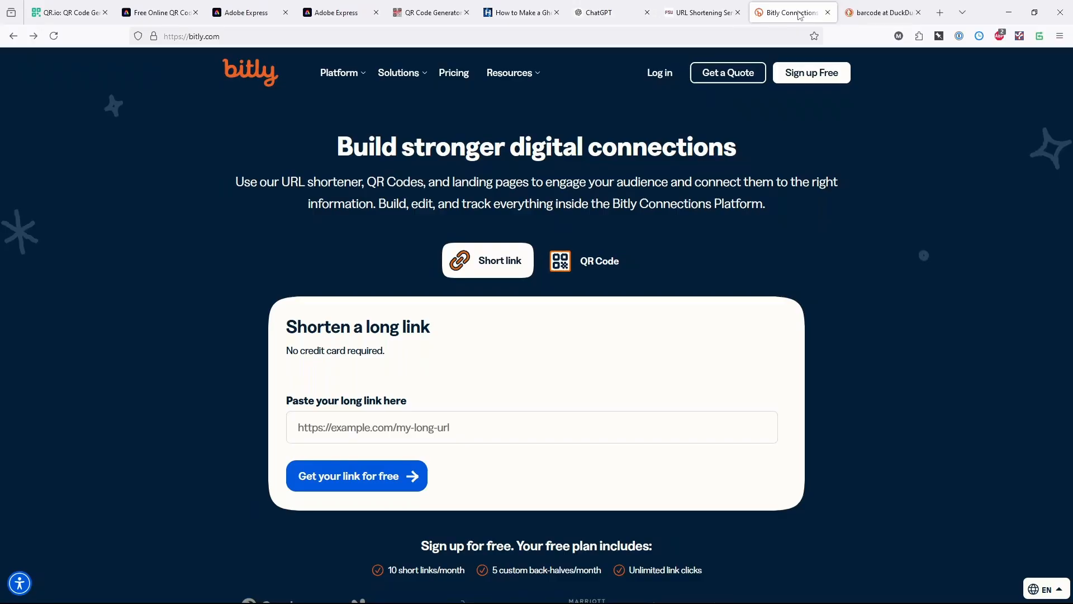
mouse_move(169, 136)
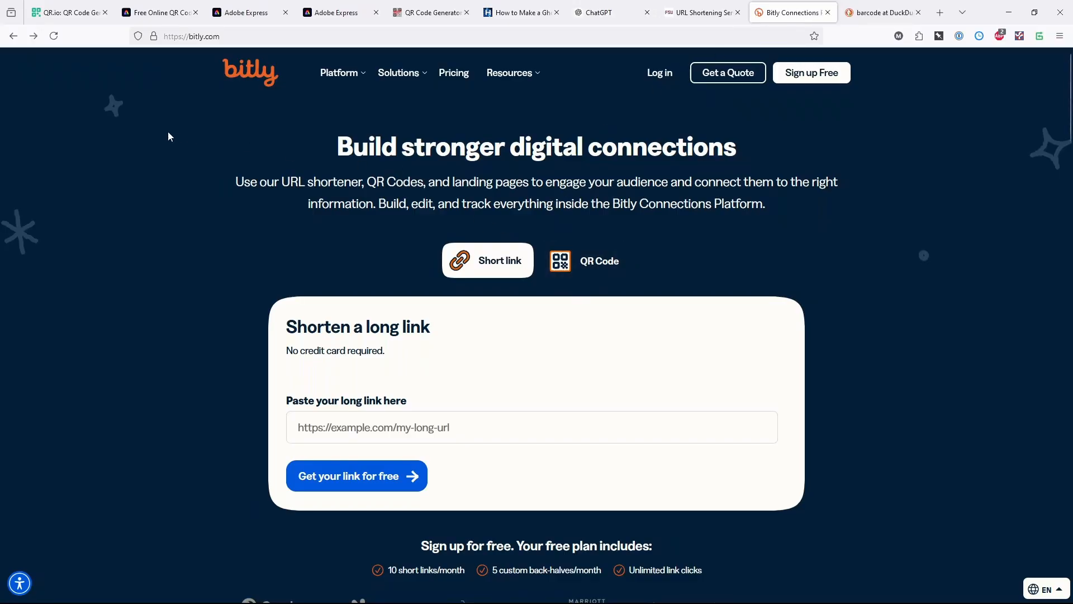
mouse_move(327, 144)
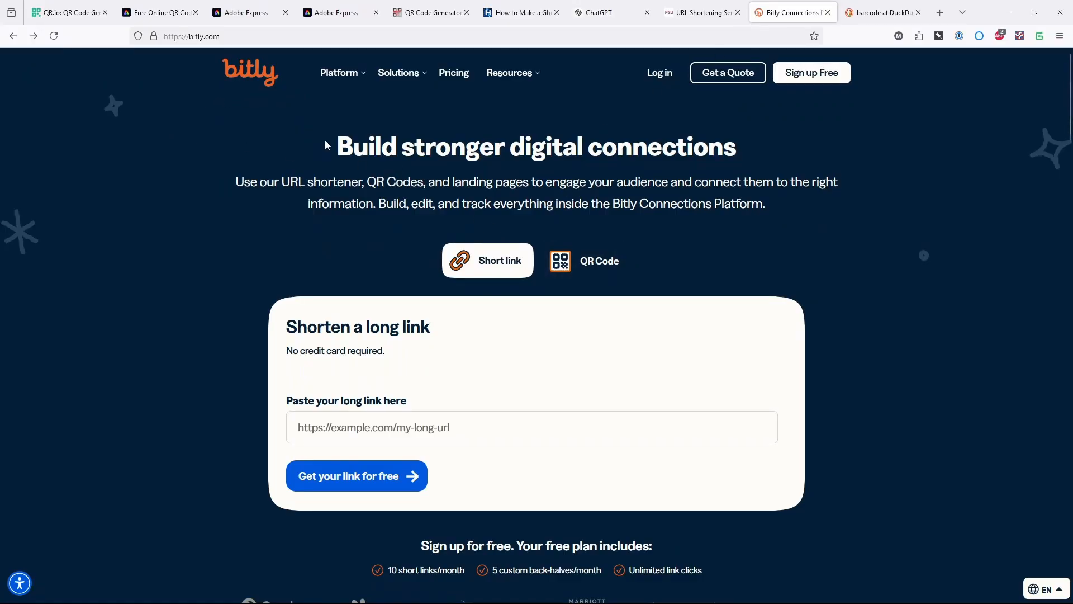
mouse_move(307, 261)
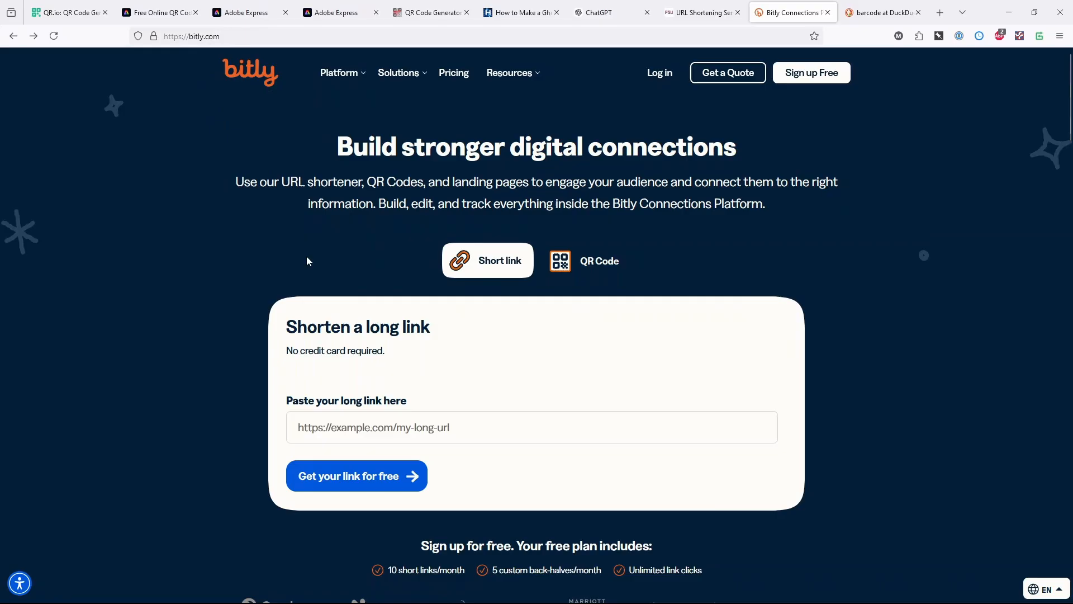
mouse_move(292, 252)
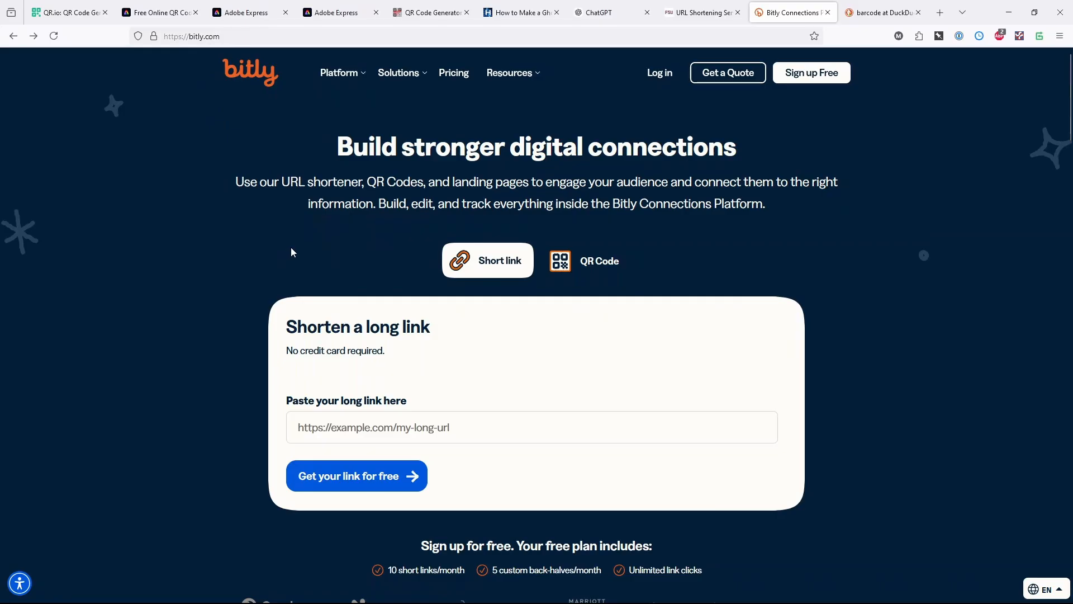
mouse_move(451, 359)
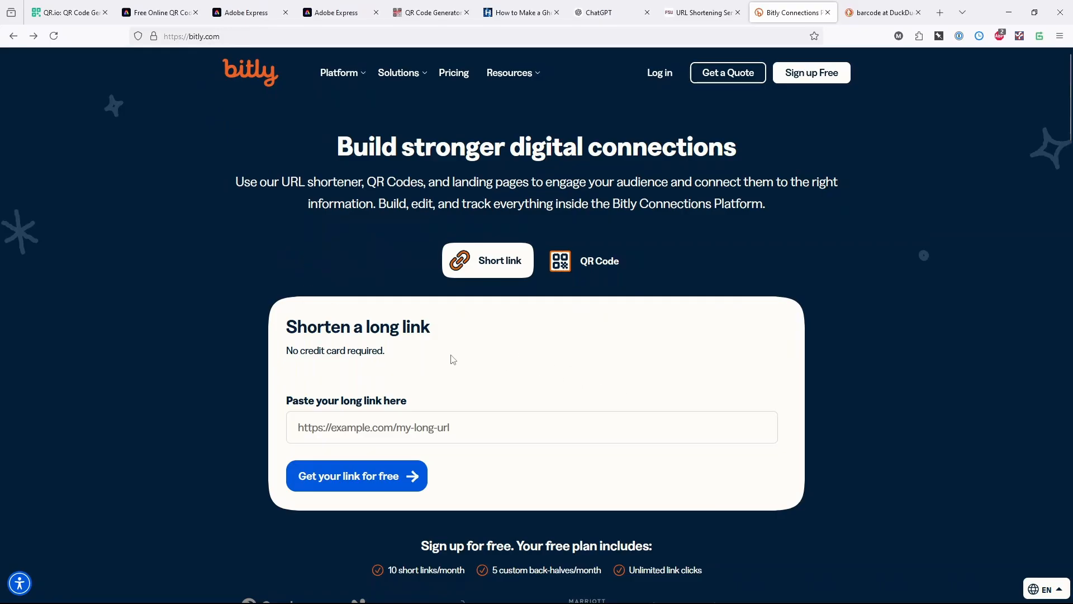
- Leave Bitly's empty shortener form for the QR Code Generator | Forever Free QR Codes site
left_click(424, 426)
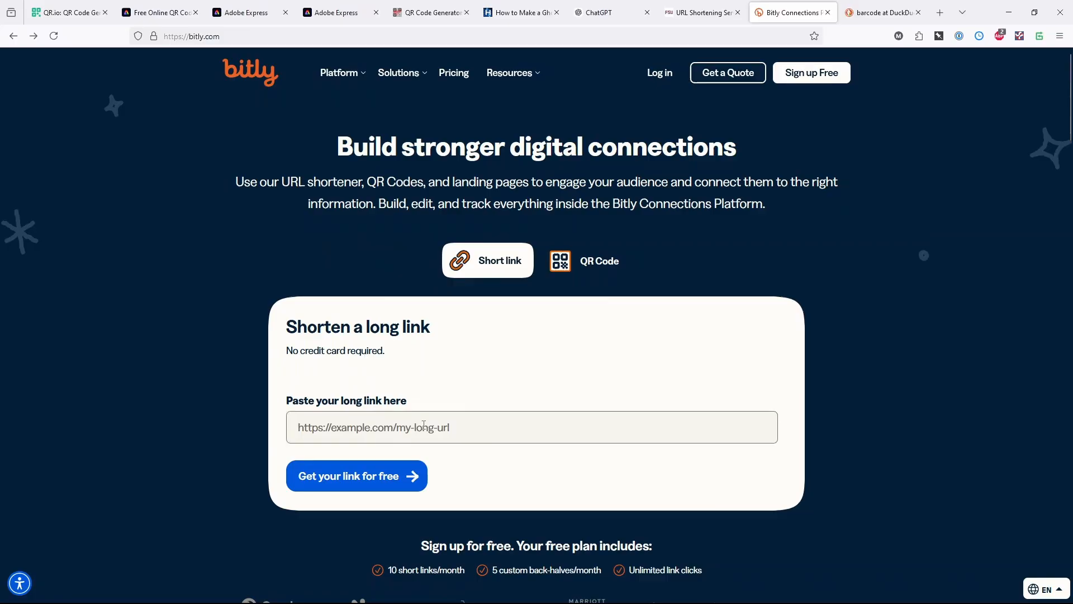
mouse_move(340, 12)
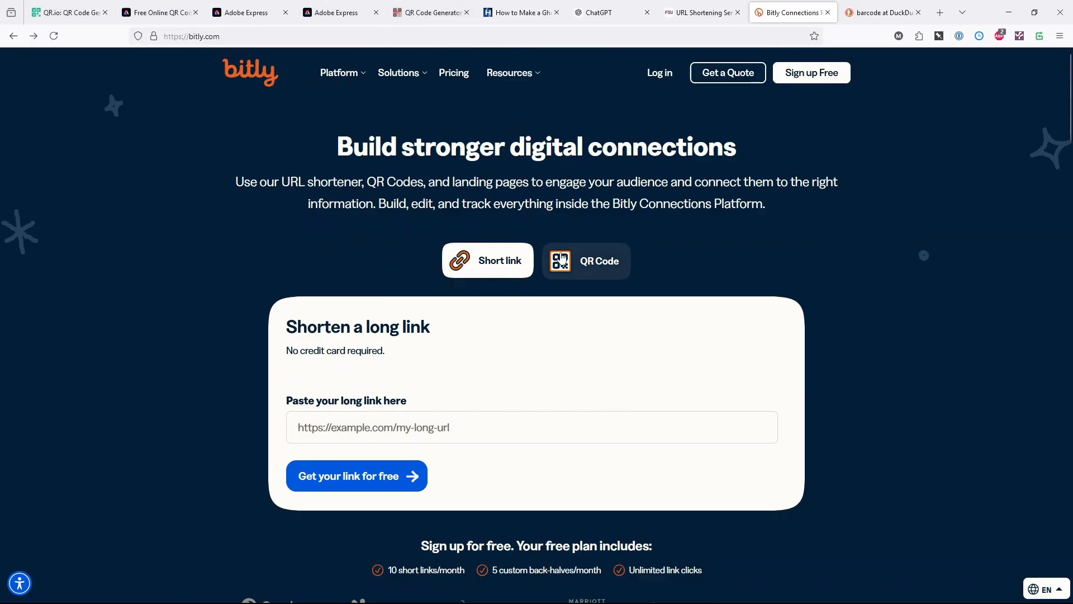
mouse_move(604, 268)
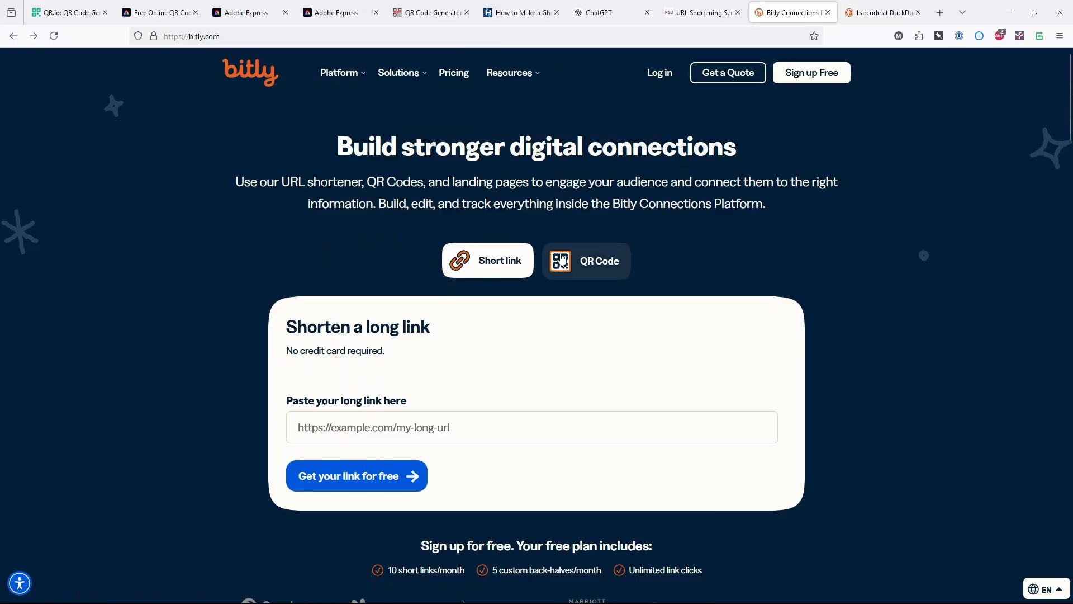
mouse_move(630, 265)
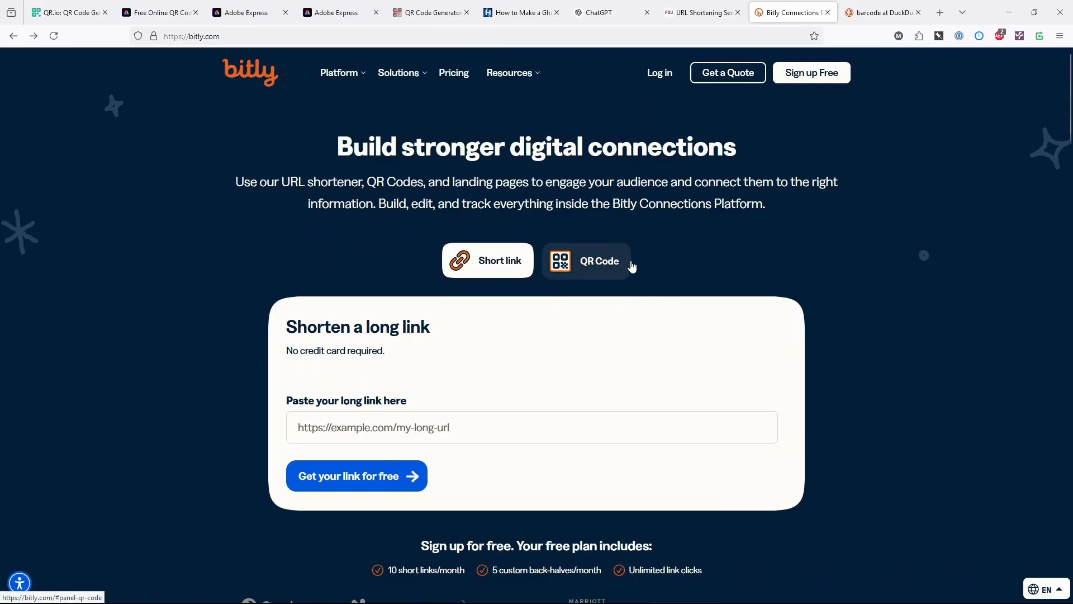
mouse_move(430, 13)
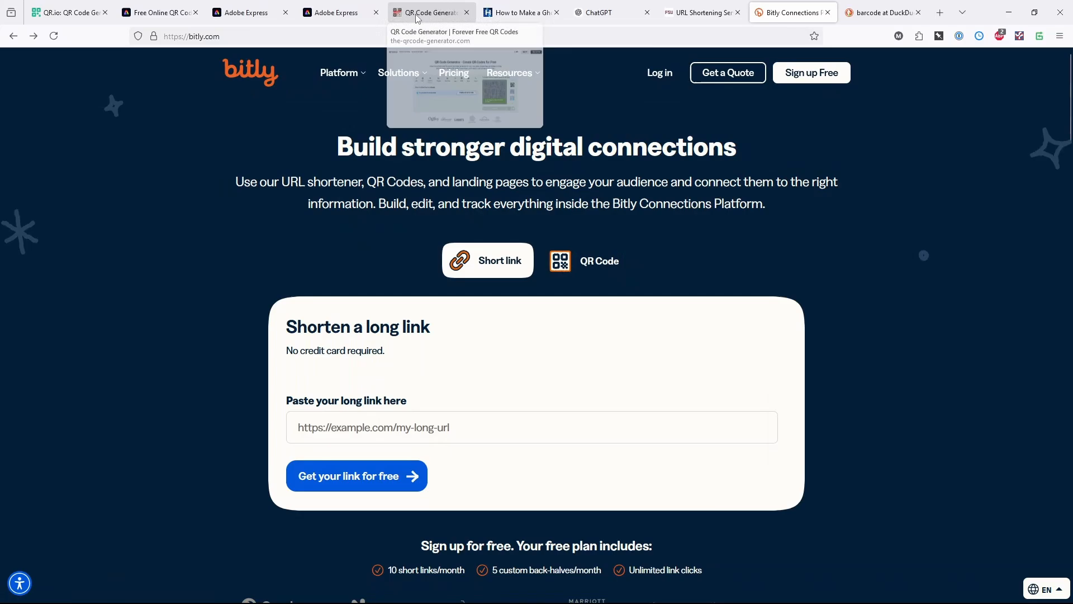
left_click(428, 12)
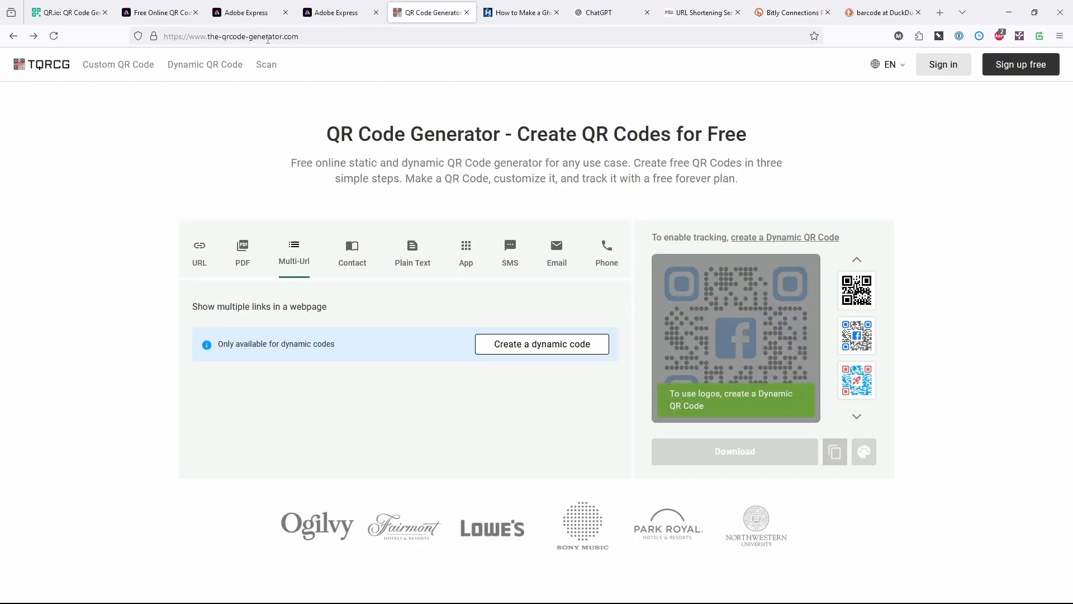
mouse_move(269, 272)
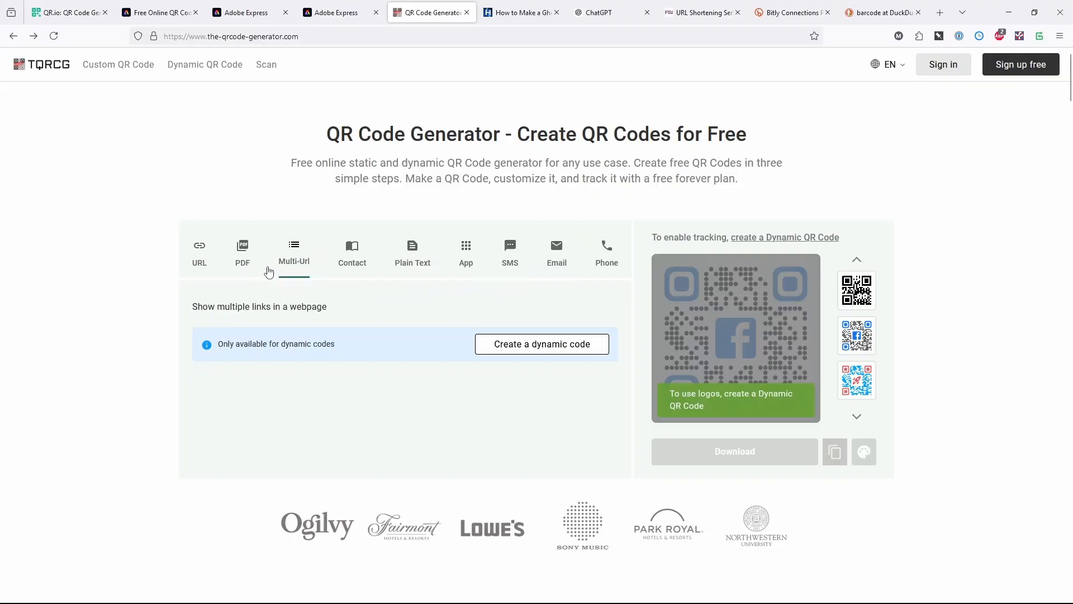
mouse_move(294, 263)
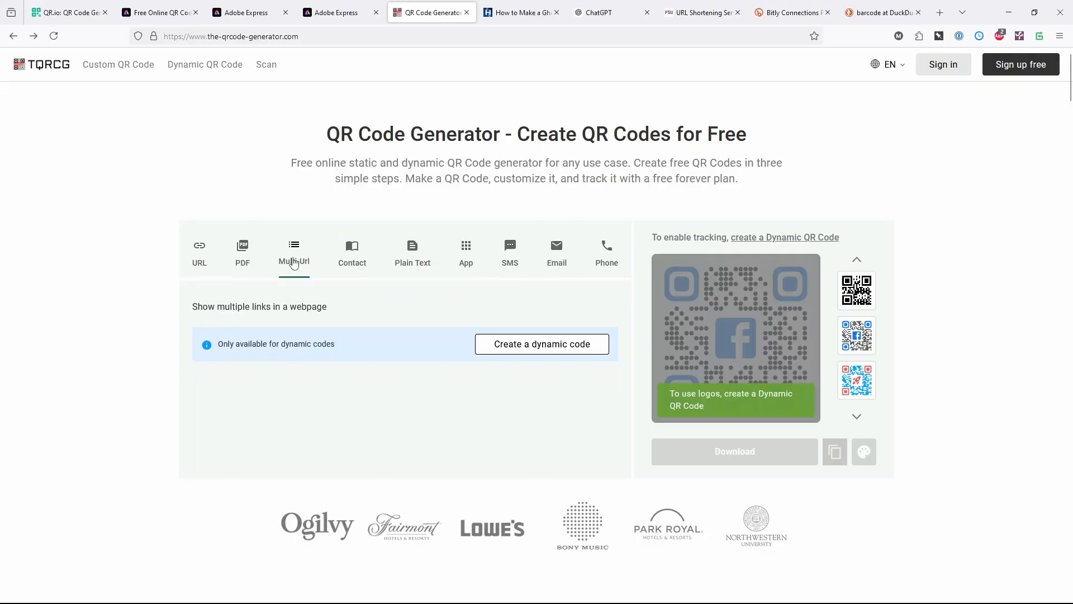
- Generate and download a URL QR code for the homemade-circuits ghost detector article
left_click(198, 253)
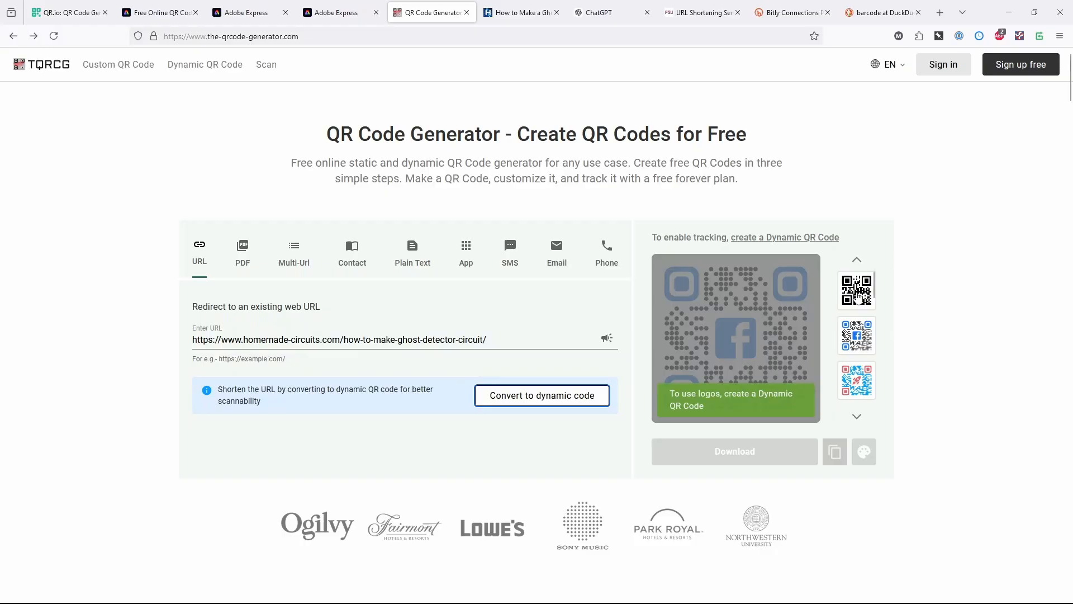
left_click(856, 289)
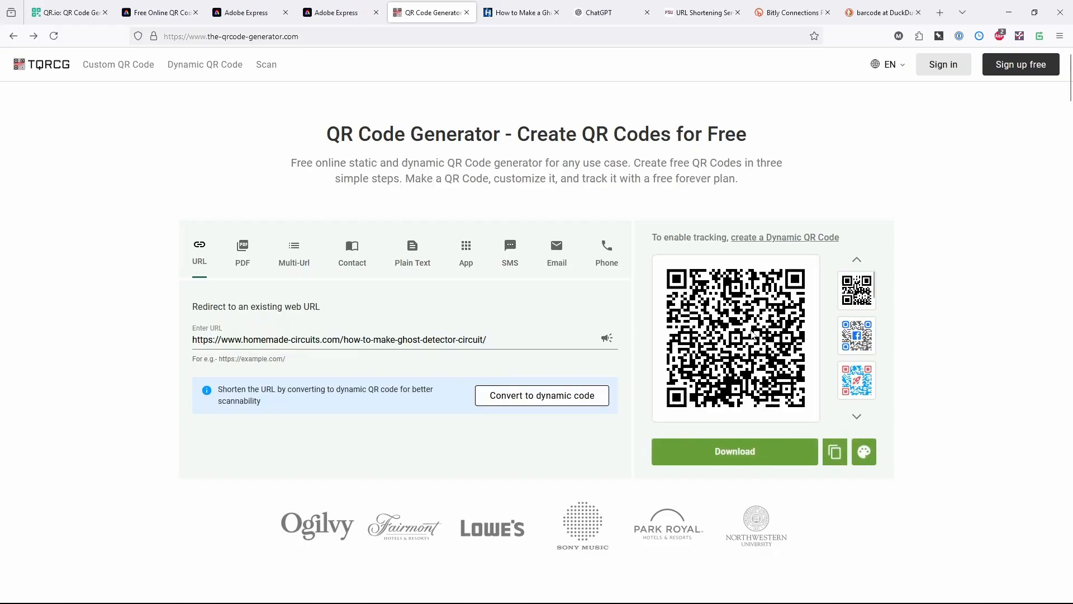
mouse_move(762, 455)
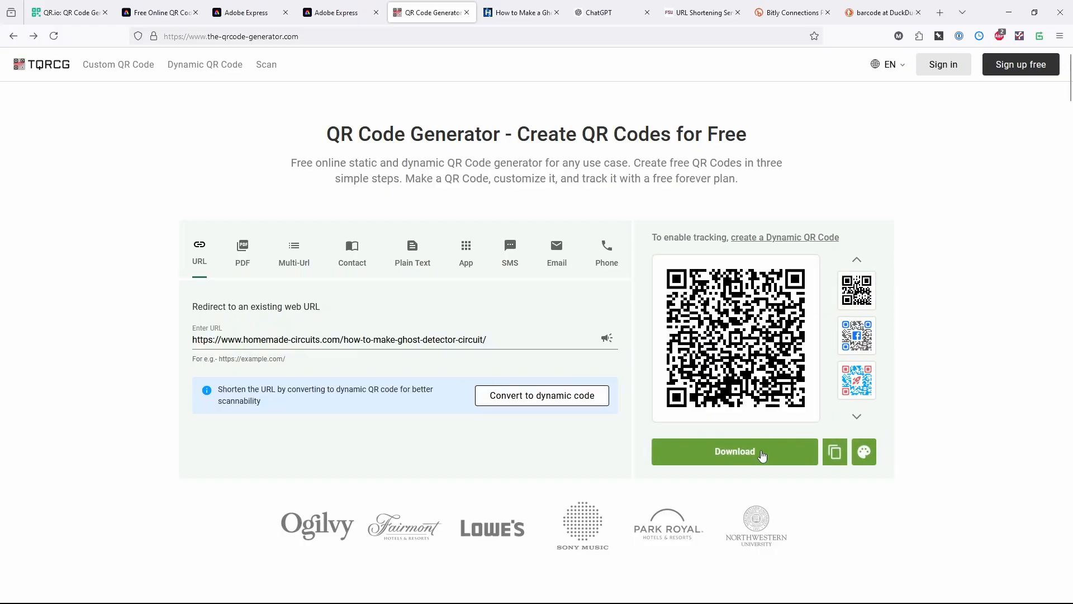
left_click(857, 335)
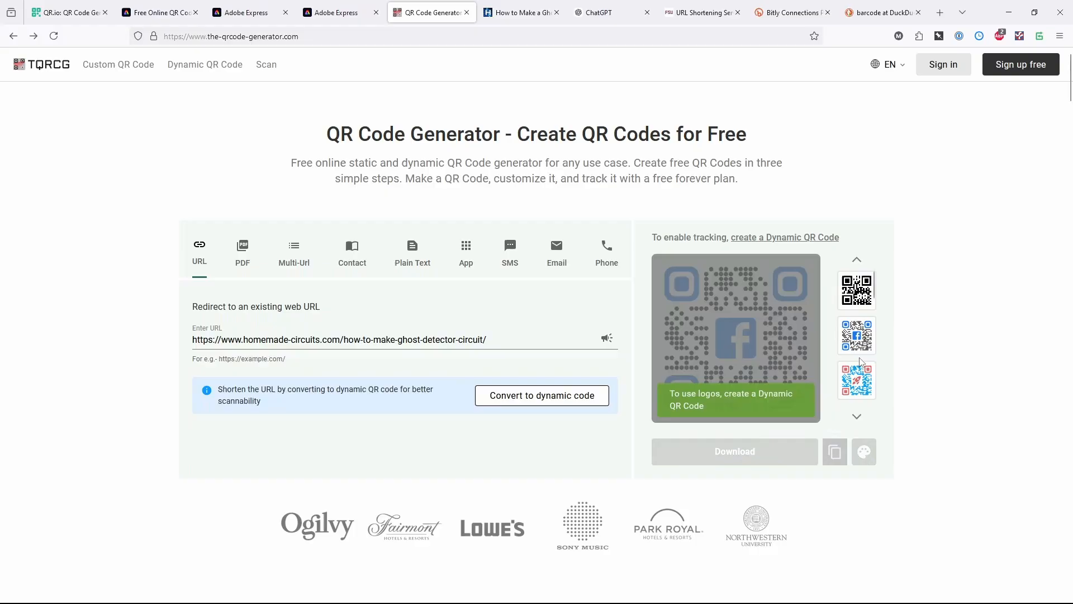
left_click(856, 416)
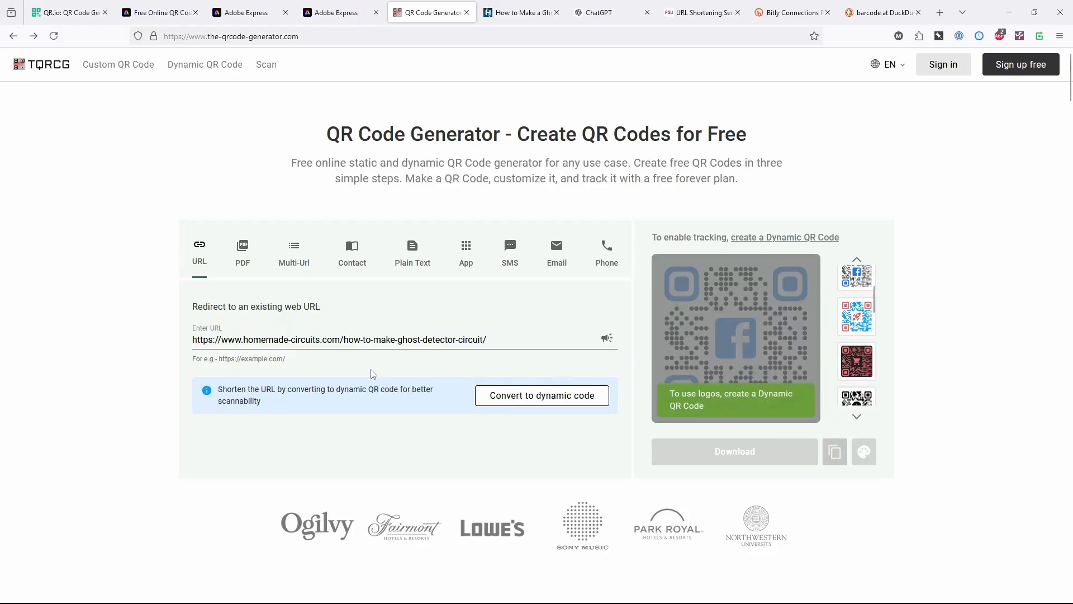
mouse_move(304, 257)
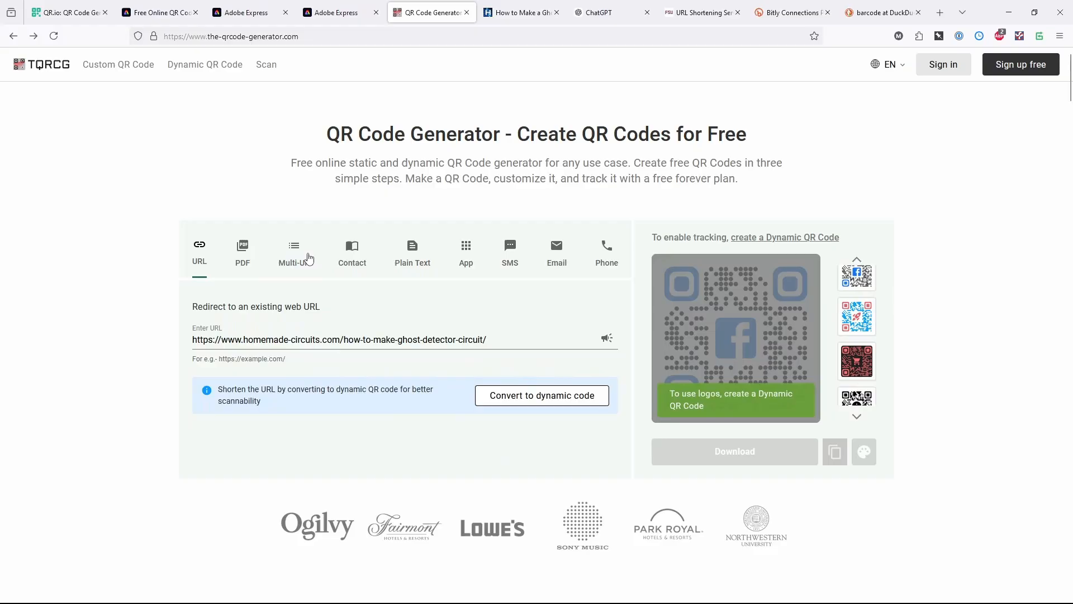
mouse_move(690, 302)
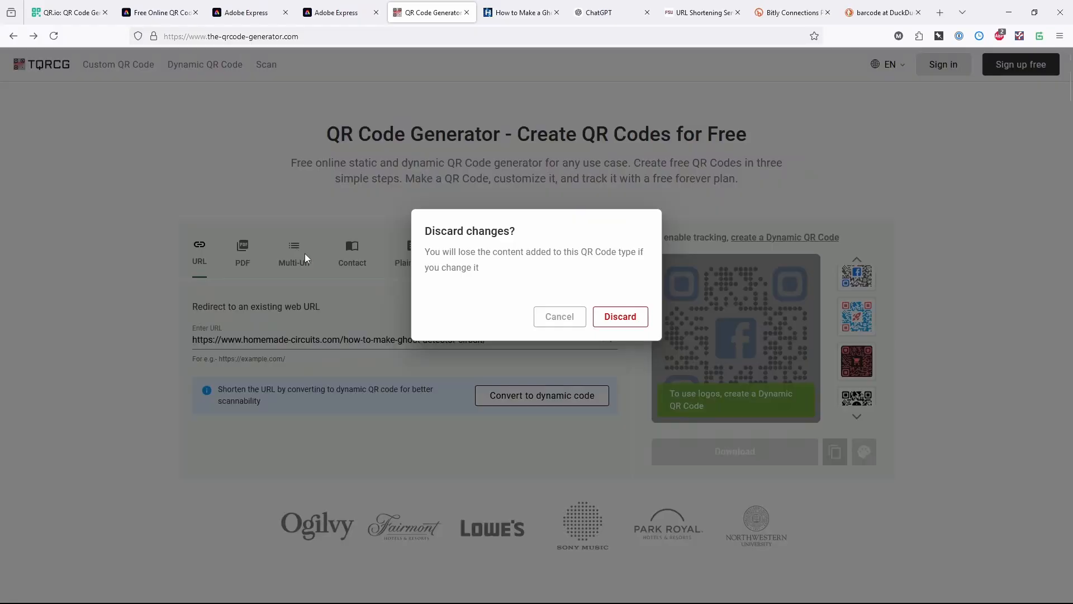
- Discard the URL entry and switch to Multi-Url, which shows its dynamic-only notice
left_click(619, 316)
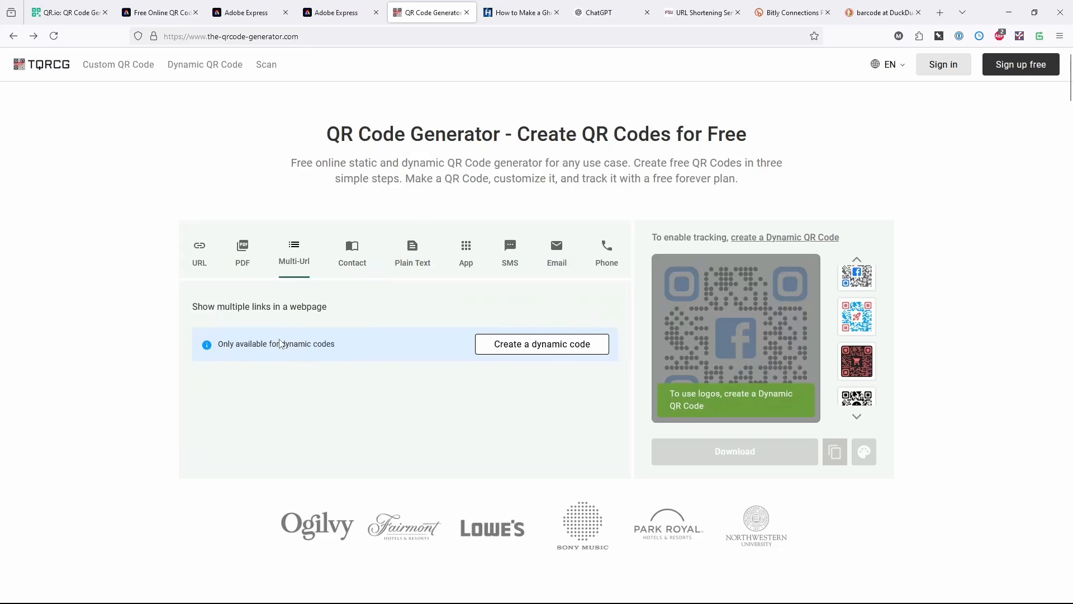
mouse_move(399, 424)
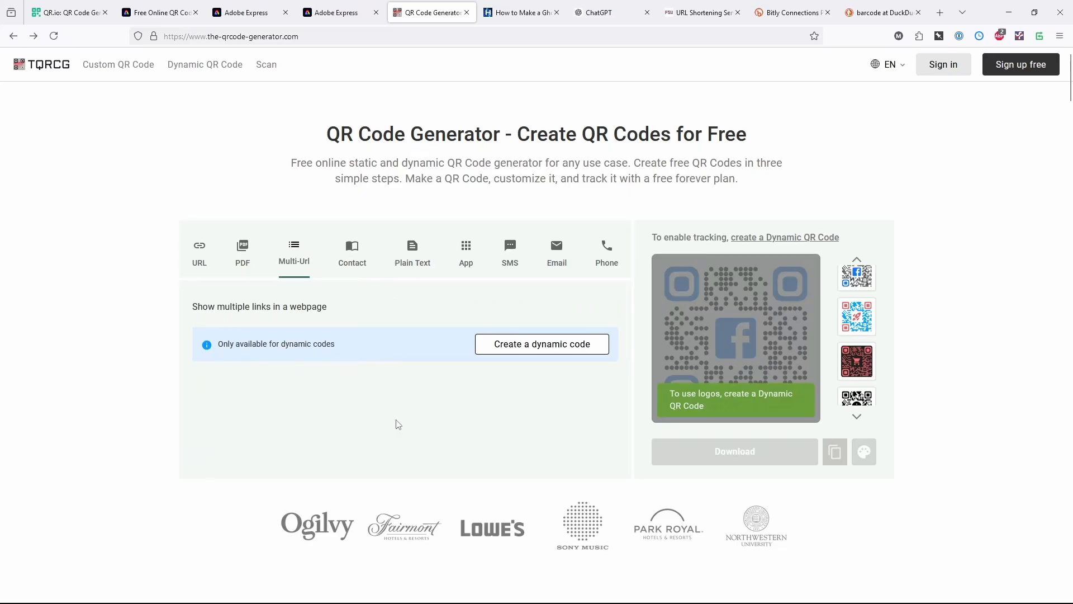
mouse_move(593, 354)
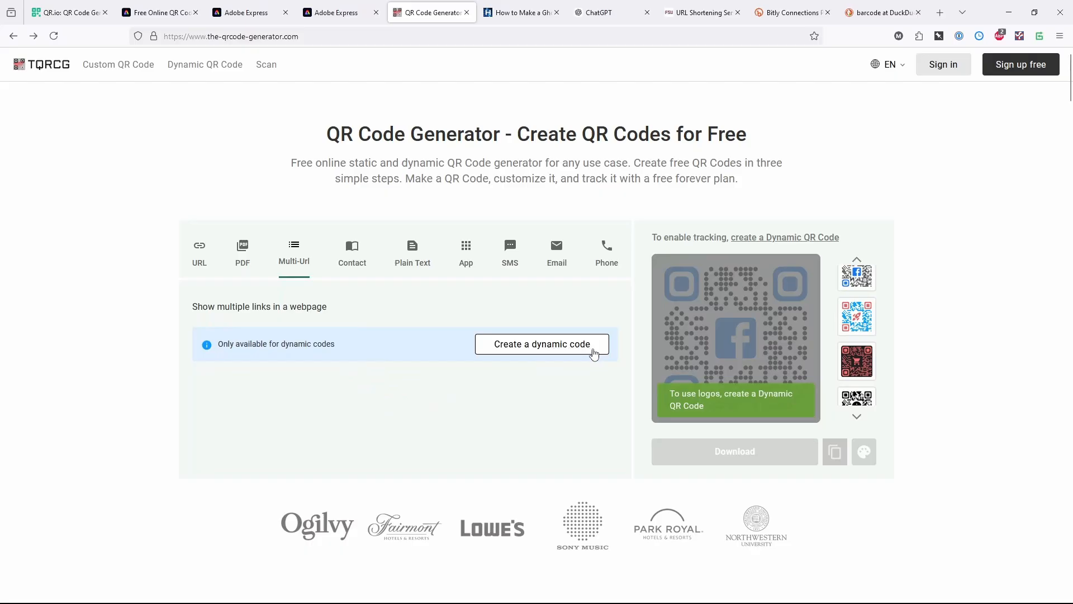
mouse_move(596, 436)
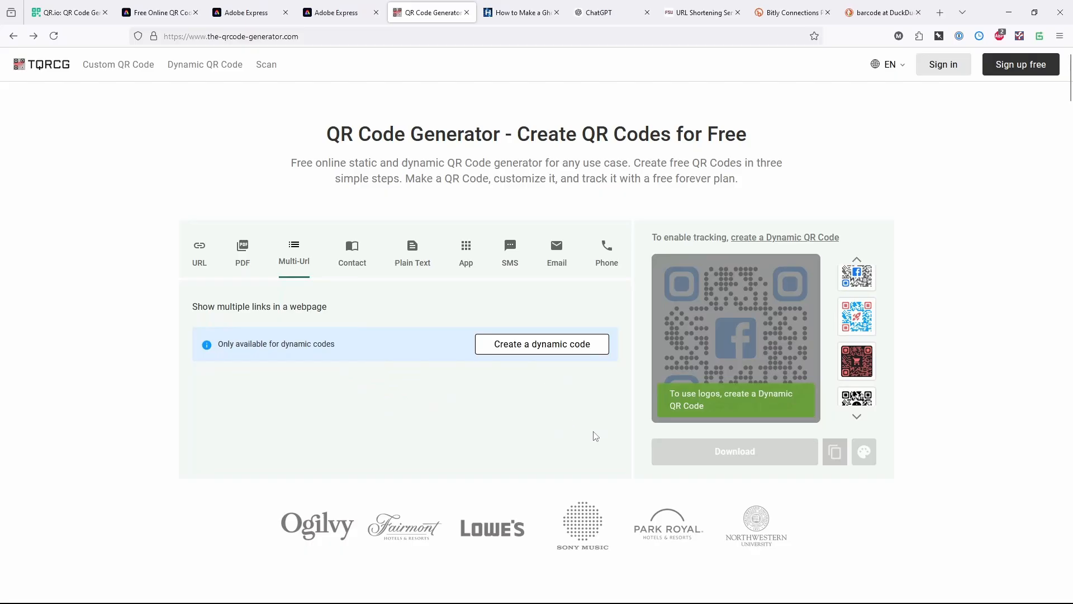
mouse_move(521, 400)
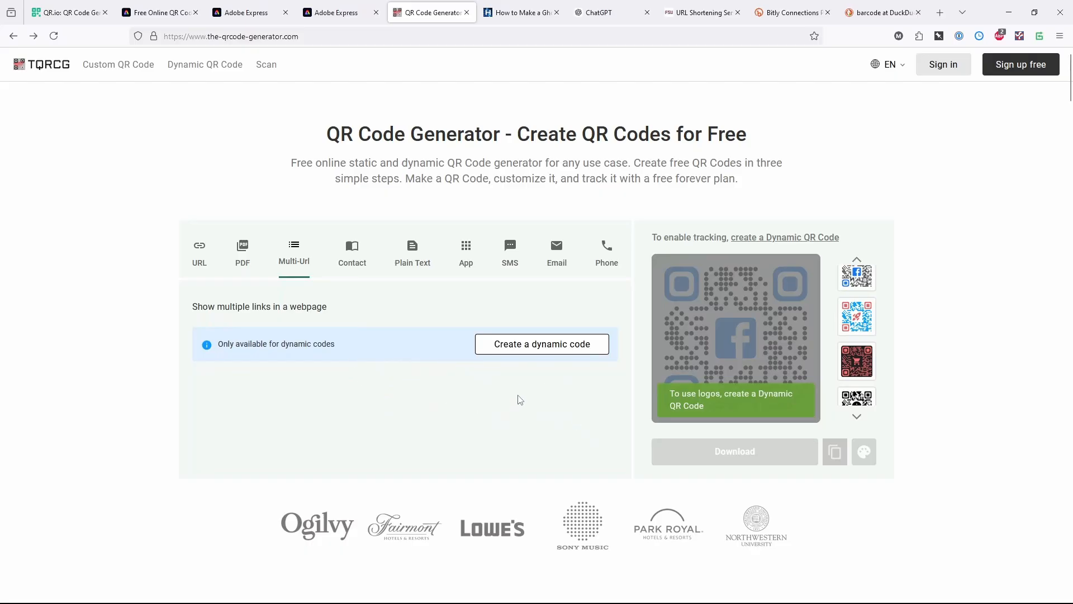
mouse_move(921, 299)
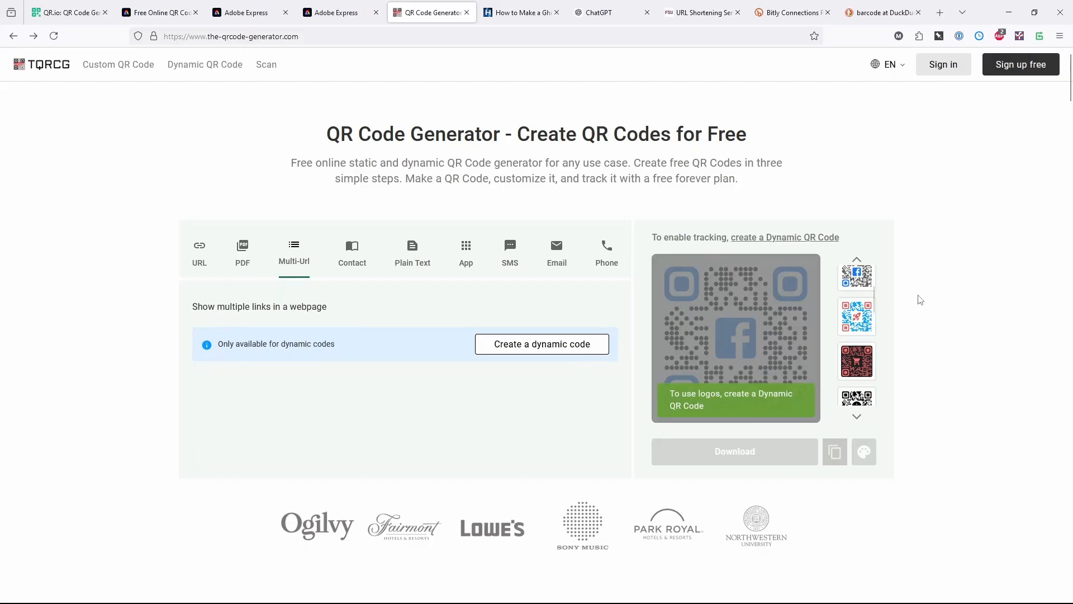
mouse_move(982, 319)
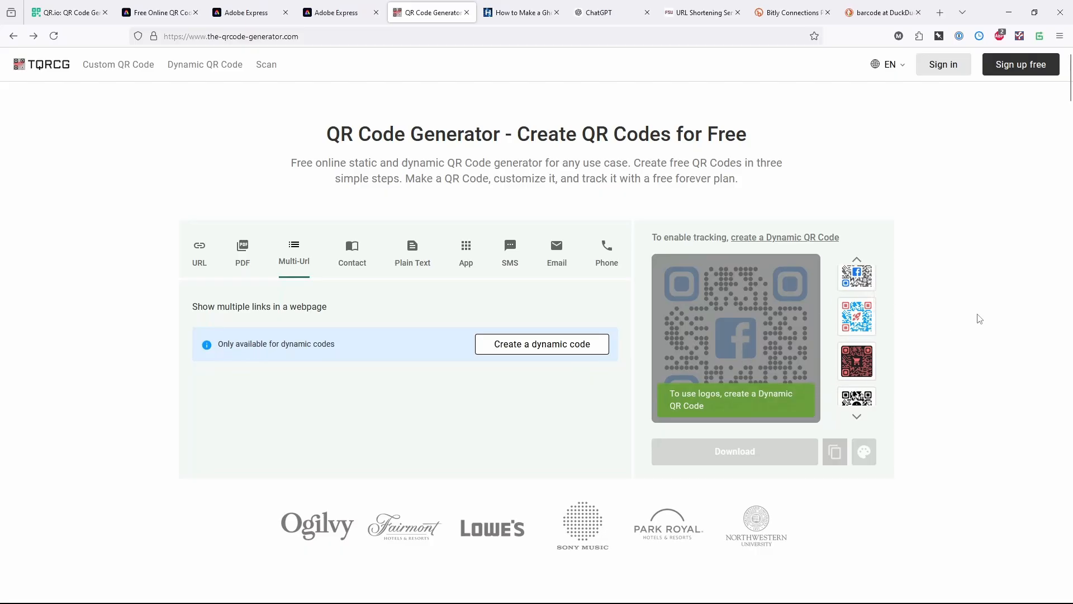
mouse_move(952, 315)
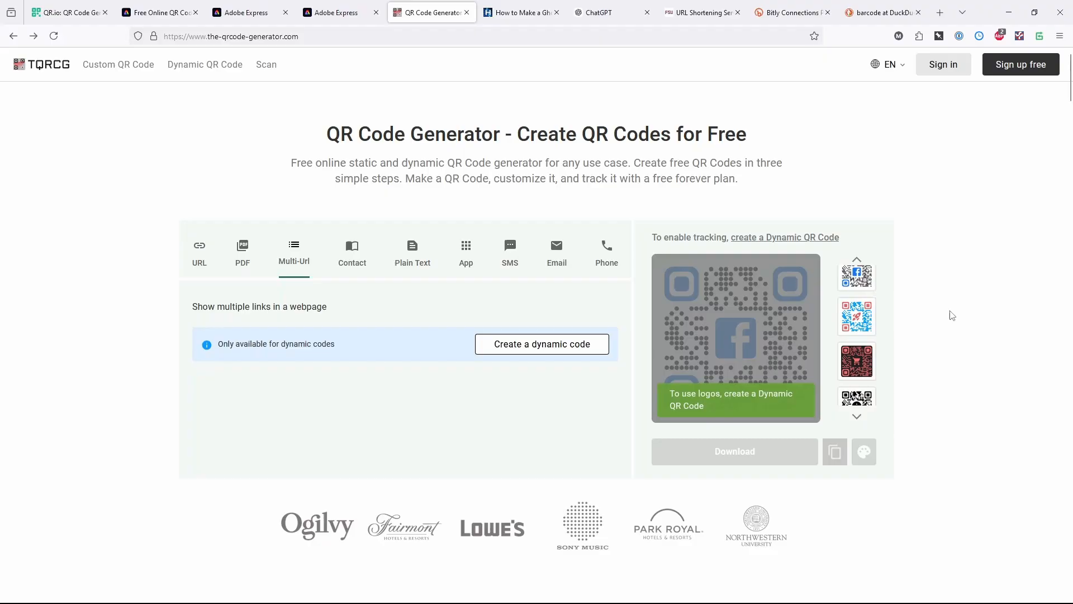
double_click(716, 179)
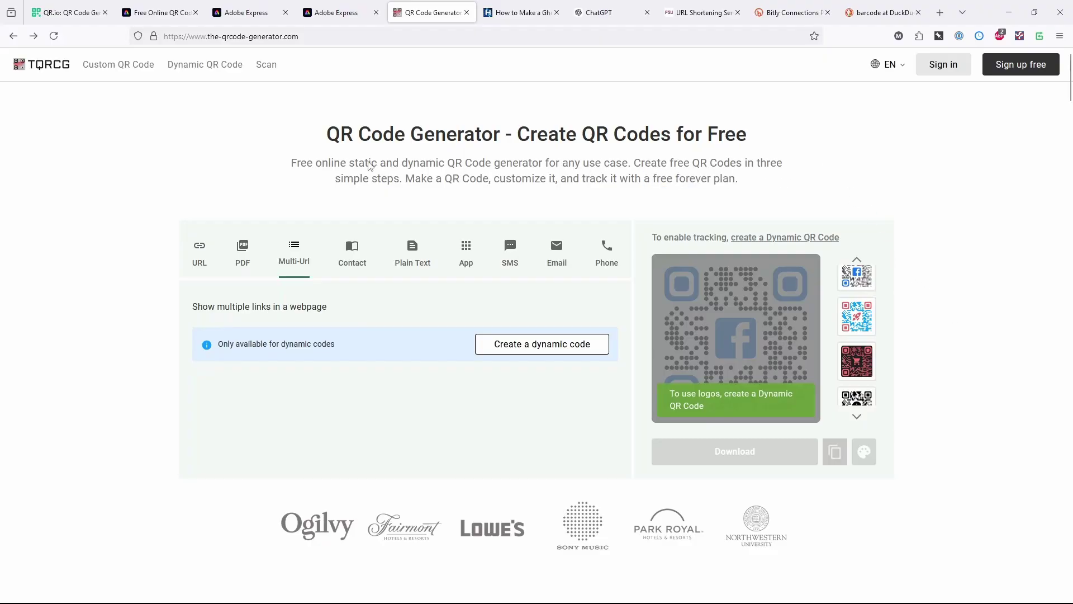
mouse_move(41, 68)
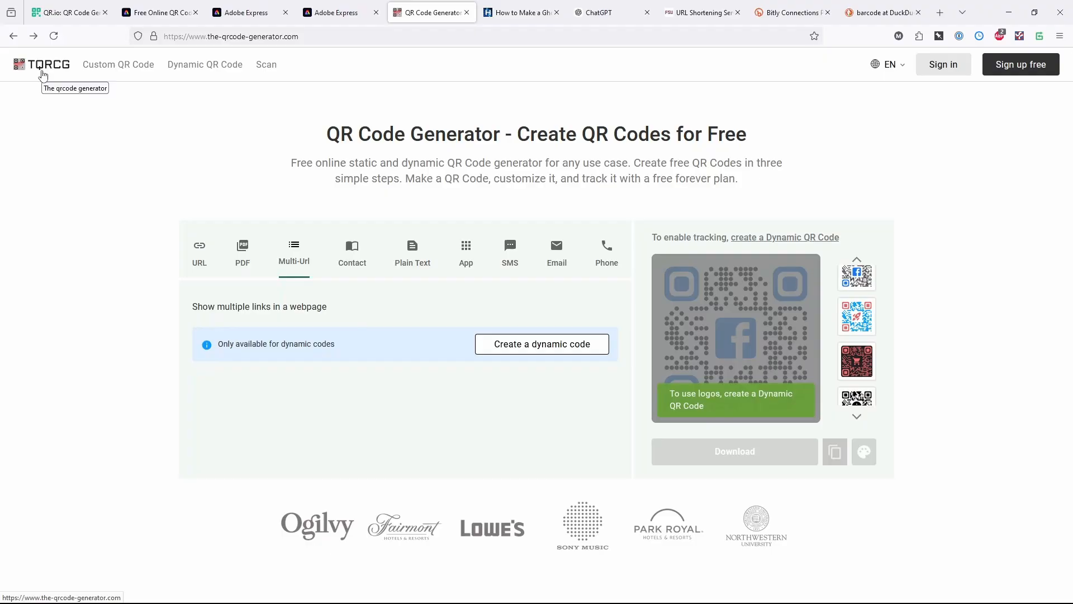
mouse_move(593, 163)
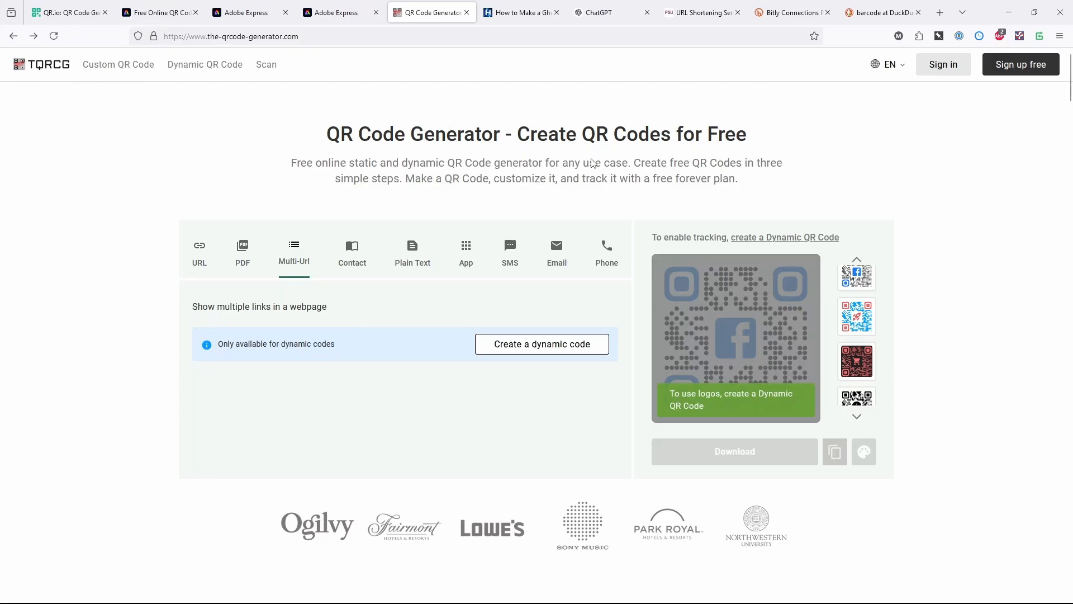
mouse_move(802, 166)
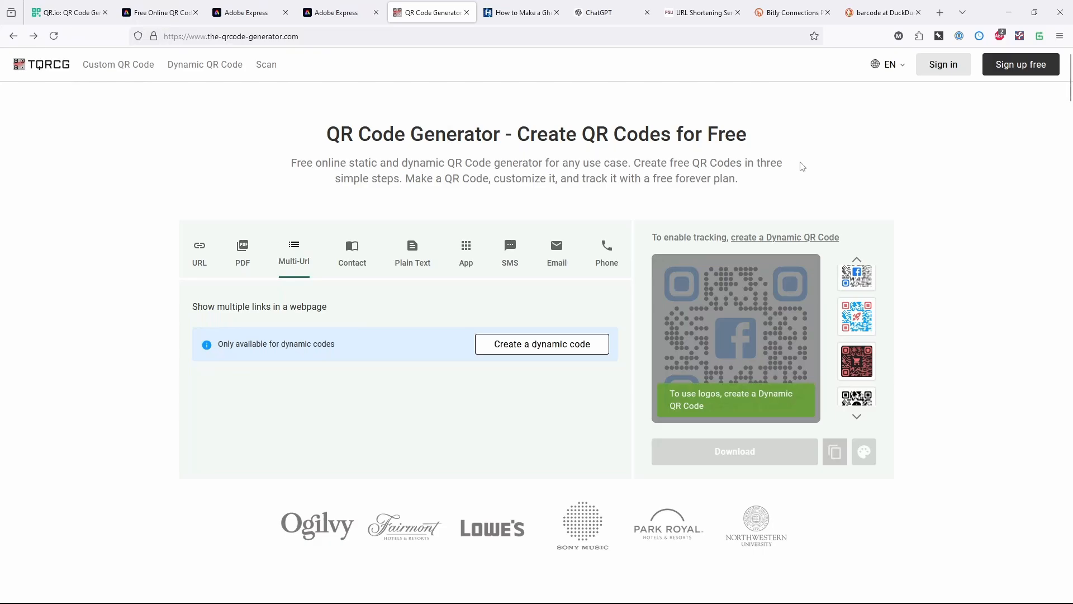